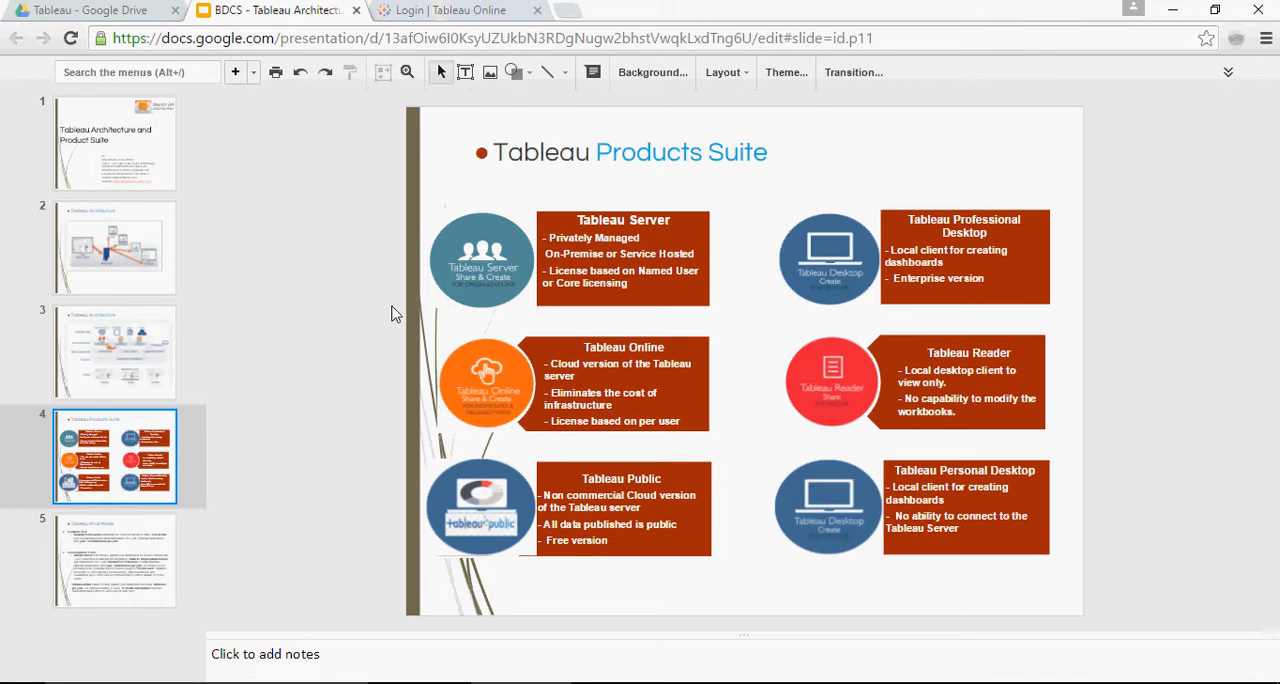
mouse_move(307, 337)
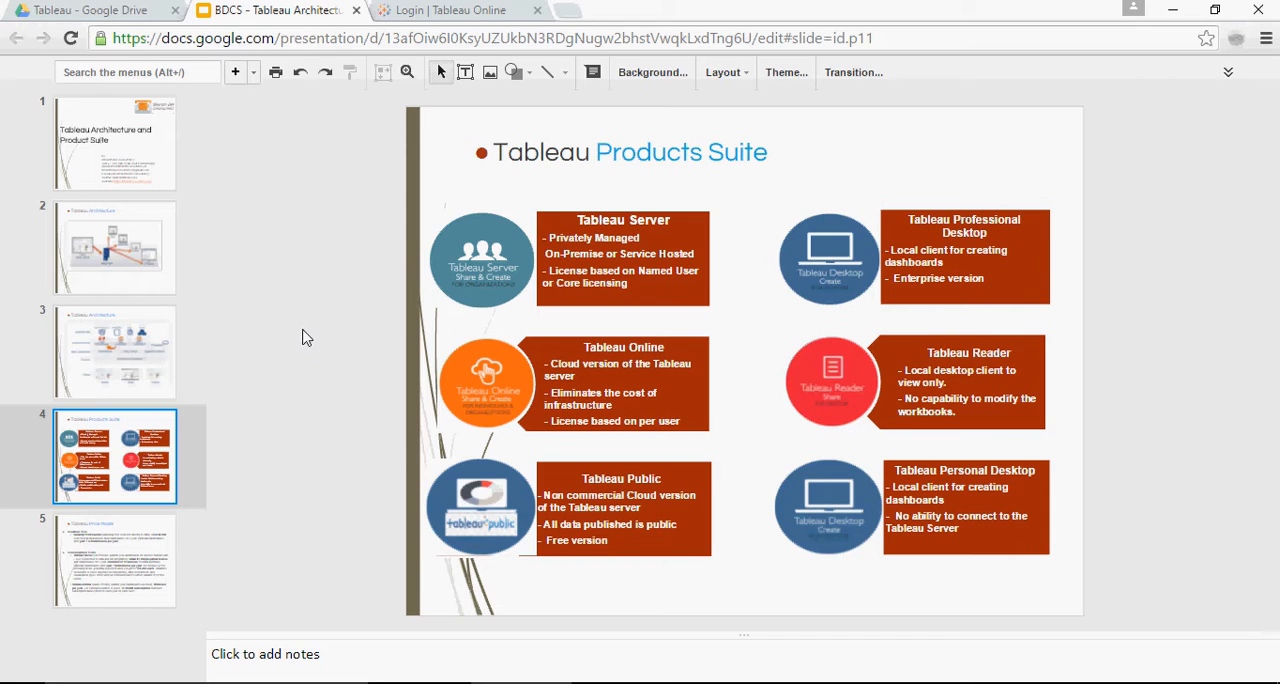
mouse_move(625, 406)
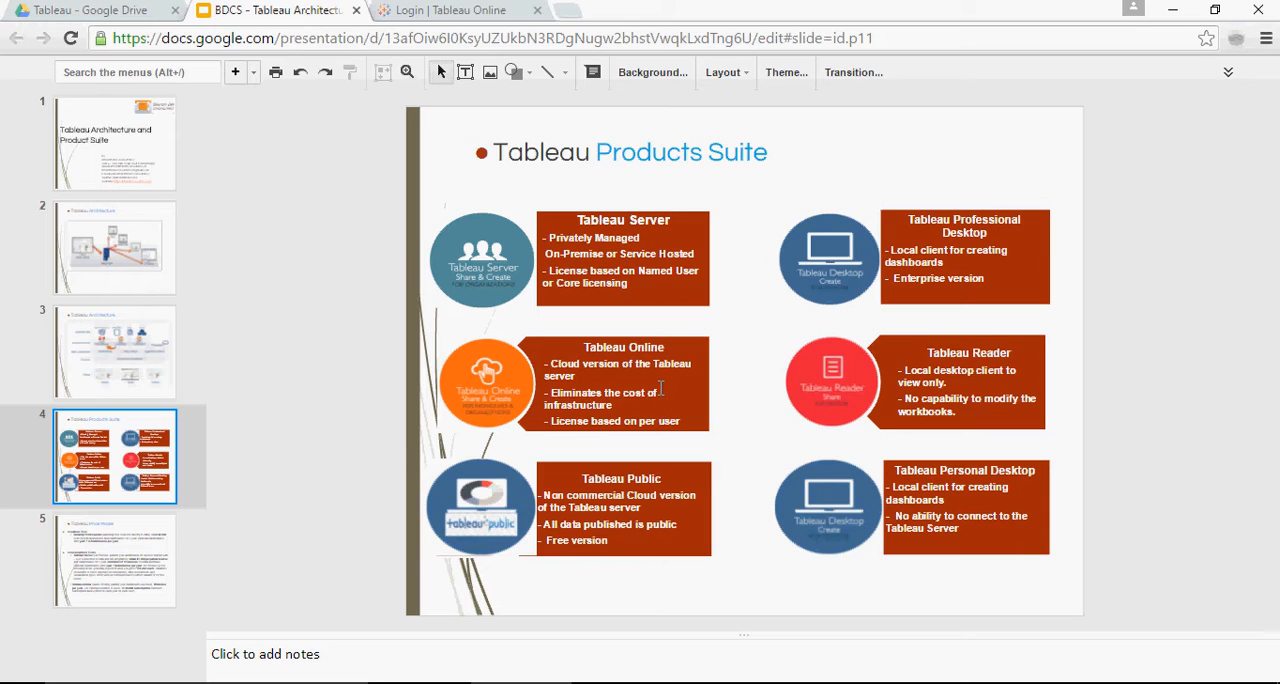
mouse_move(702, 571)
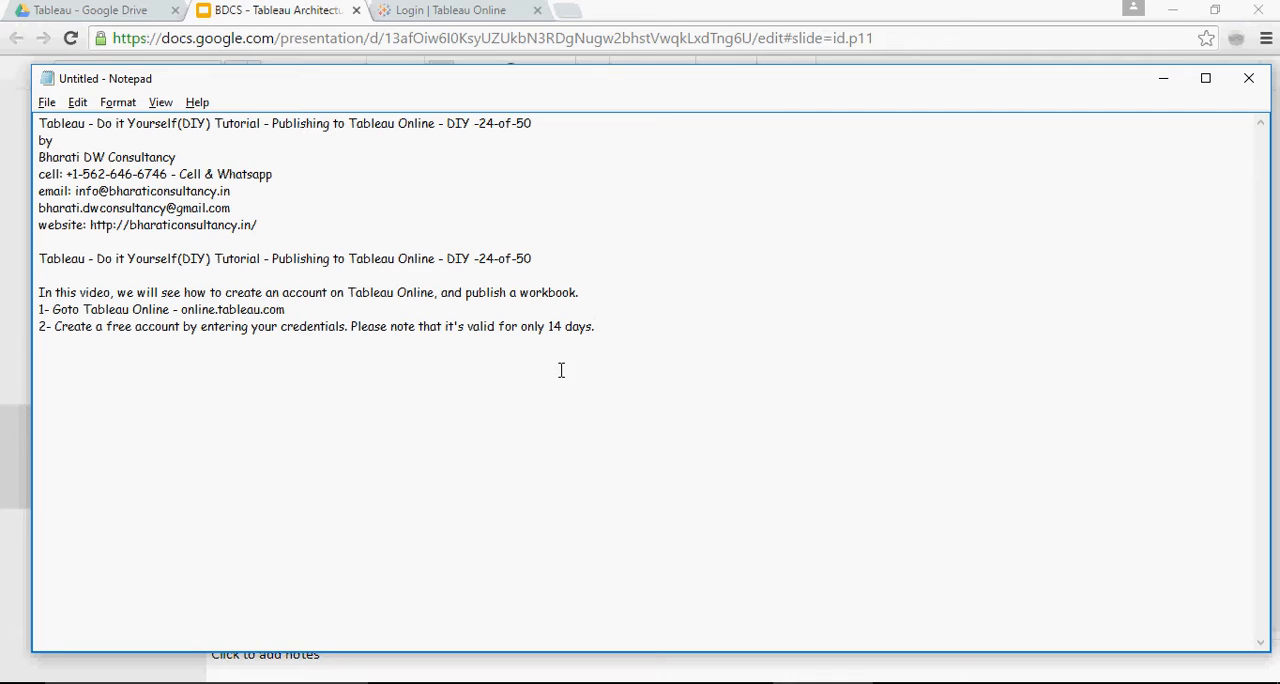
- Leave the Notepad tutorial notes and switch to the 'Login | Tableau Online' browser tab
click(594, 326)
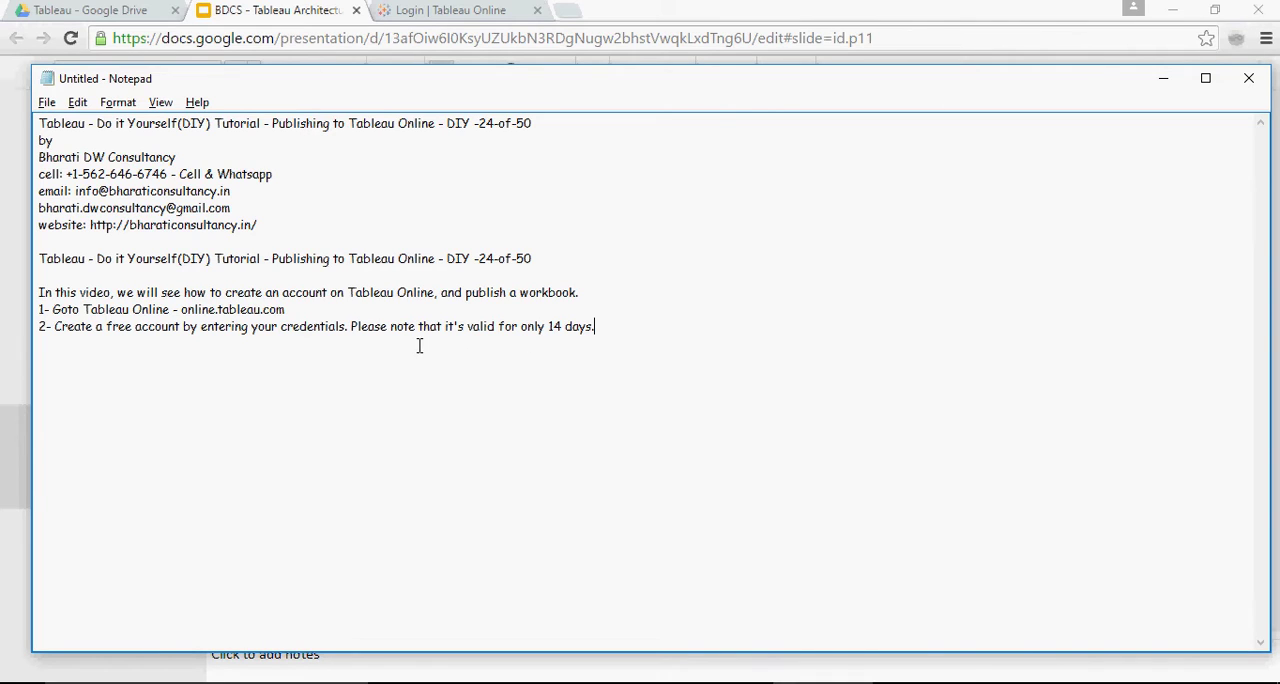
mouse_move(455, 321)
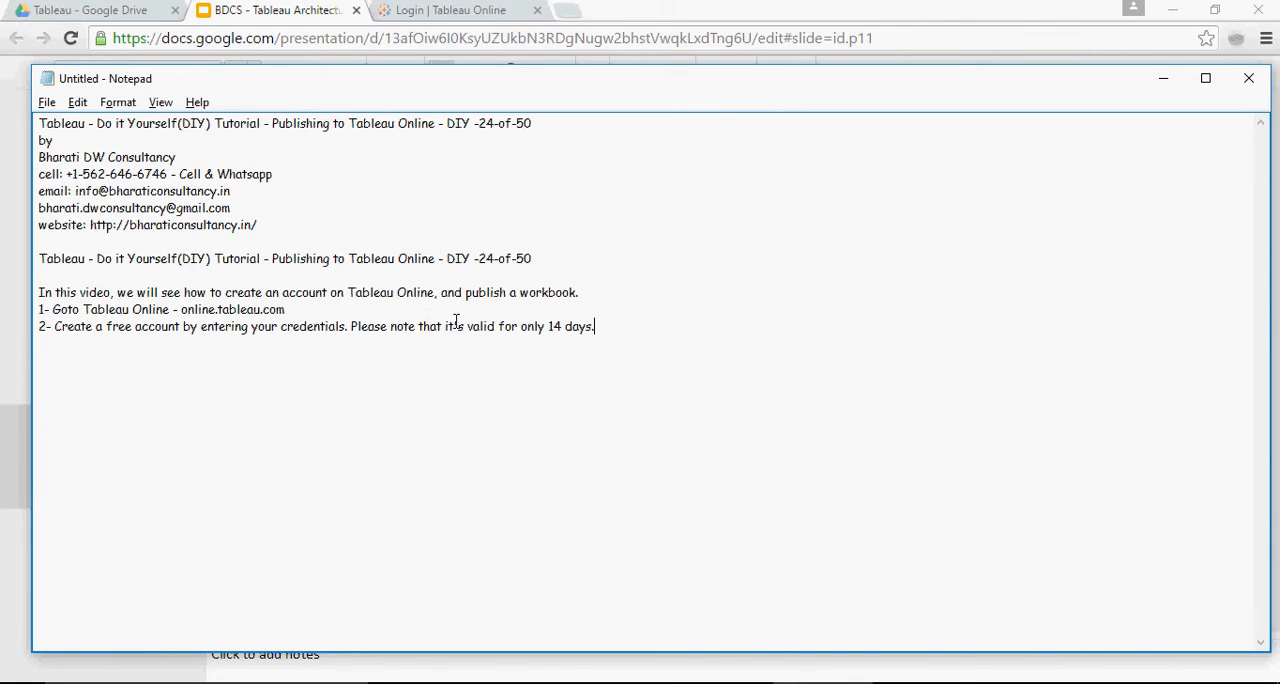
mouse_move(480, 371)
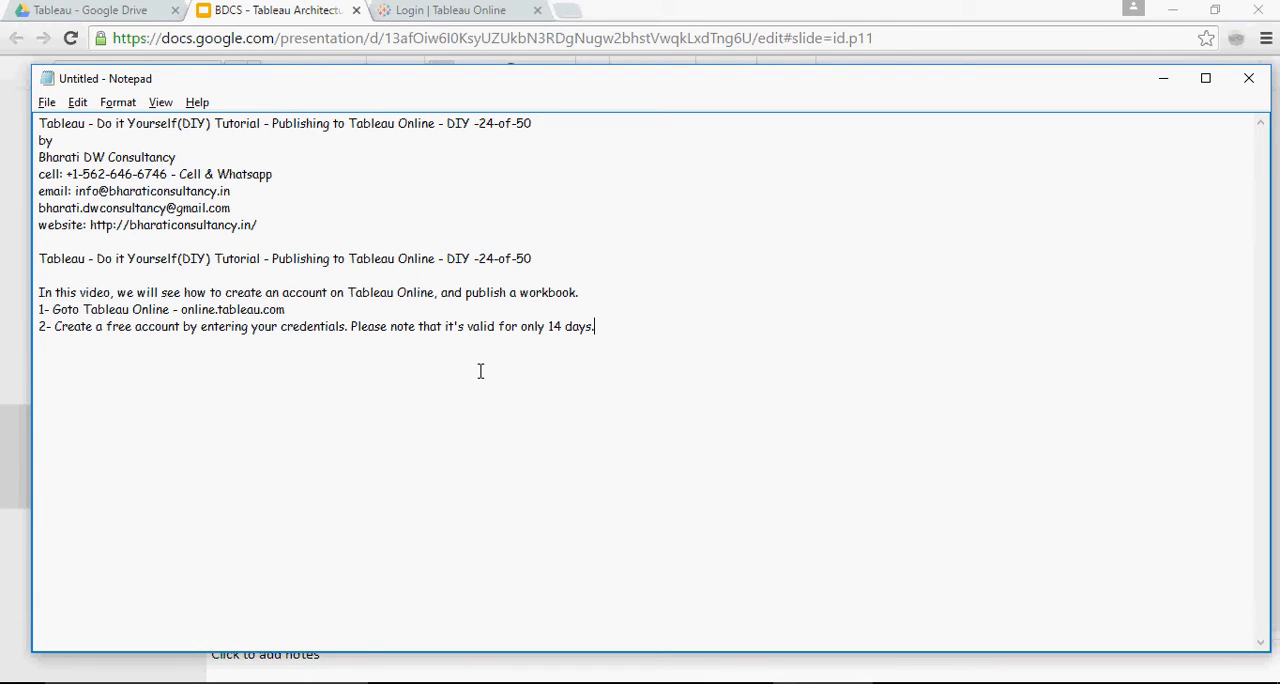
mouse_move(463, 358)
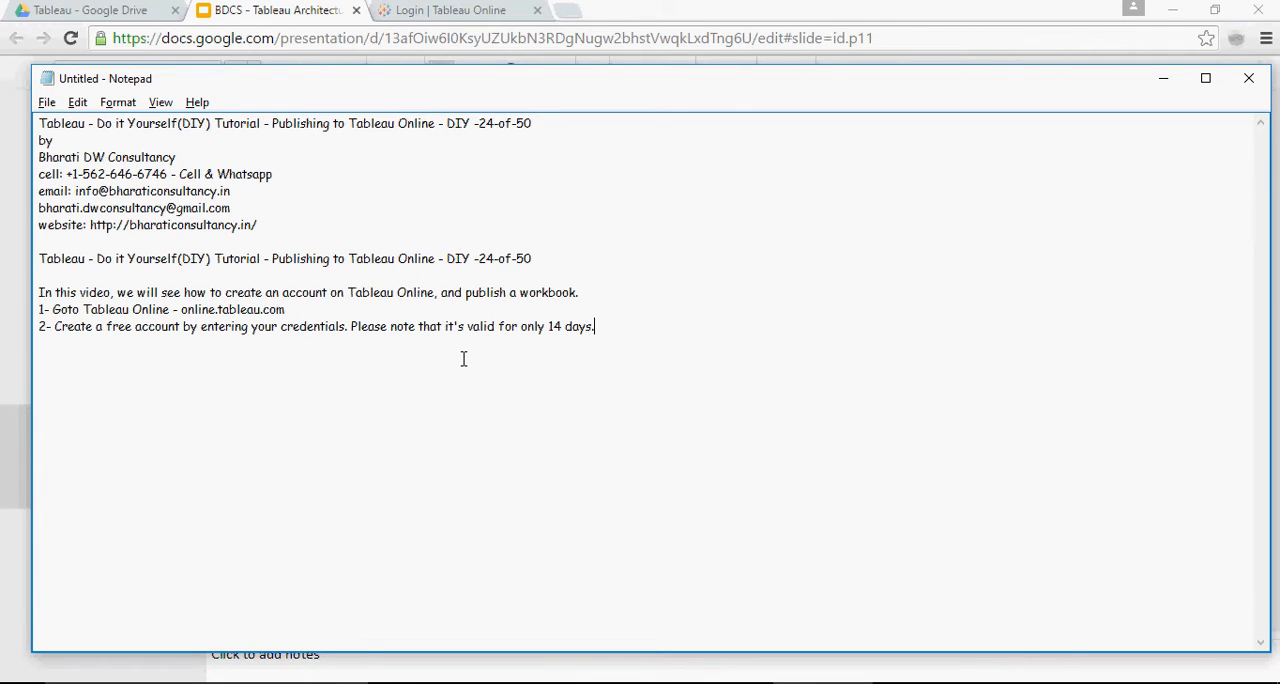
click(458, 10)
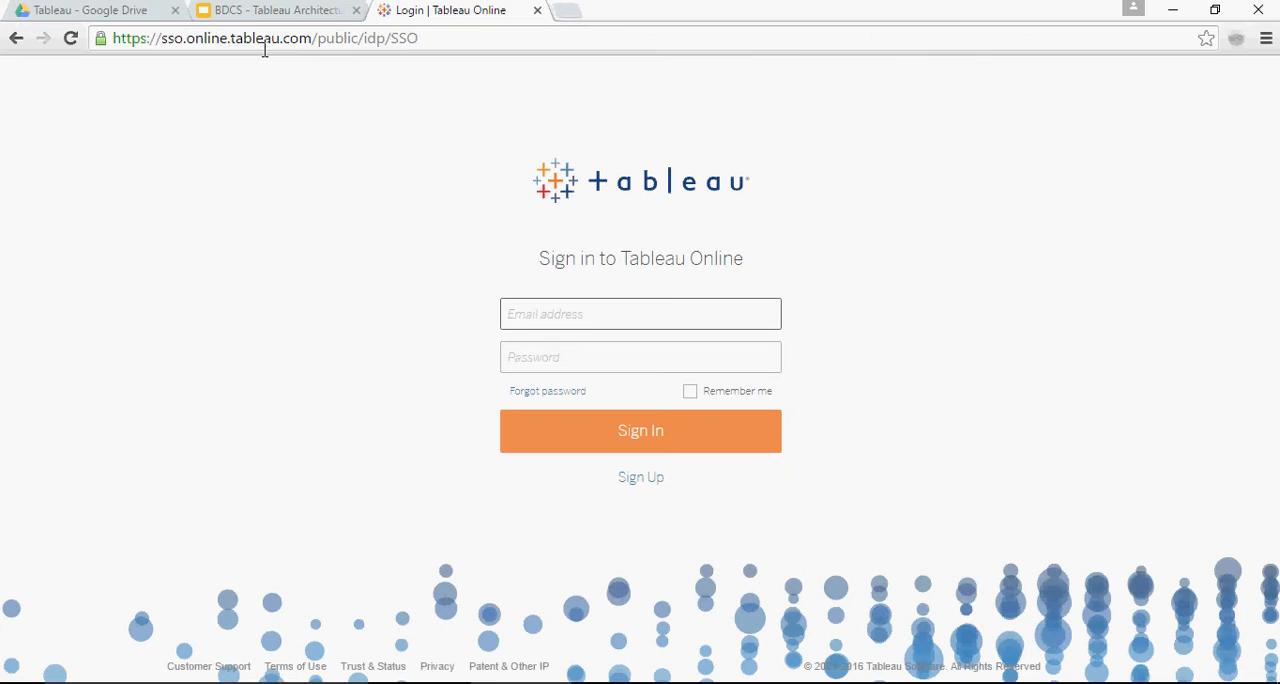
- Enter the gmail.com email address and password, then sign in to Tableau Online
click(264, 38)
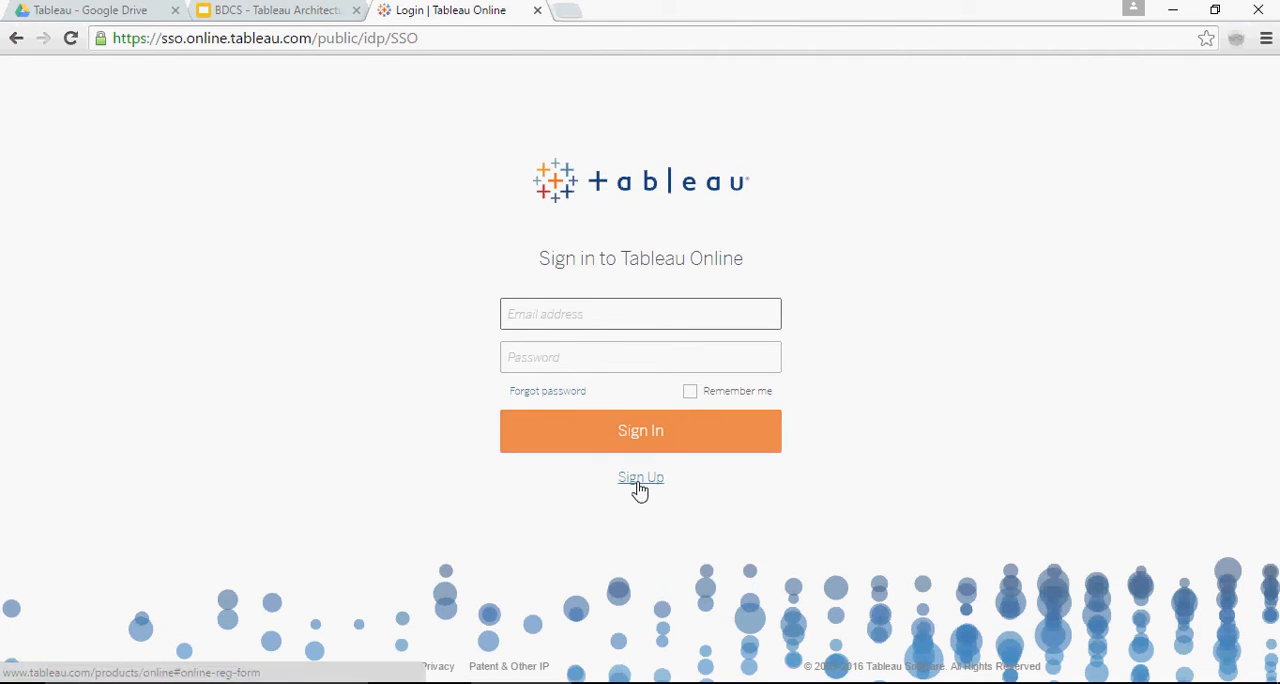
mouse_move(658, 489)
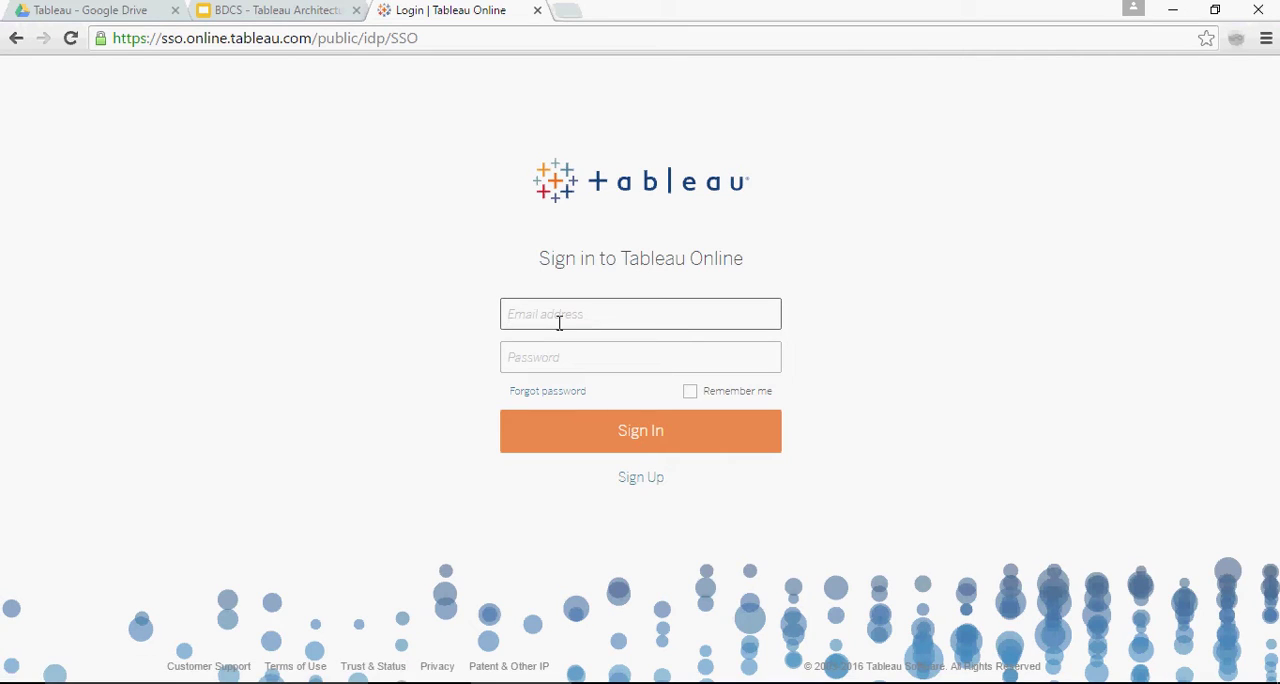
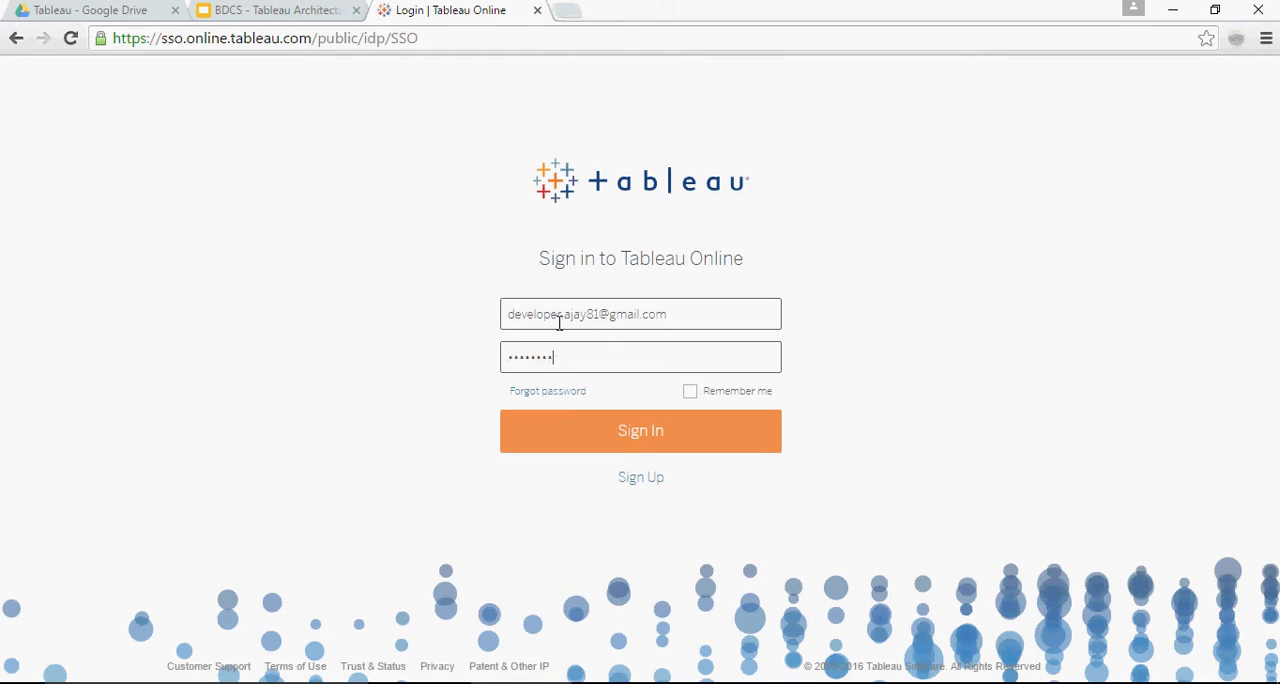
click(640, 430)
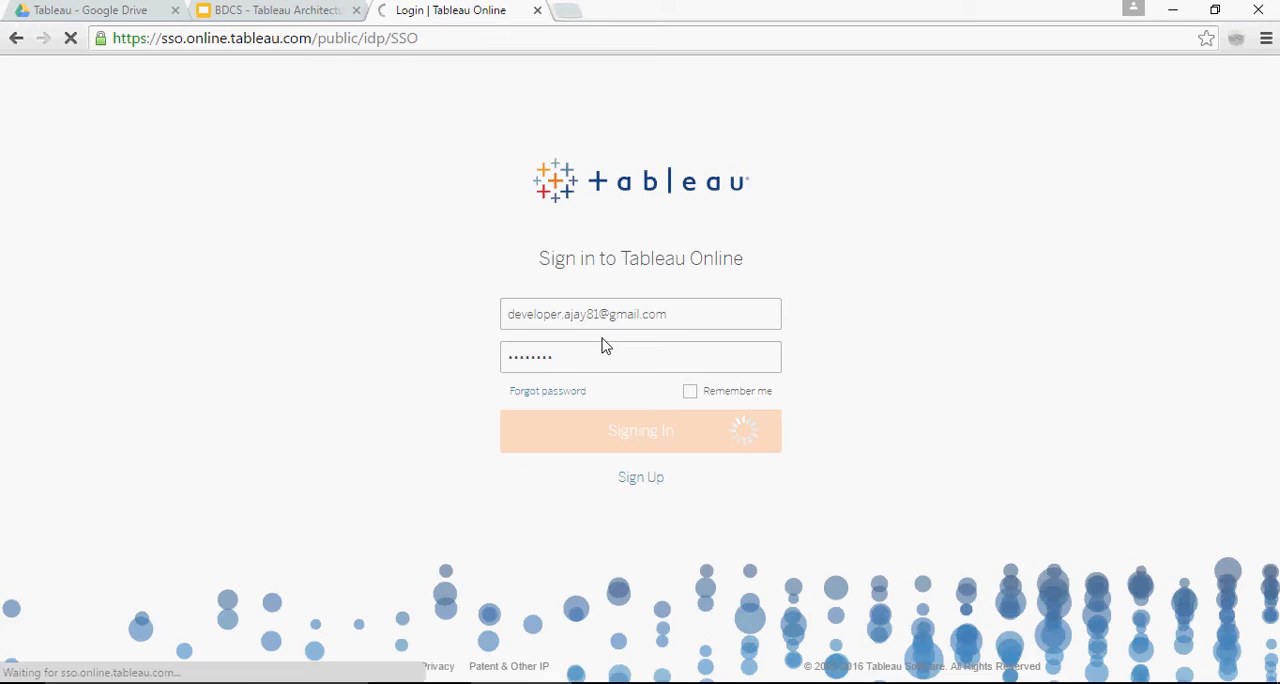
click(640, 430)
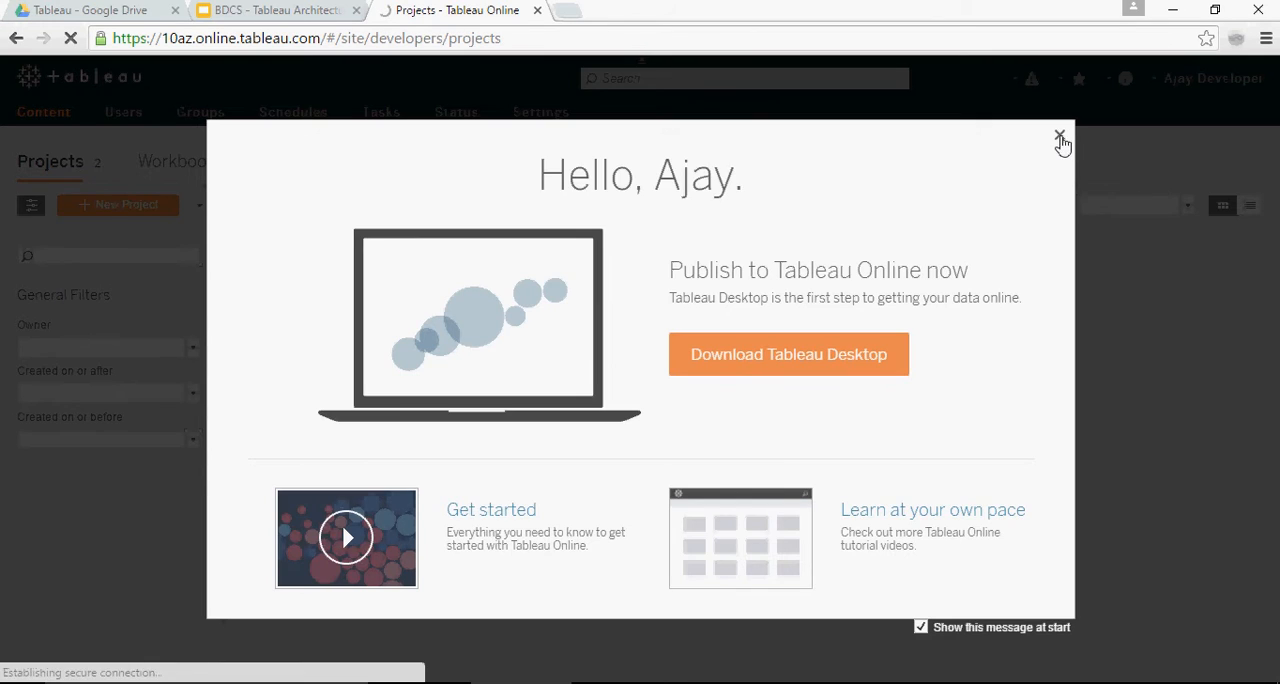
- Close the 'Hello' welcome dialog on the Projects page
click(1060, 135)
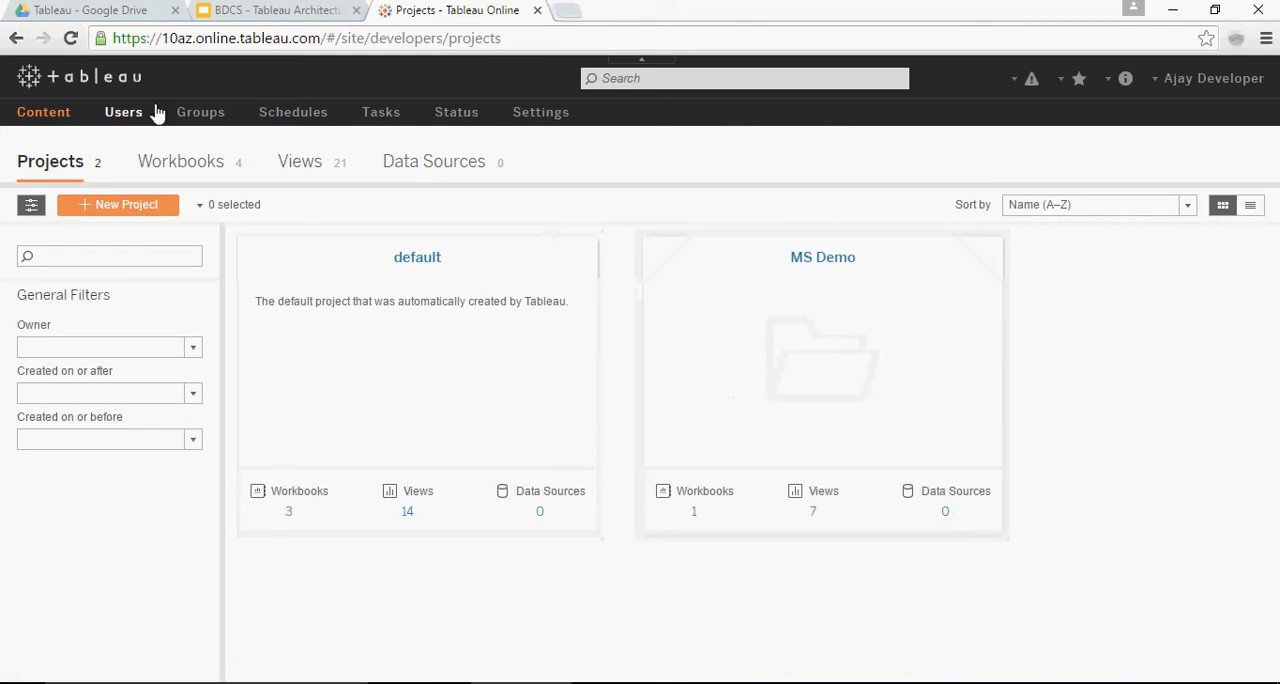
mouse_move(381, 112)
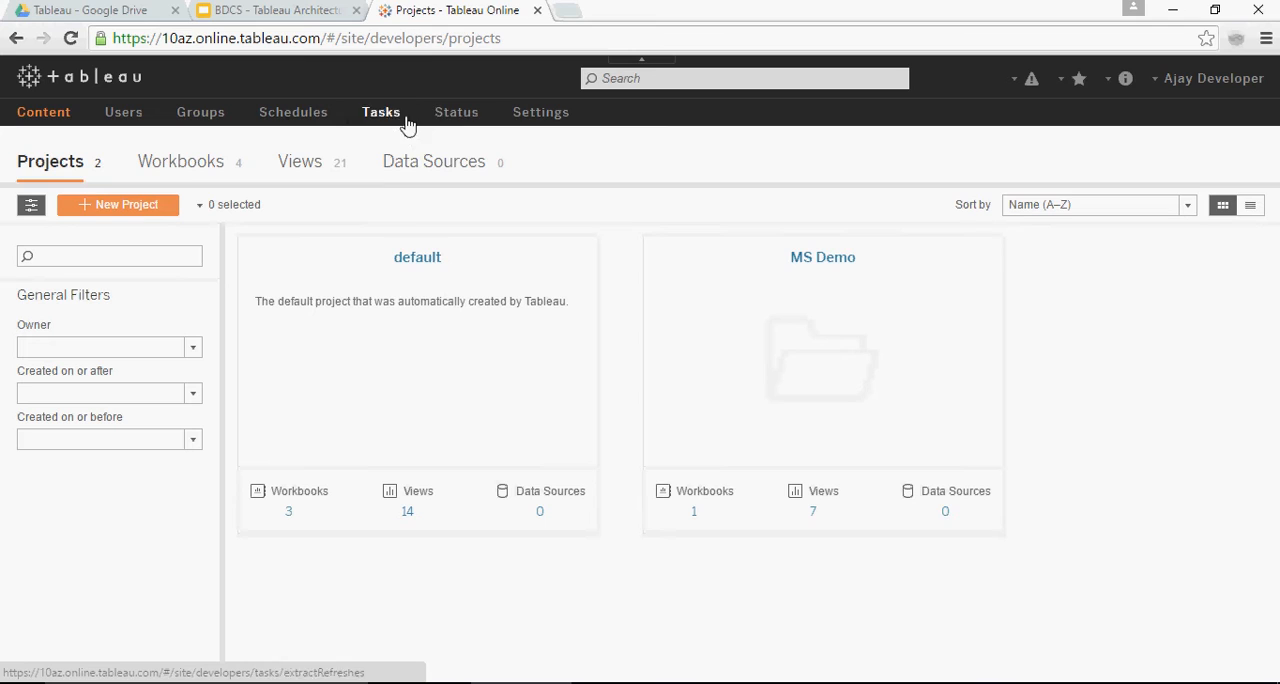
mouse_move(540, 112)
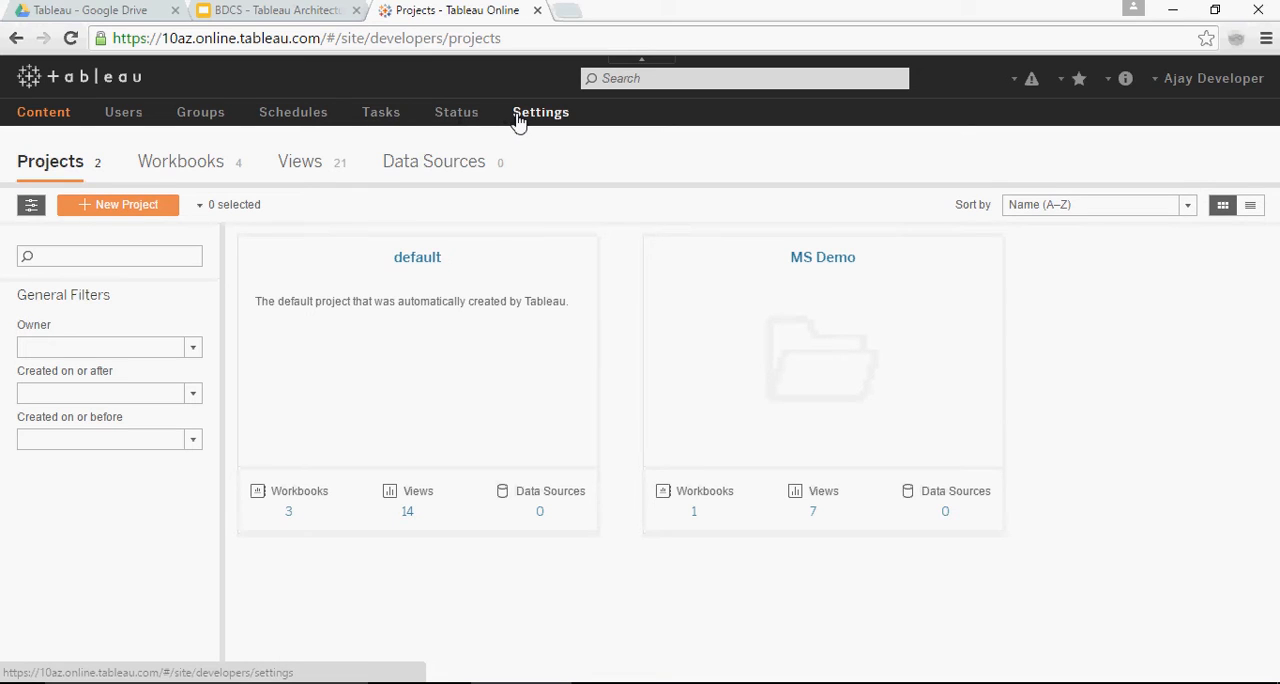
mouse_move(630, 148)
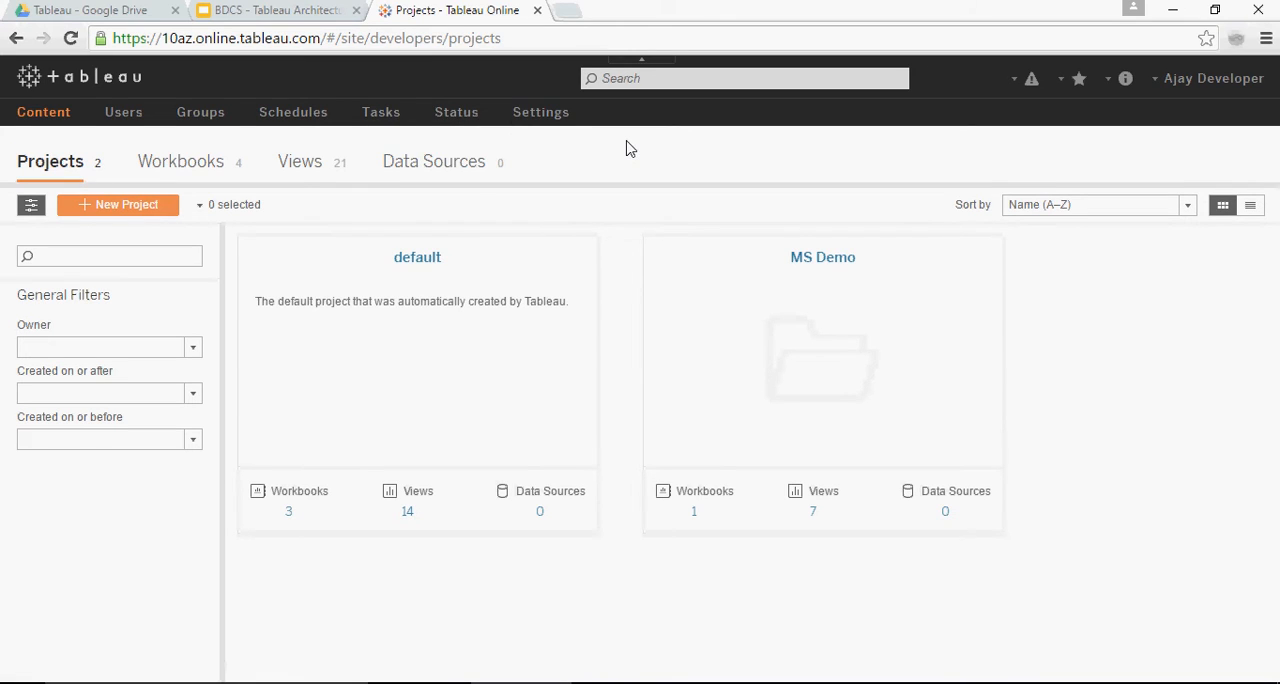
mouse_move(119, 204)
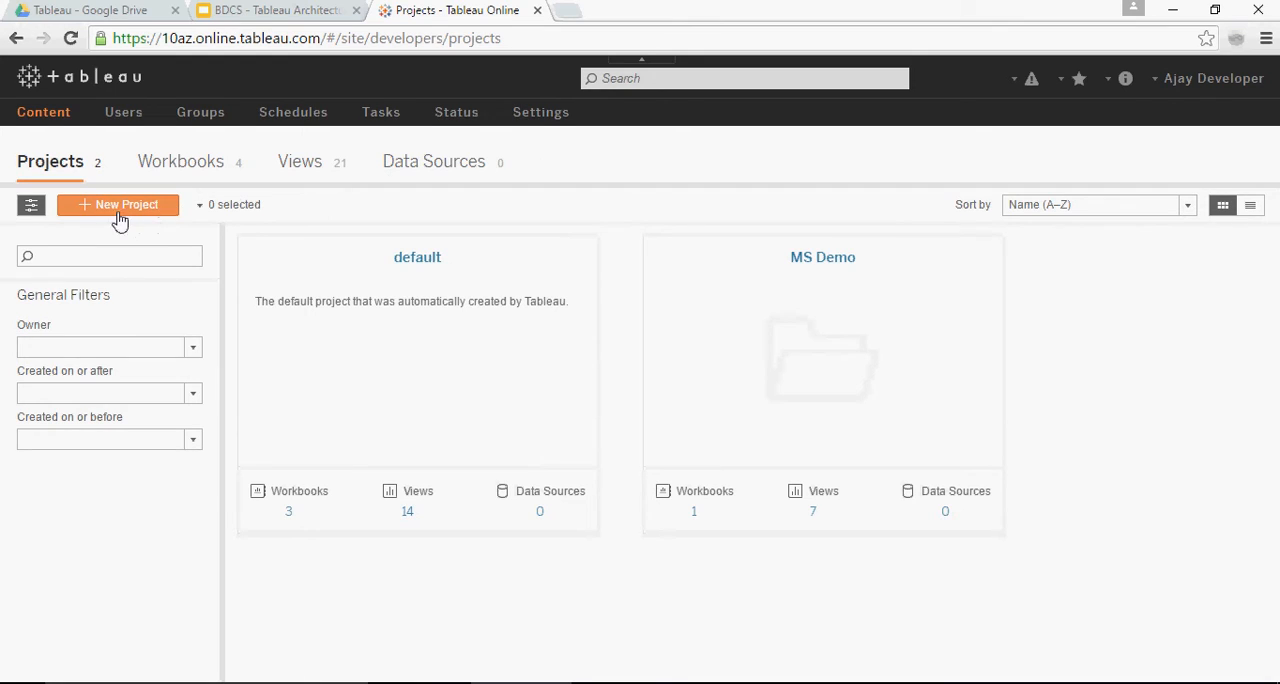
mouse_move(103, 210)
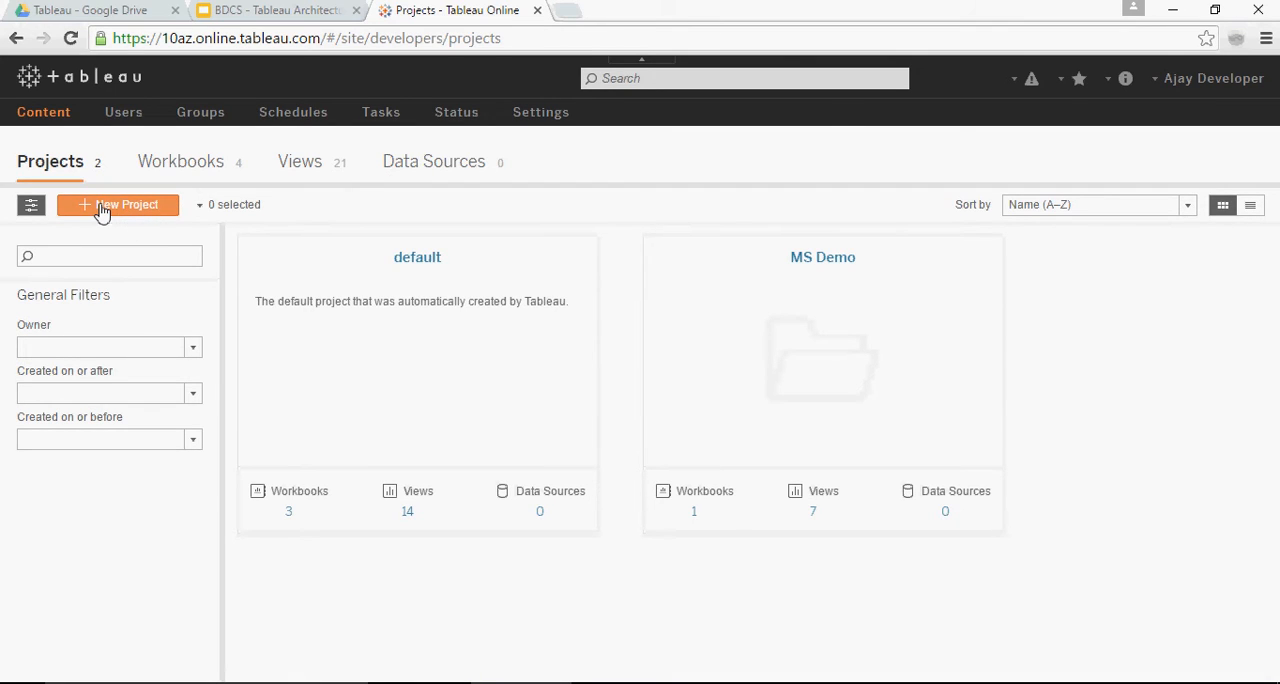
- Create project 'BDCS - DIY' described as 'This is Bharati DW Consultancy Services - Do it yourself Tutorial.'
click(119, 204)
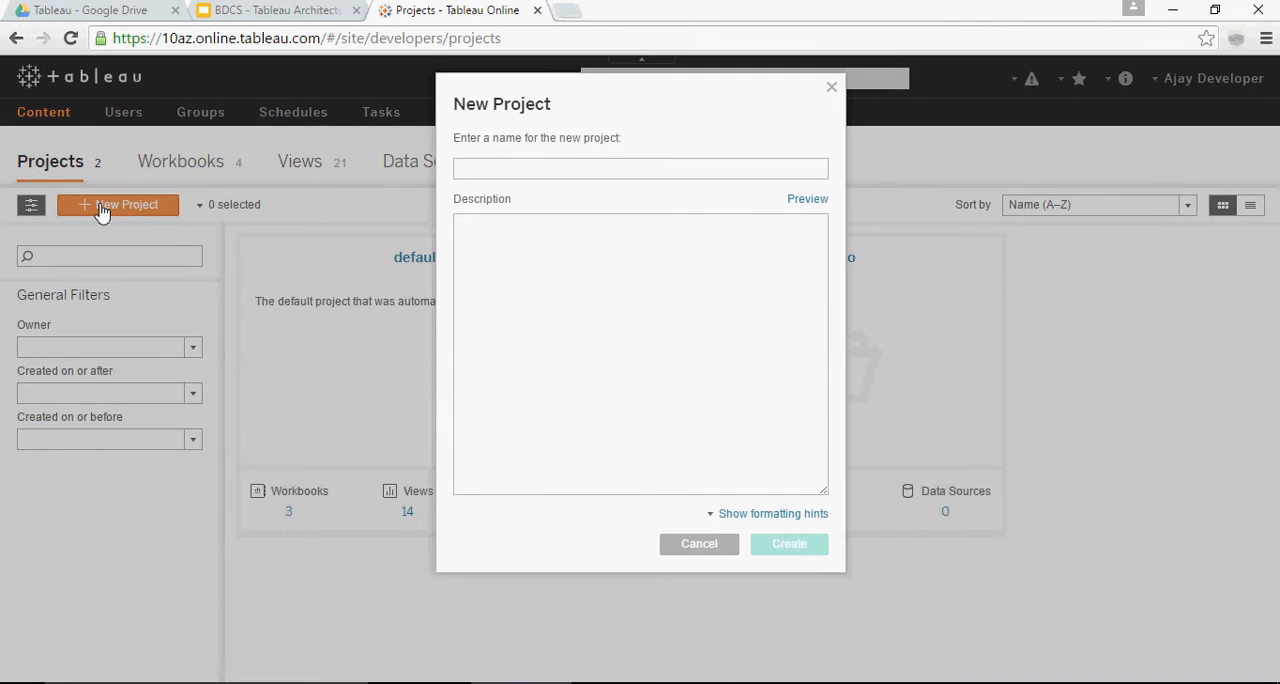
text(B)
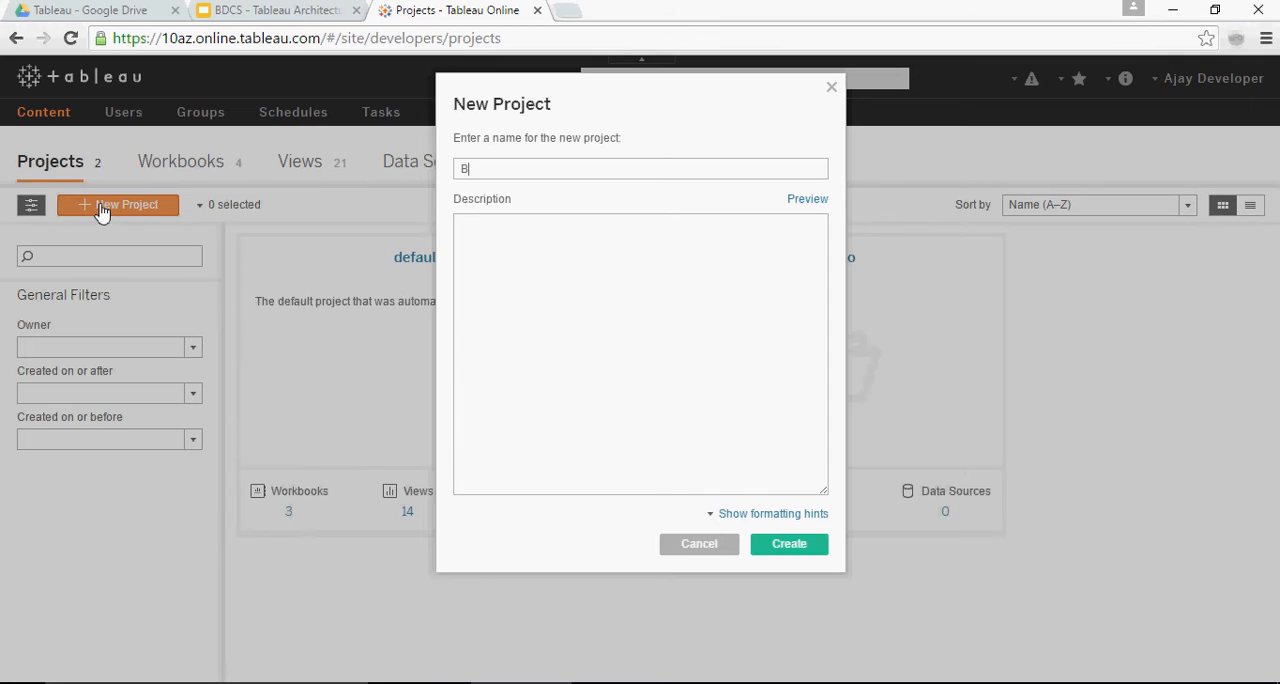
text(DCS -)
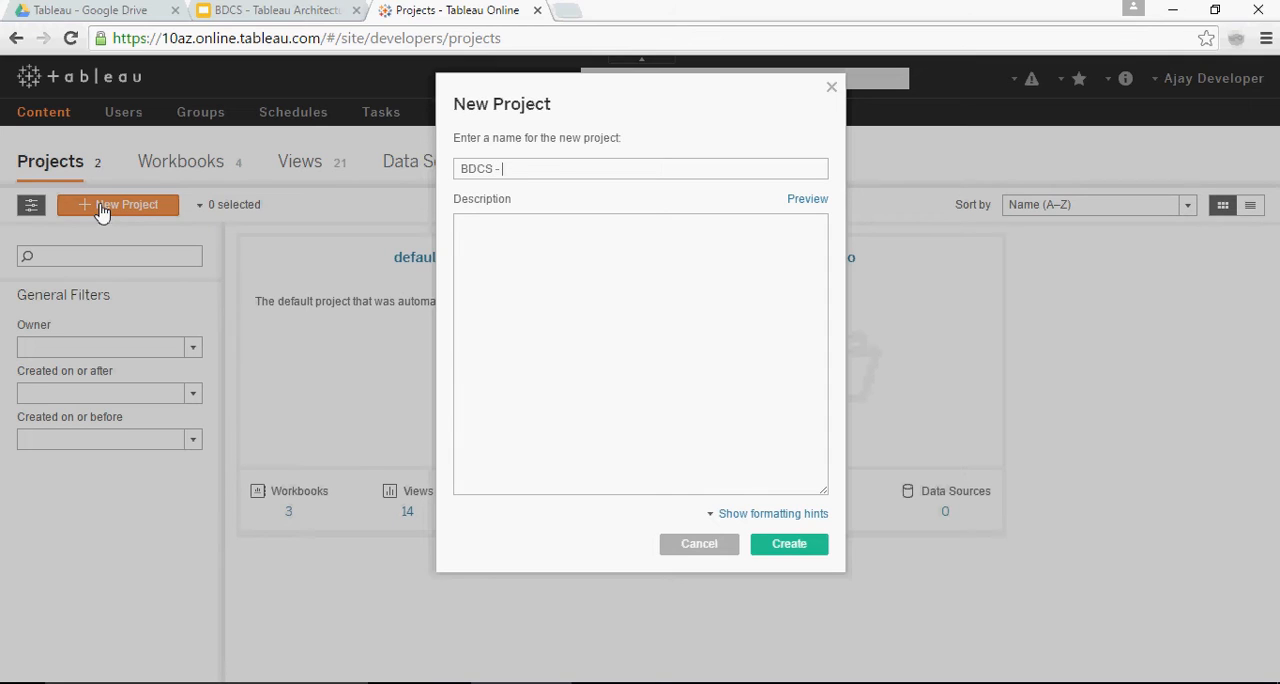
text(DIY)
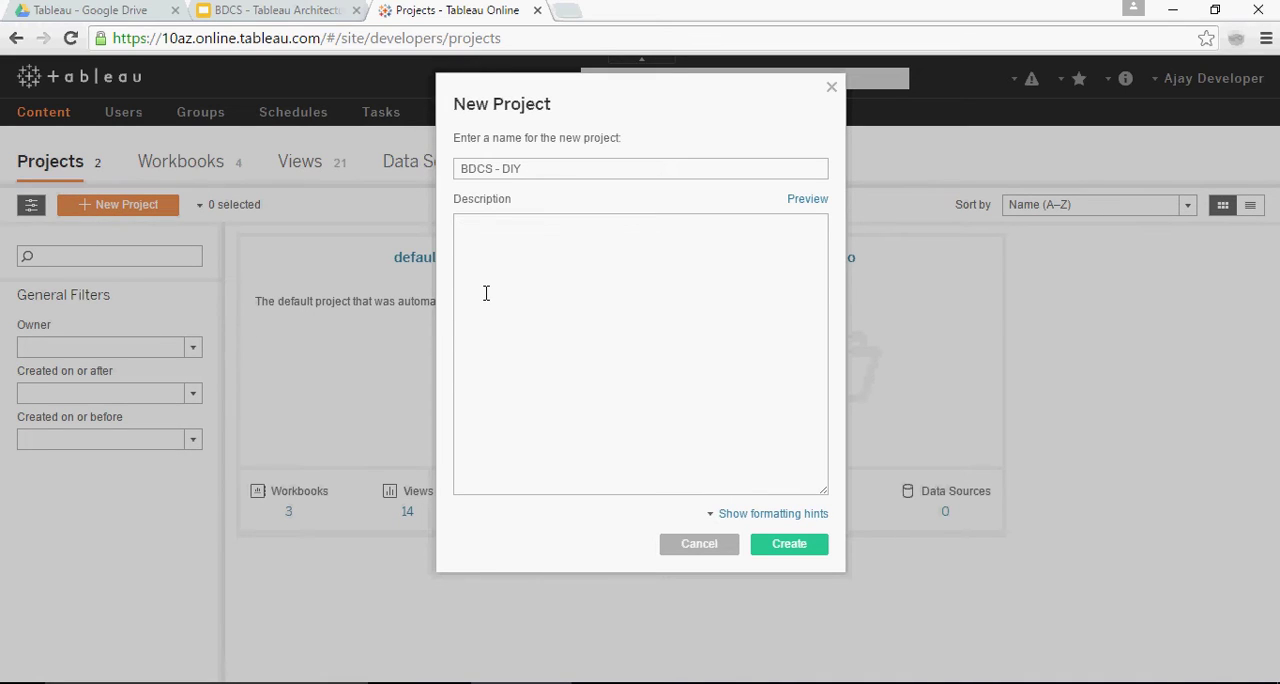
text(T)
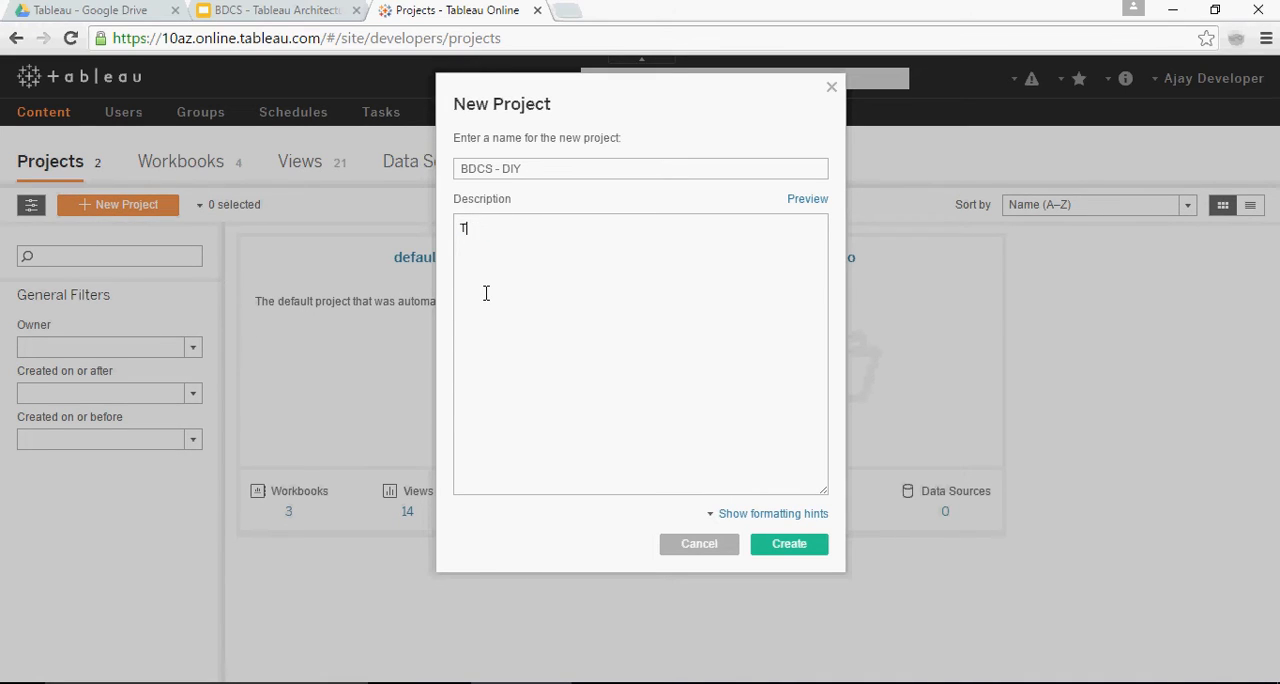
text(This is Bharati DW Consultancy Services - Do it yourself Tutorial.)
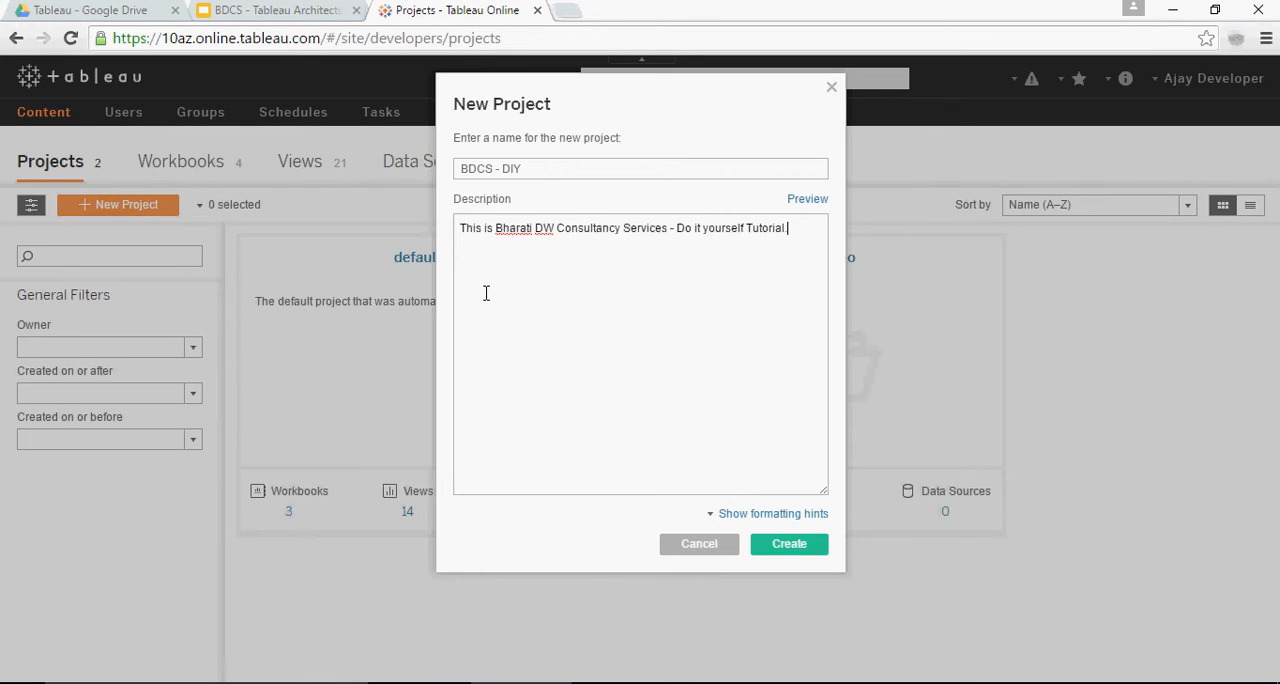
mouse_move(537, 288)
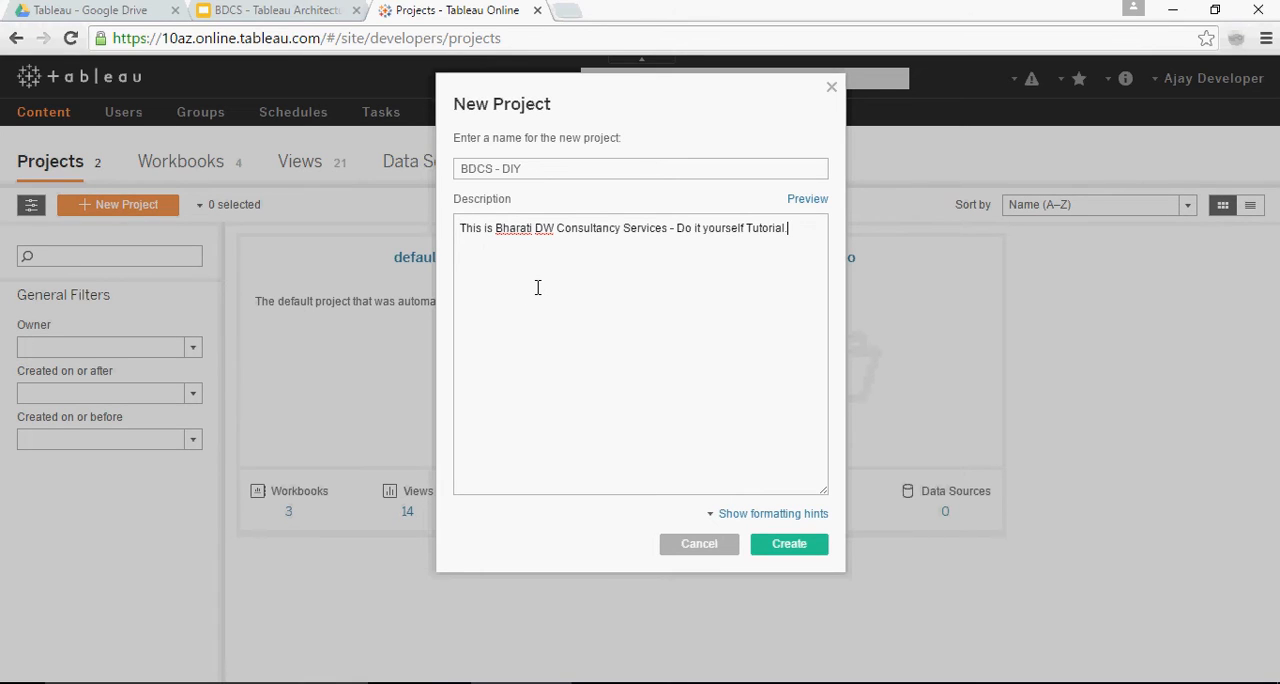
mouse_move(795, 303)
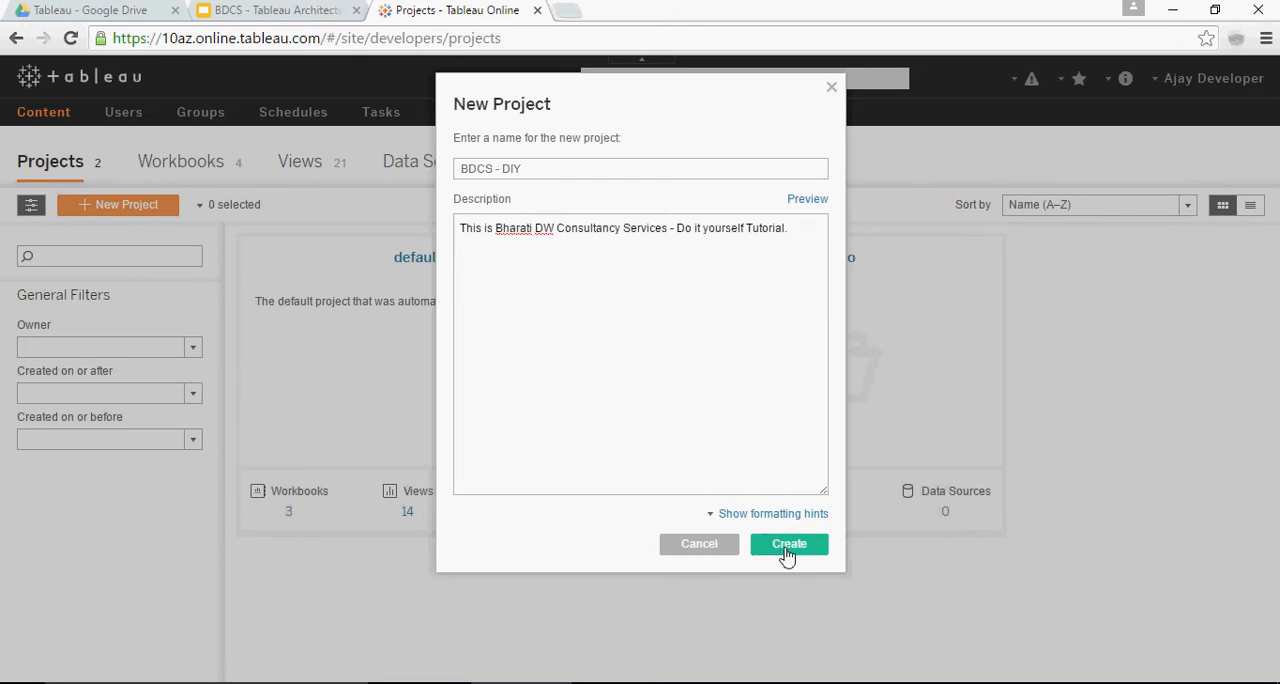
click(789, 544)
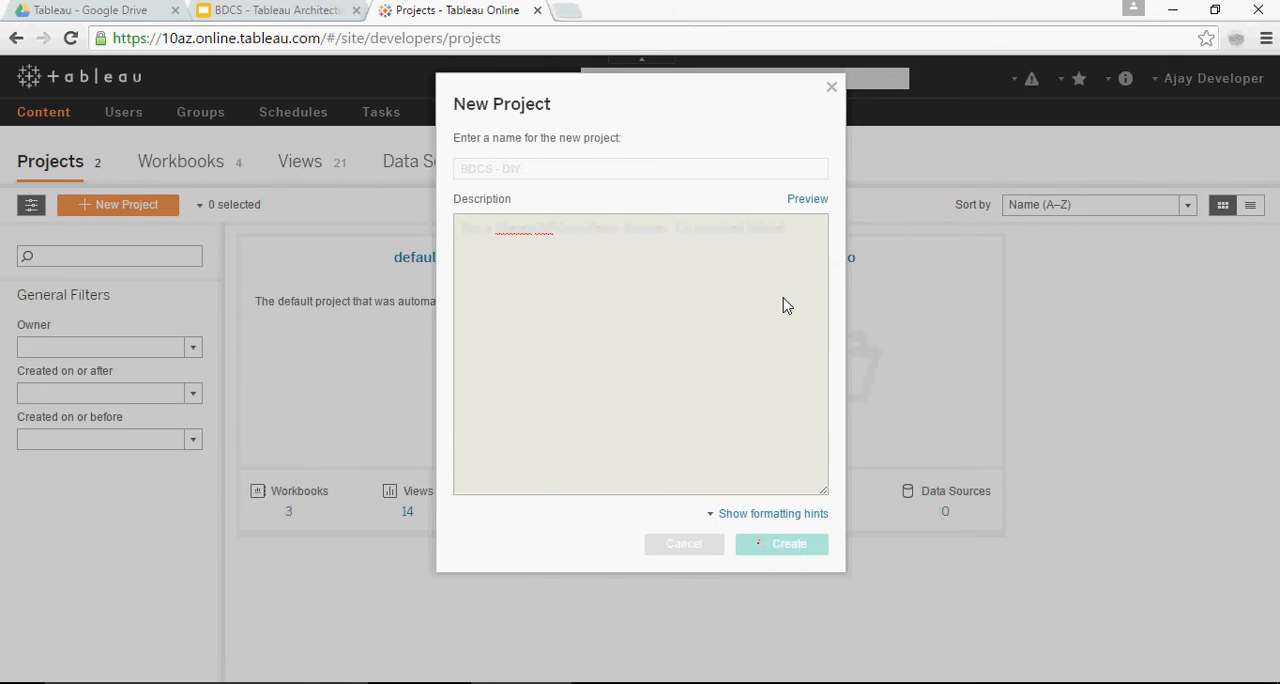
click(781, 543)
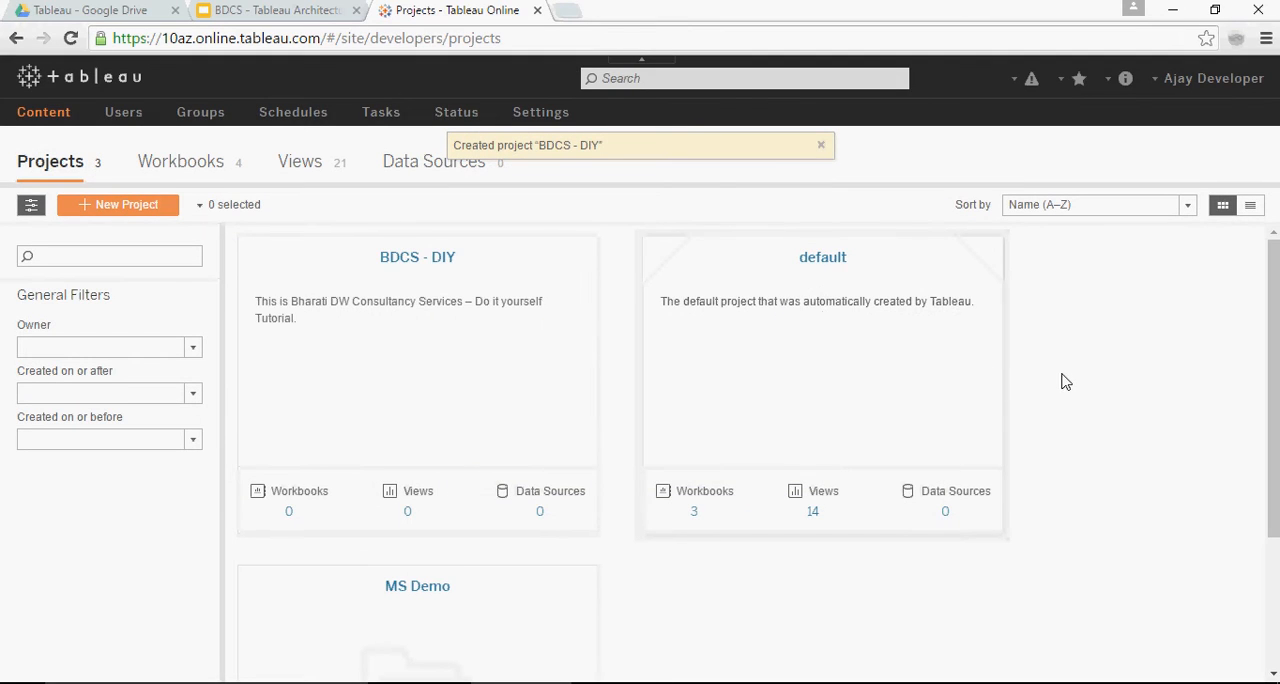
mouse_move(480, 352)
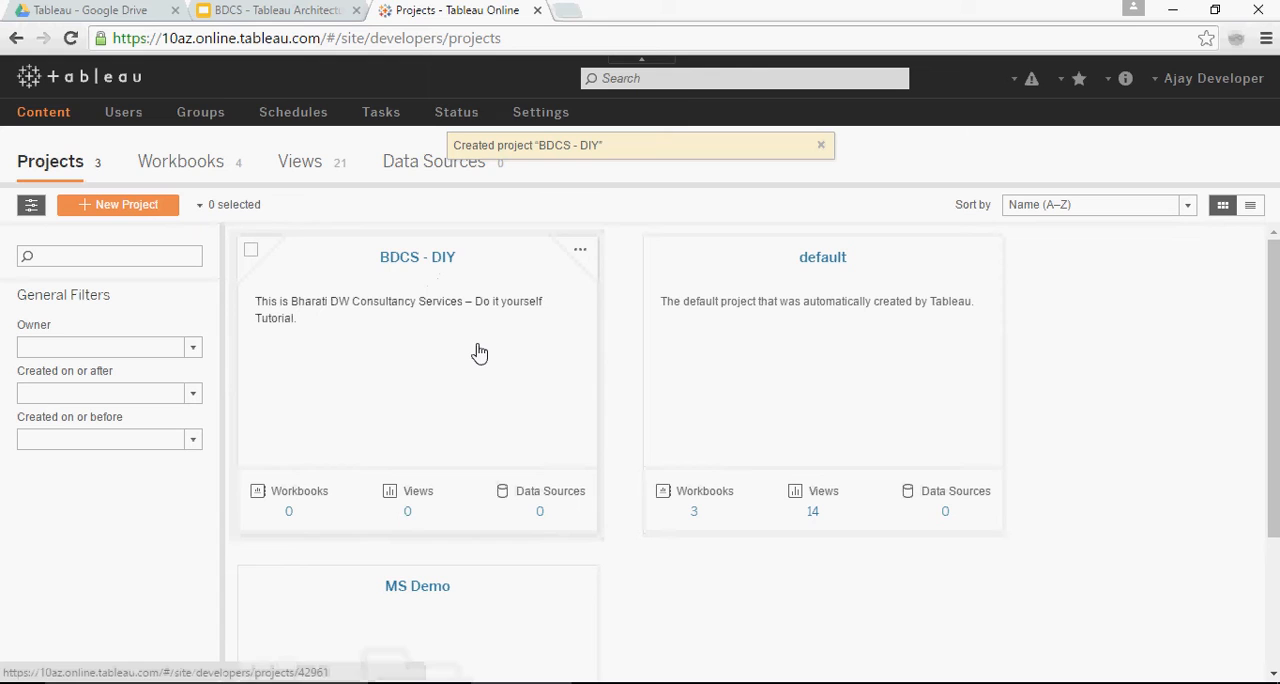
mouse_move(465, 353)
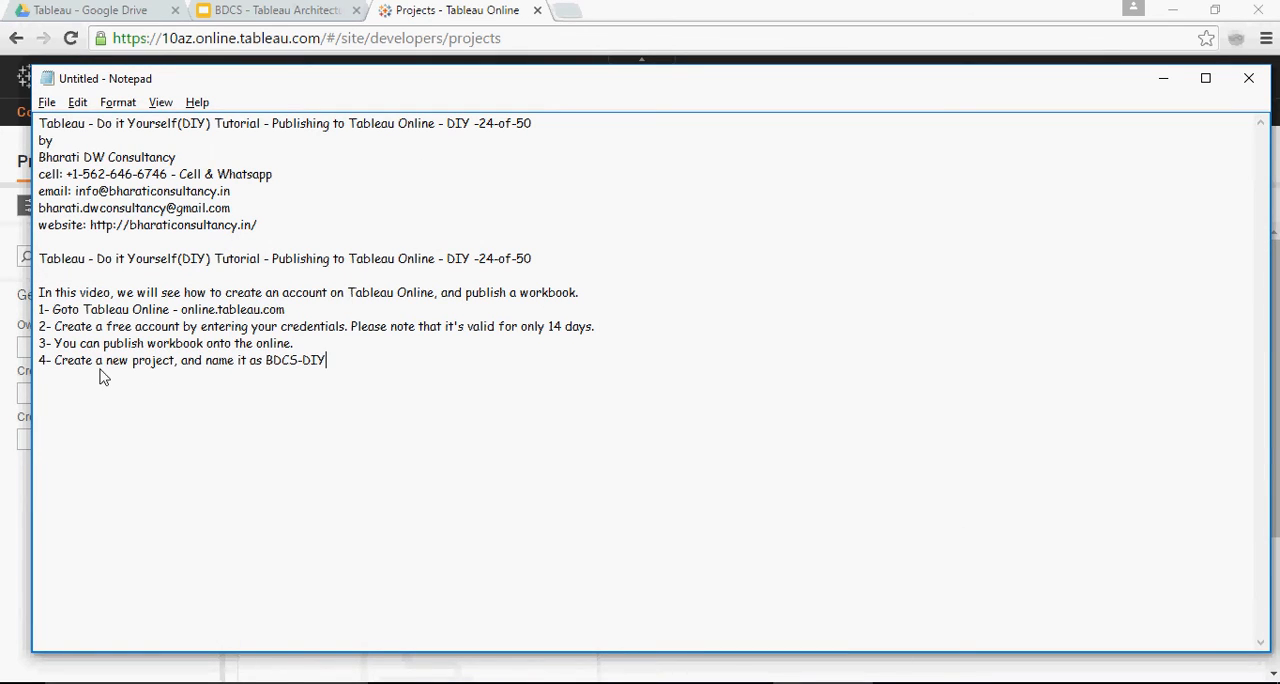
mouse_move(315, 368)
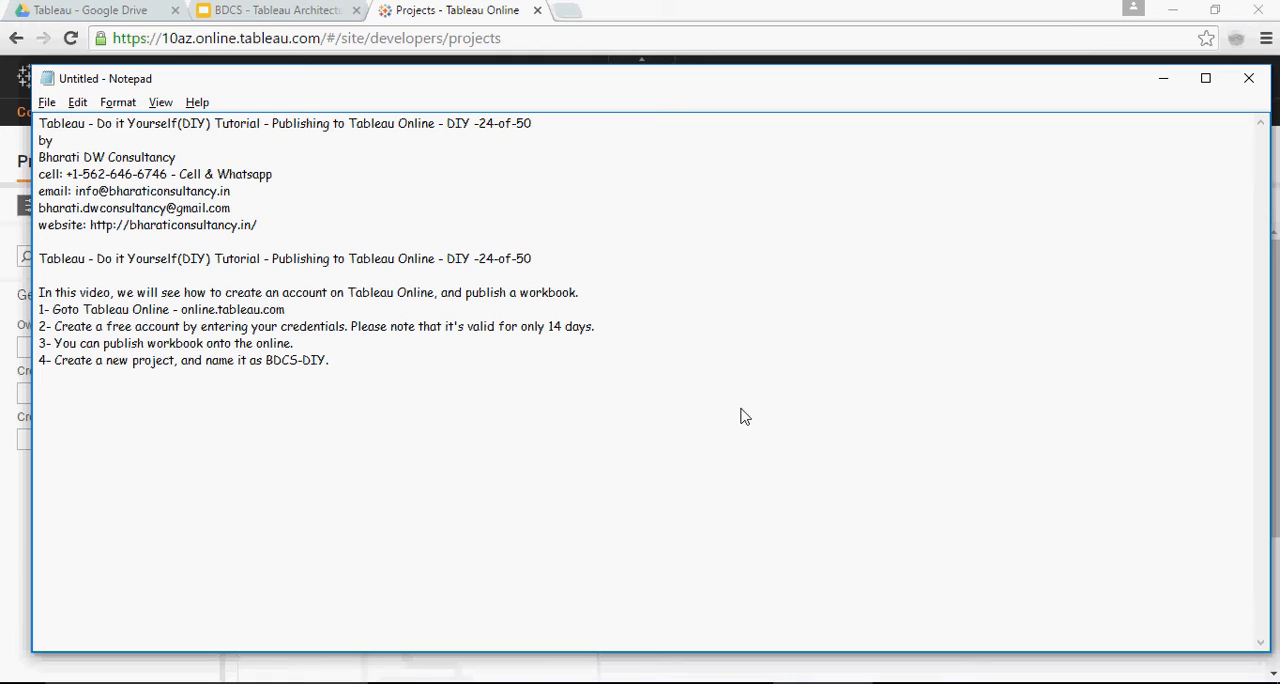
- Add note step 5 on publishing via Server > Publish Workbook to online.tableau.com
text(5- To publish, open the Tableau TWB file, goto Server > Publish Workbook, enter online.tableau.com)
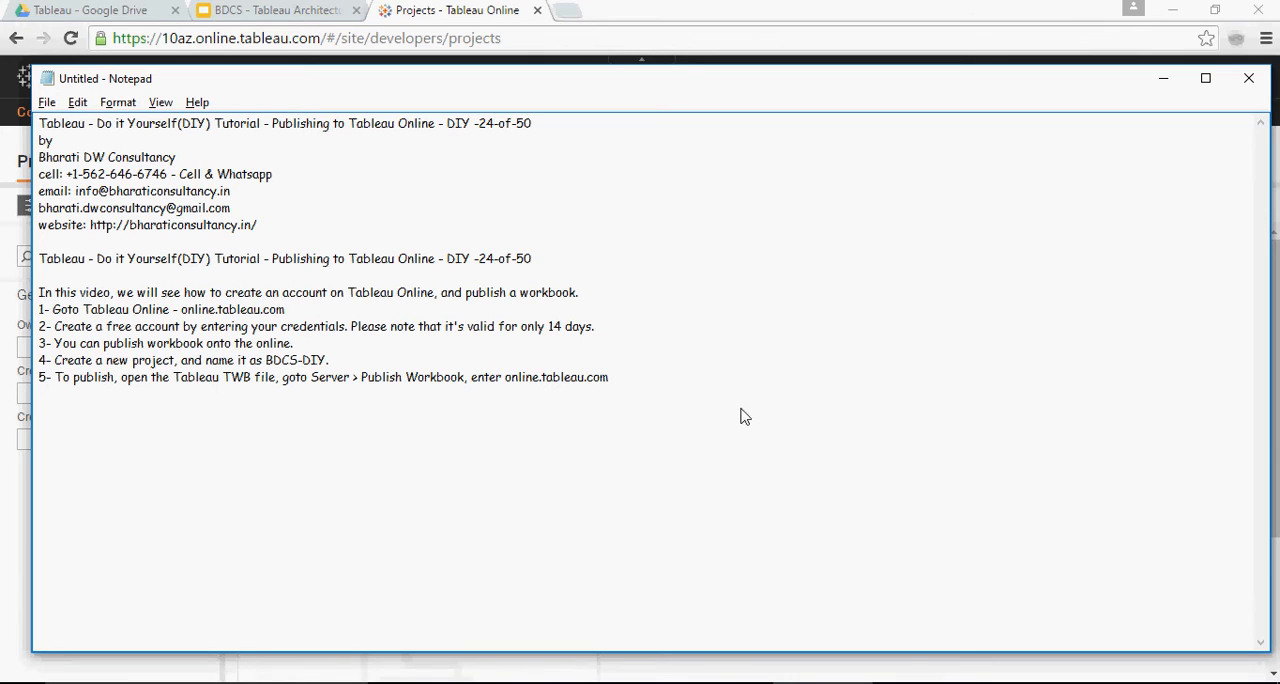
click(608, 377)
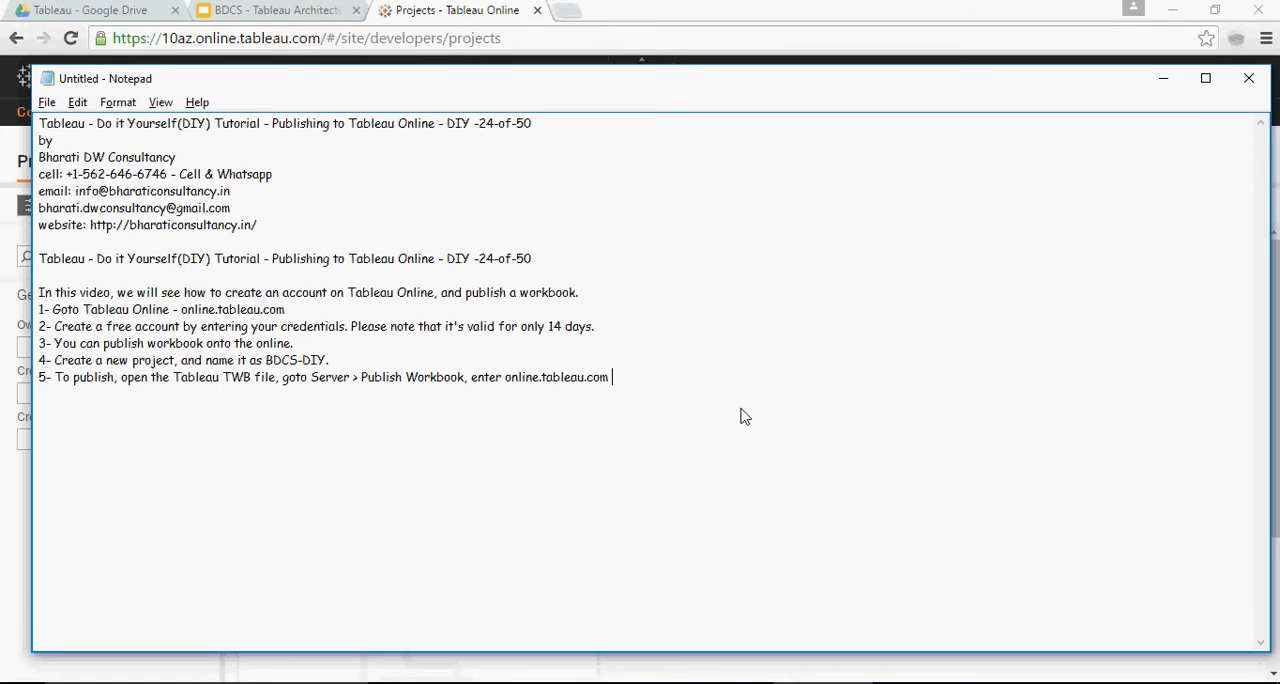
mouse_move(427, 420)
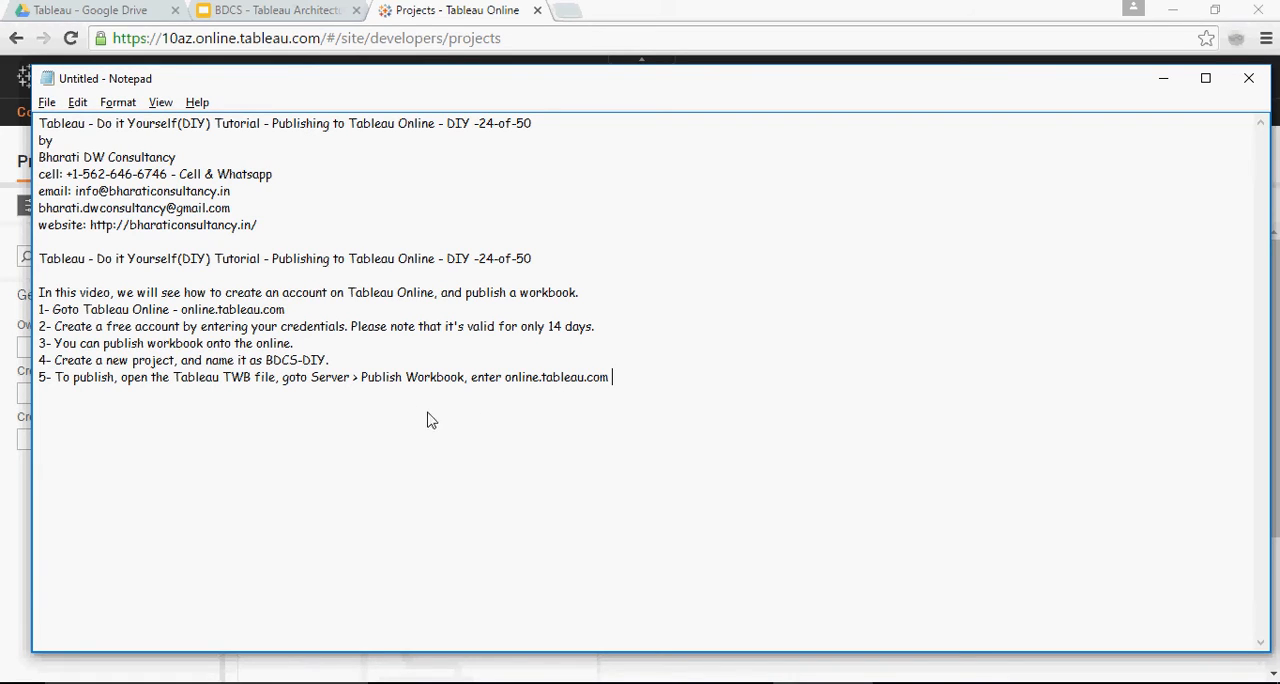
mouse_move(476, 391)
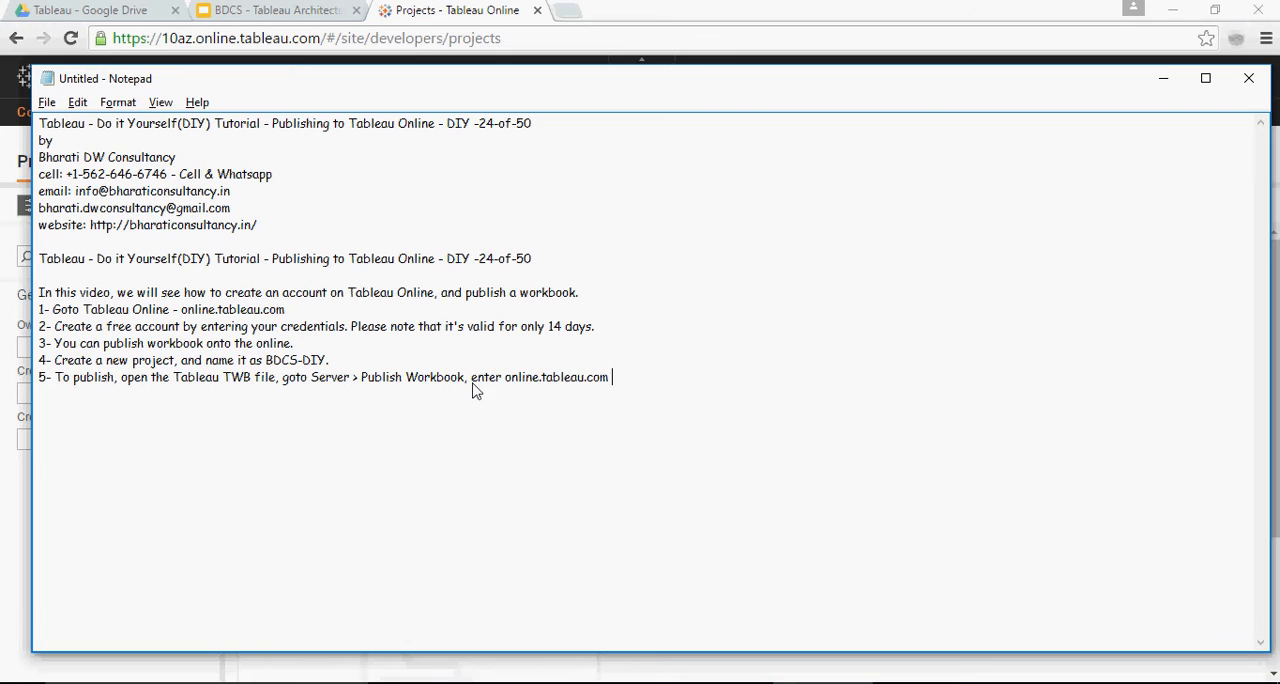
mouse_move(509, 388)
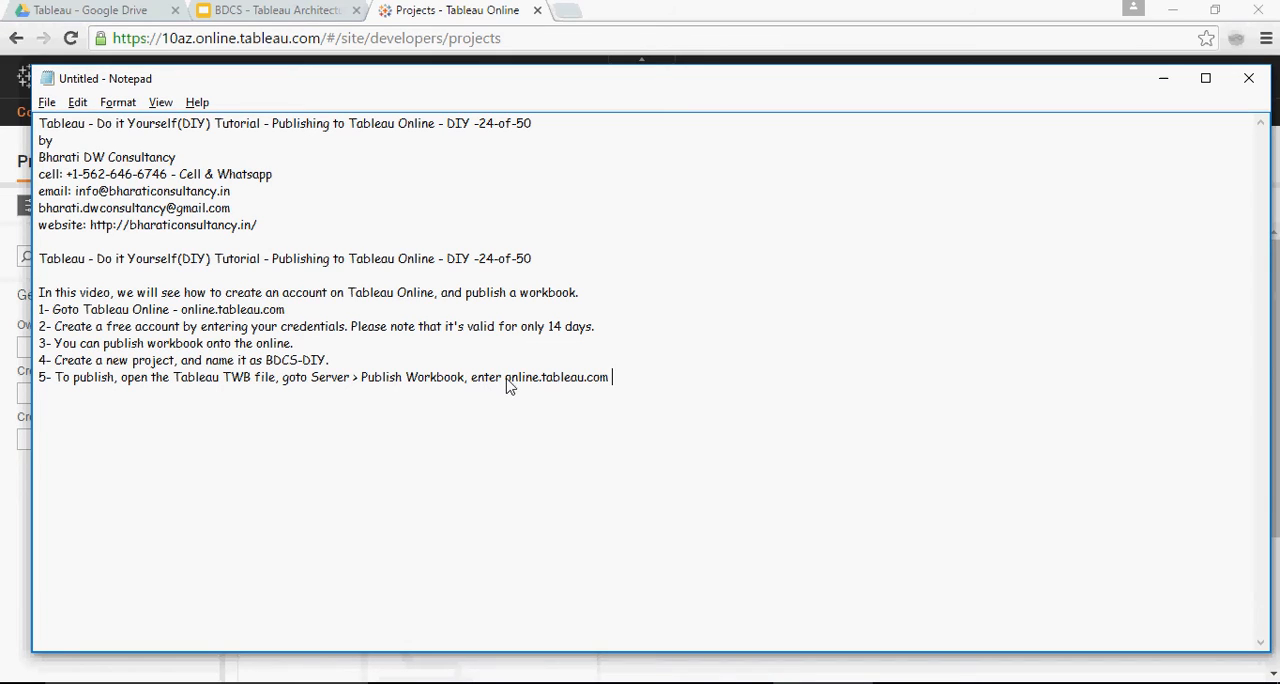
double_click(556, 377)
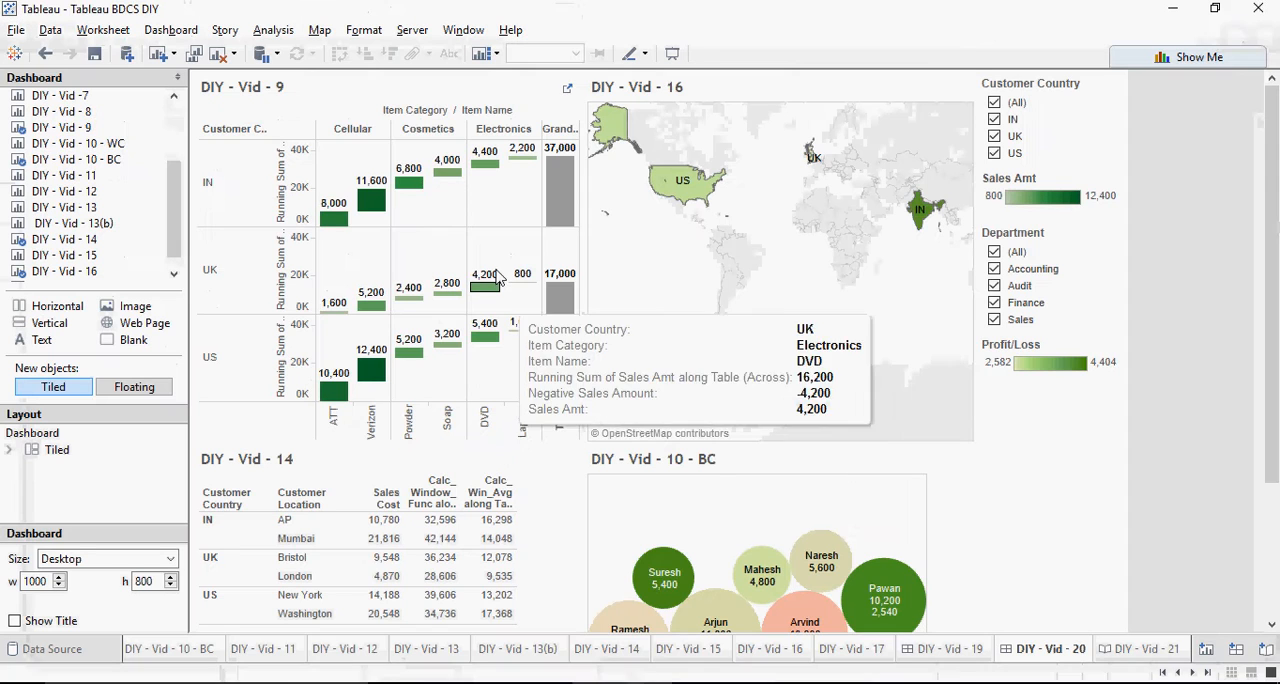
mouse_move(108, 20)
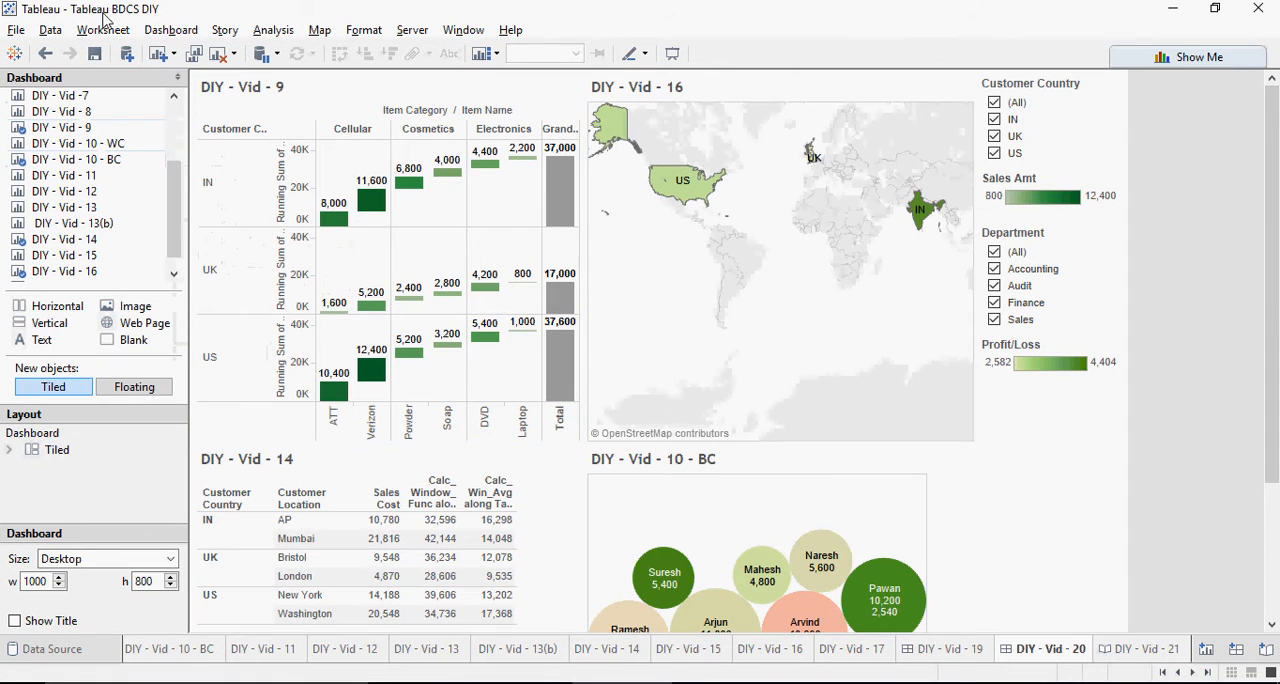
mouse_move(414, 47)
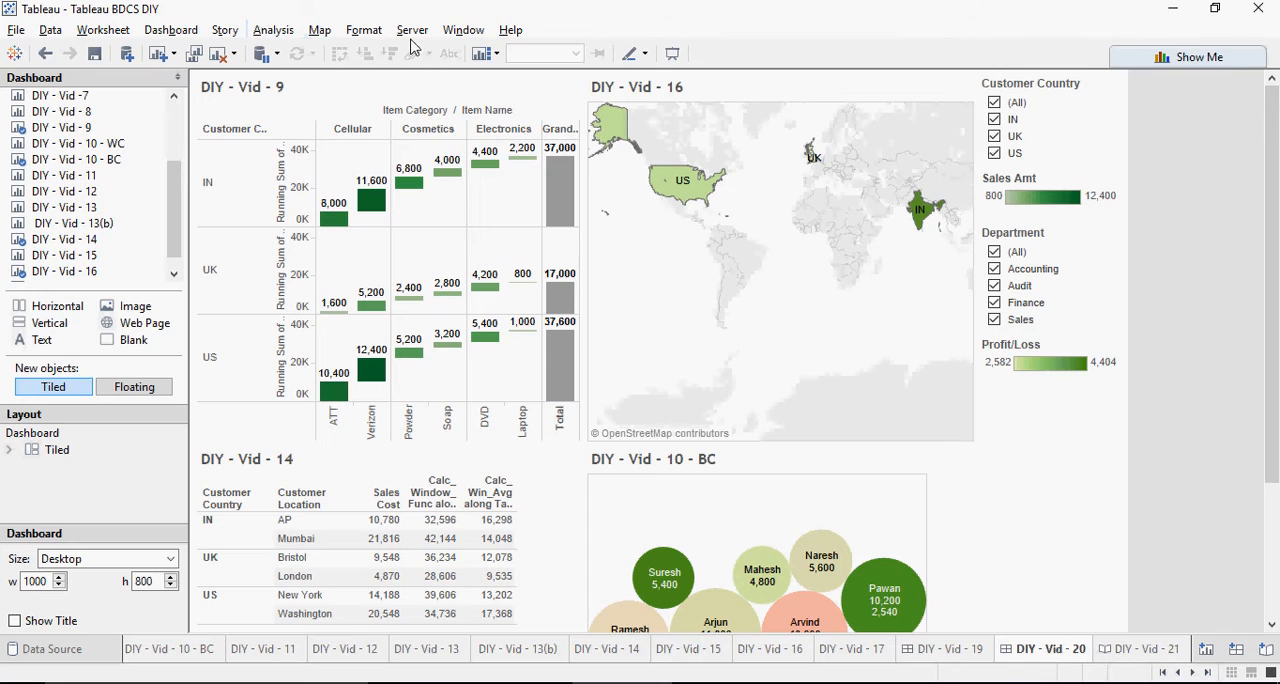
- Choose Server > Publish Workbook to bring up sign-in for online.tableau.com
click(412, 29)
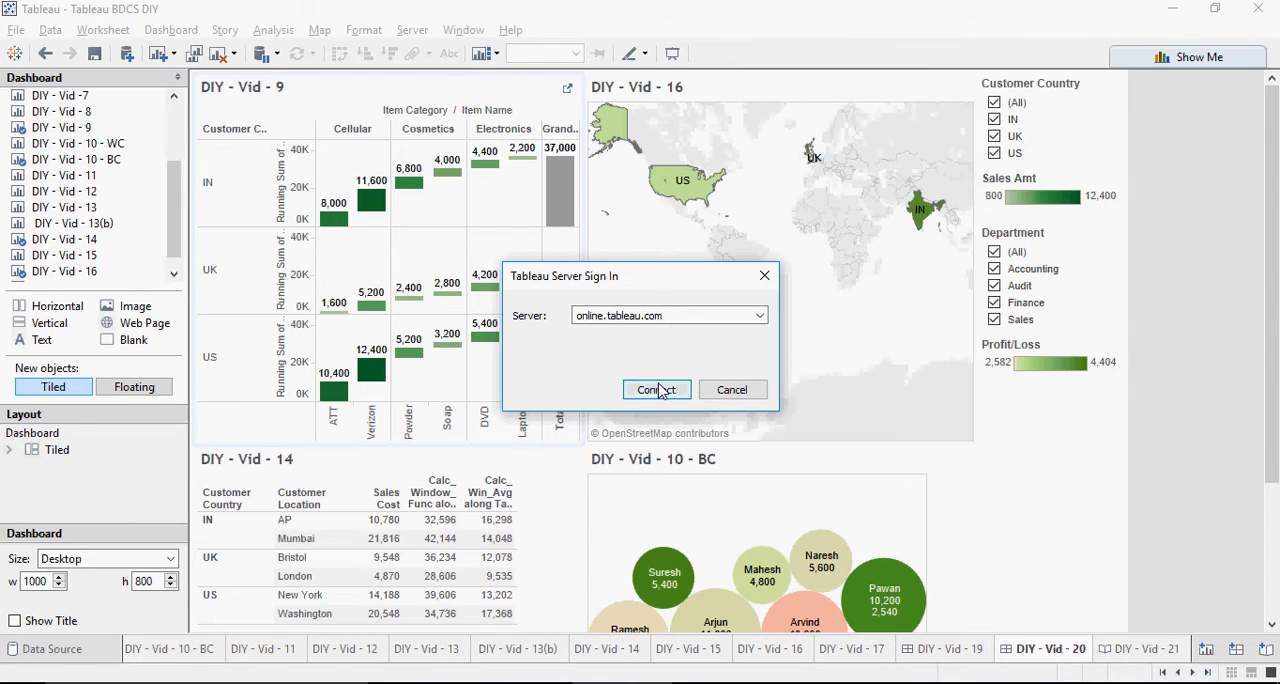
click(656, 389)
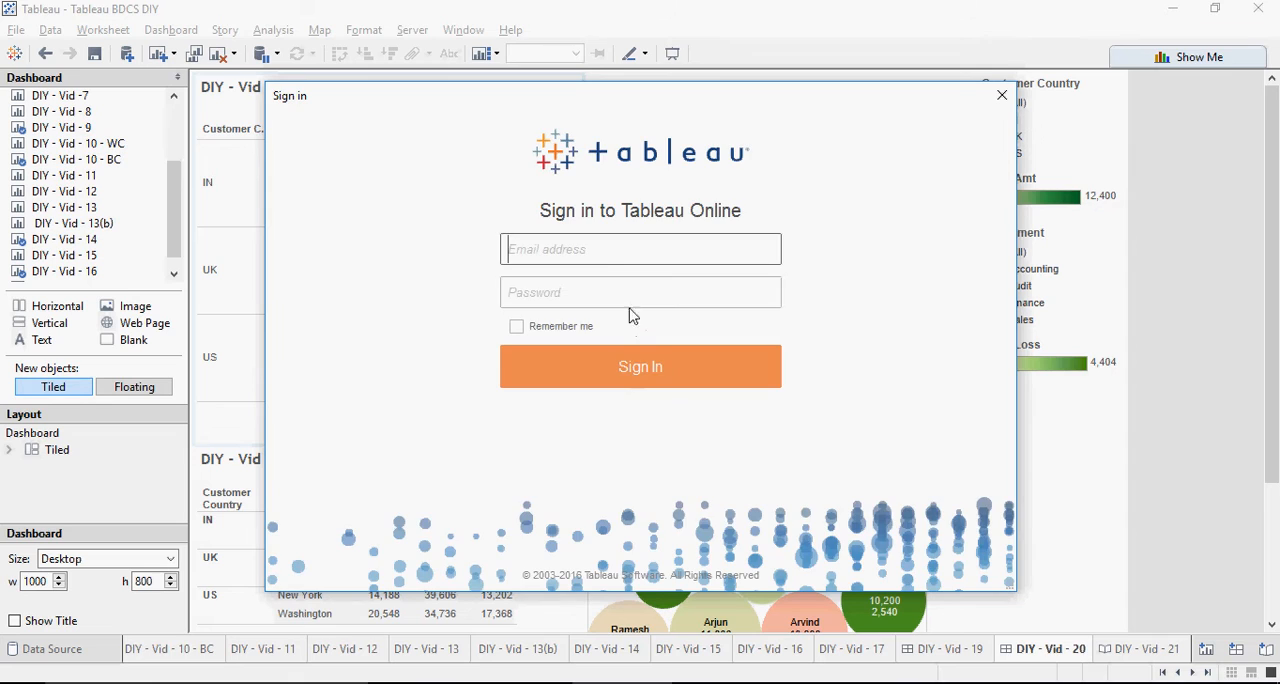
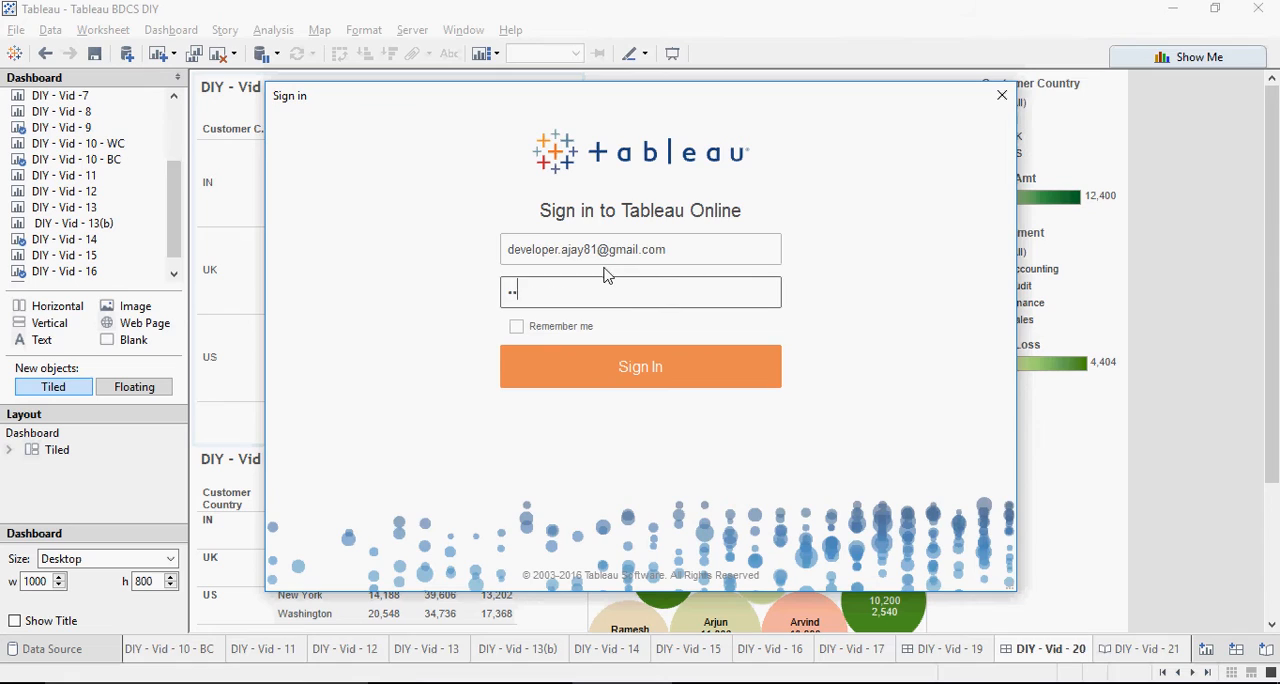
text(password)
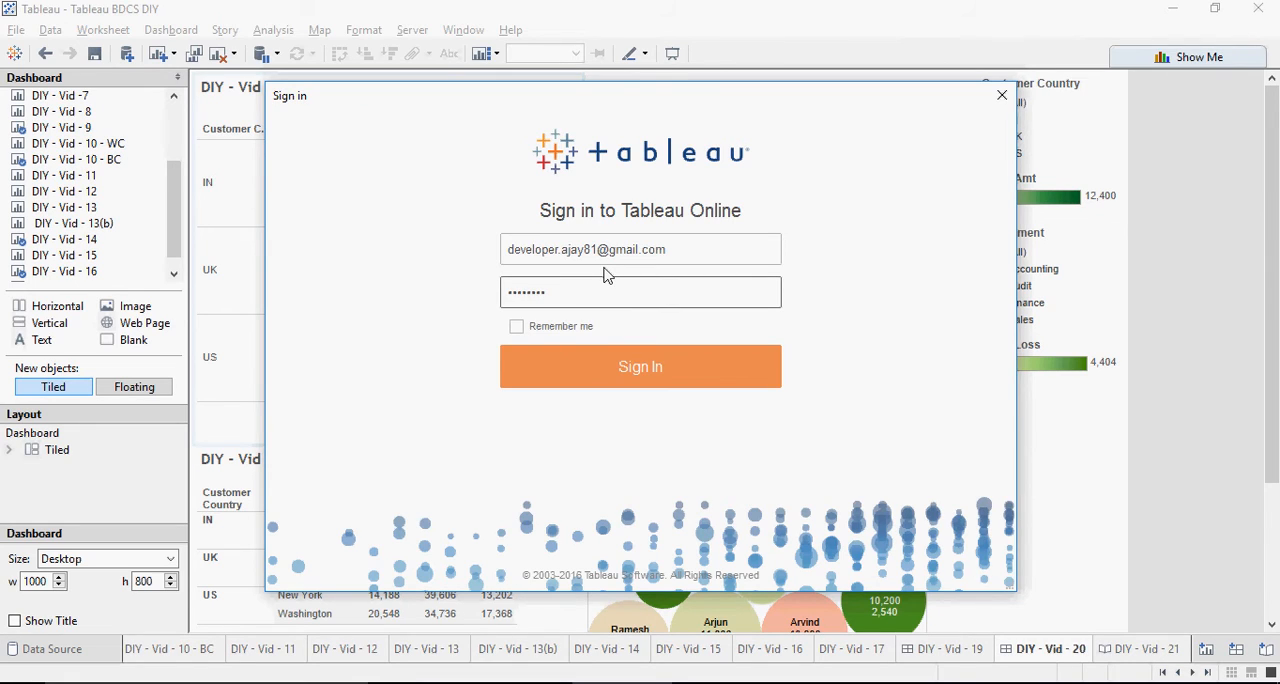
click(639, 366)
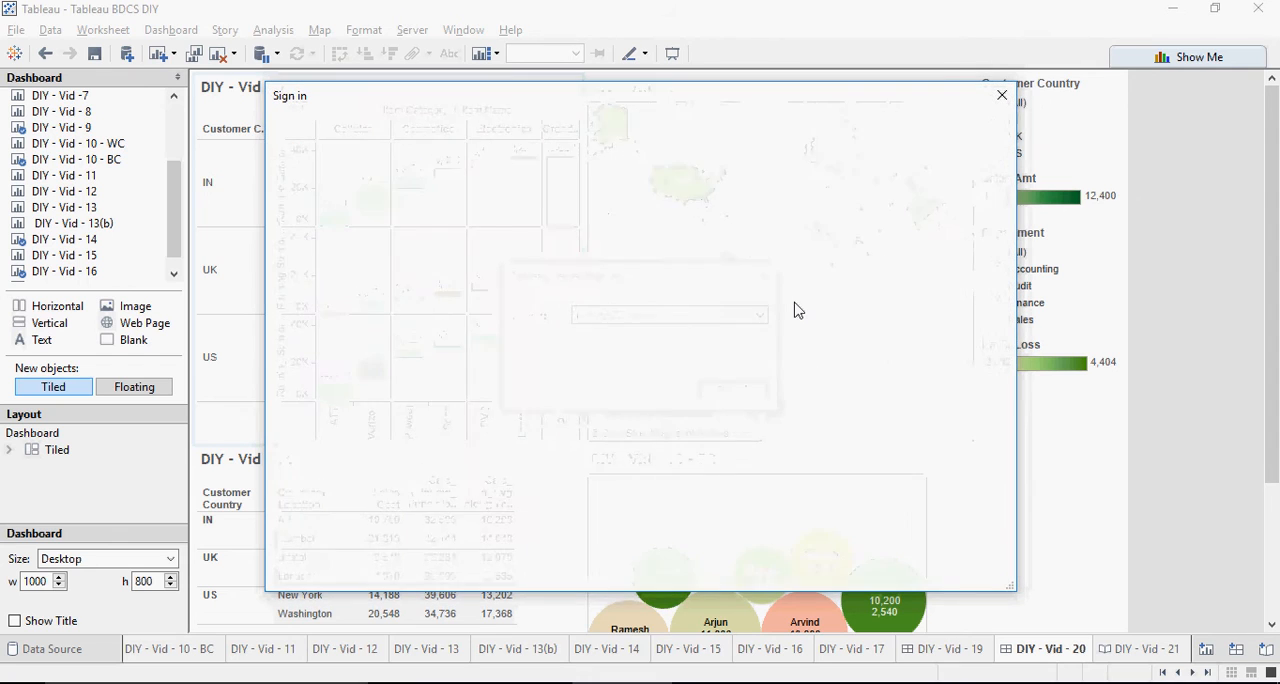
click(1001, 95)
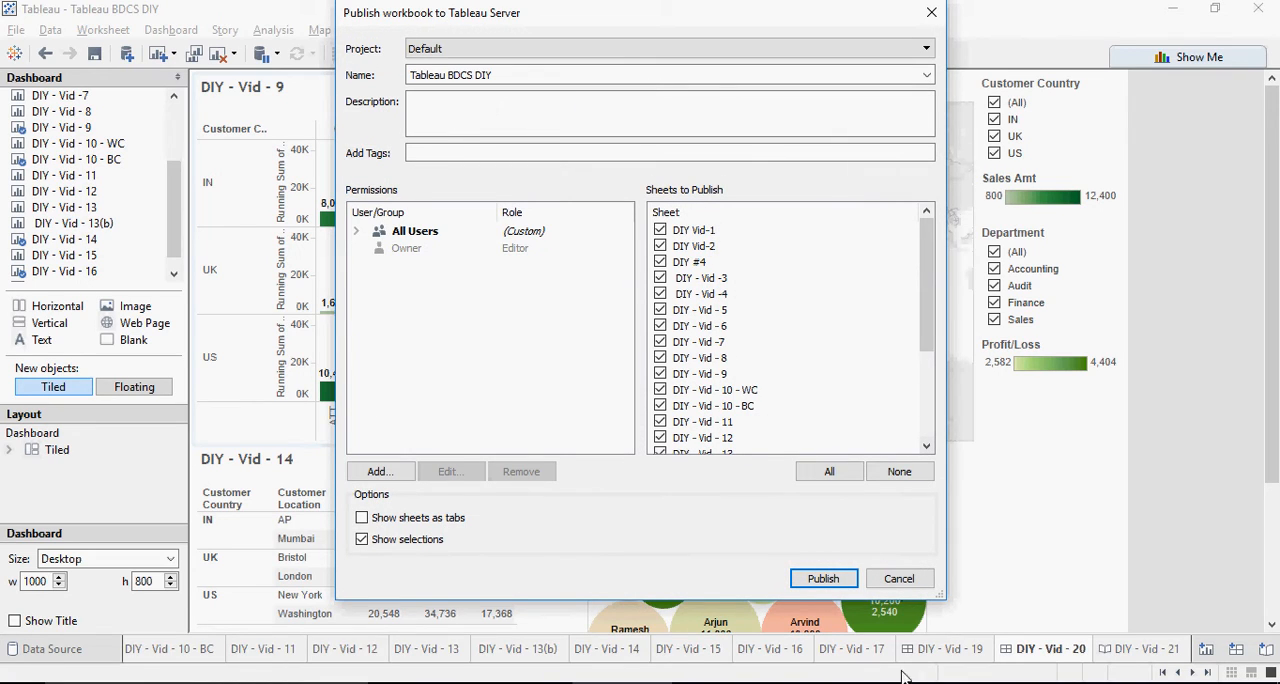
mouse_move(537, 146)
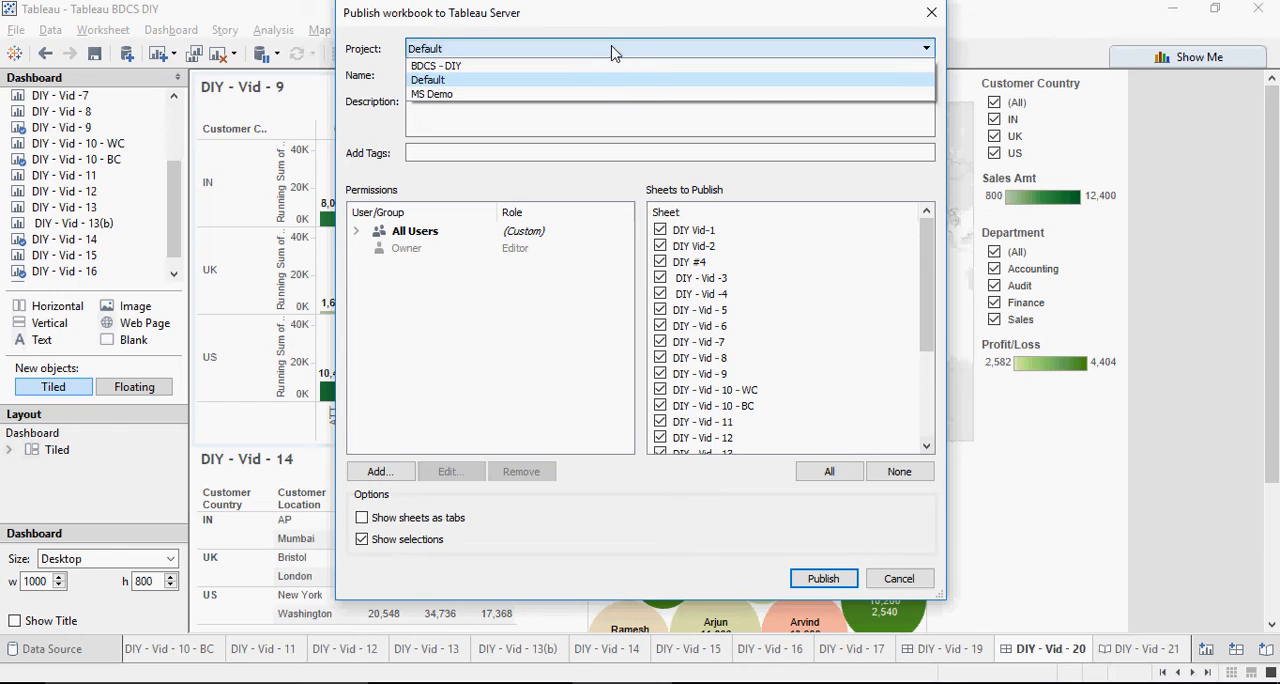
mouse_move(558, 66)
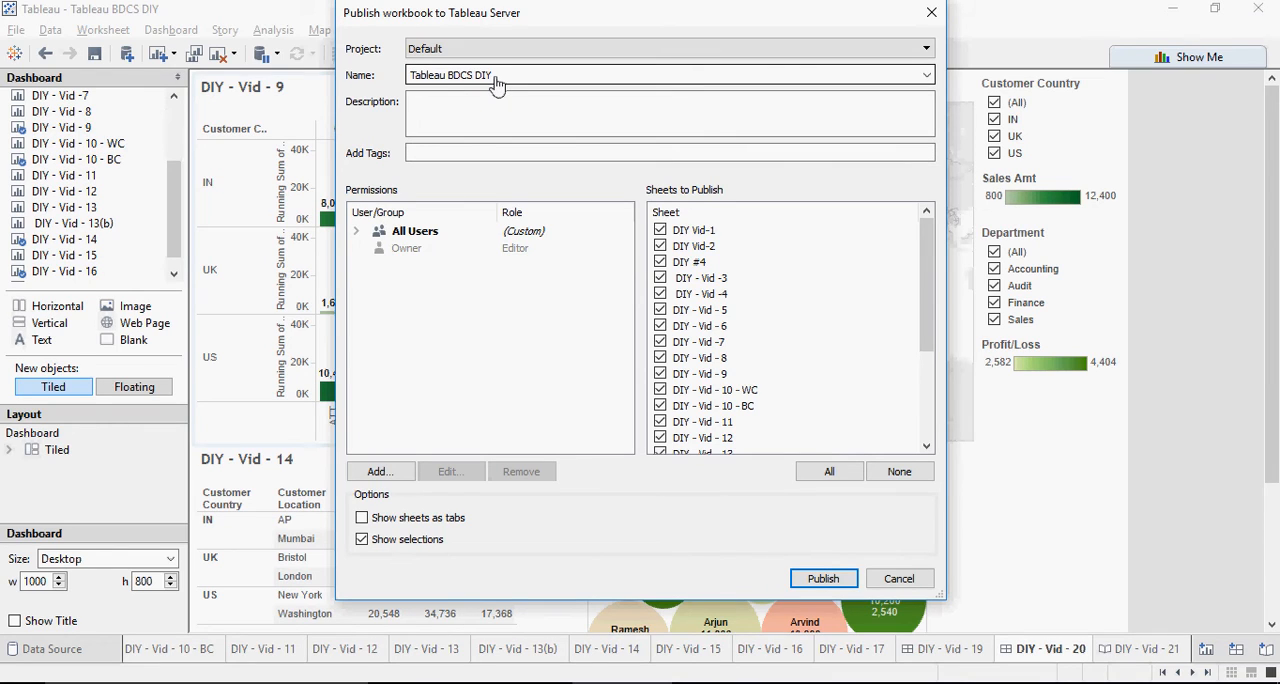
- Target project BDCS - DIY as 'My Tableau BDCS DIY' and expand All Users permissions
click(923, 48)
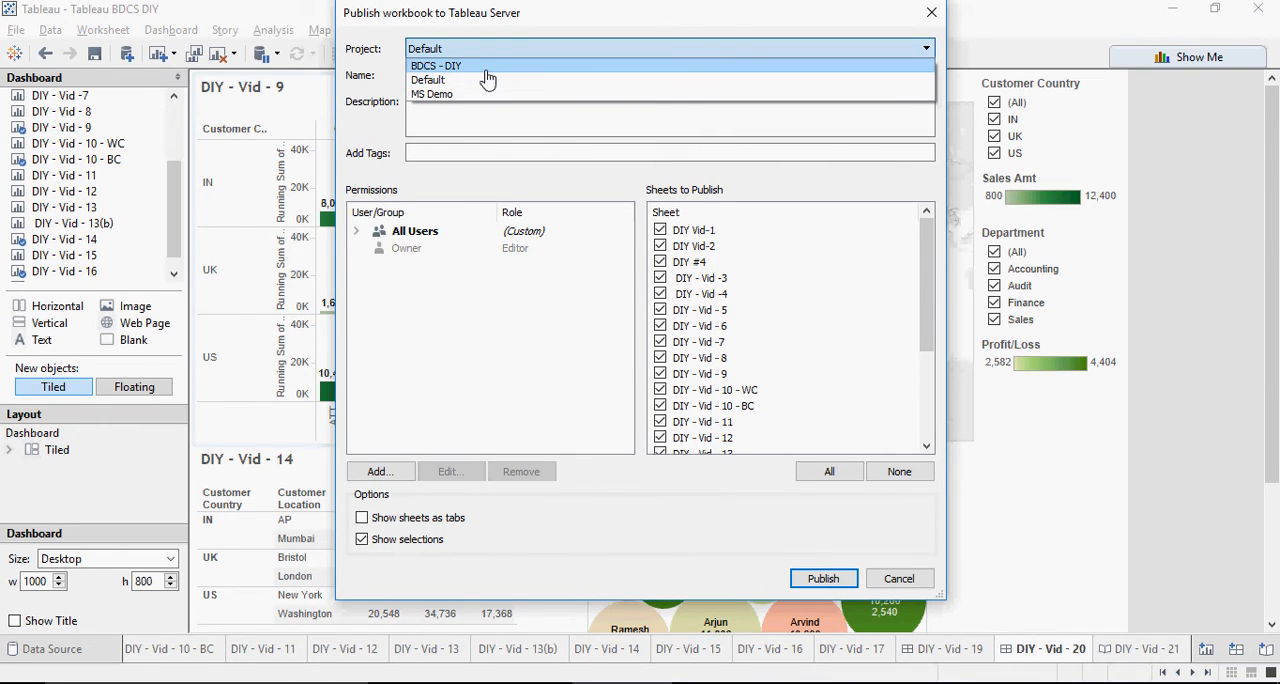
click(435, 65)
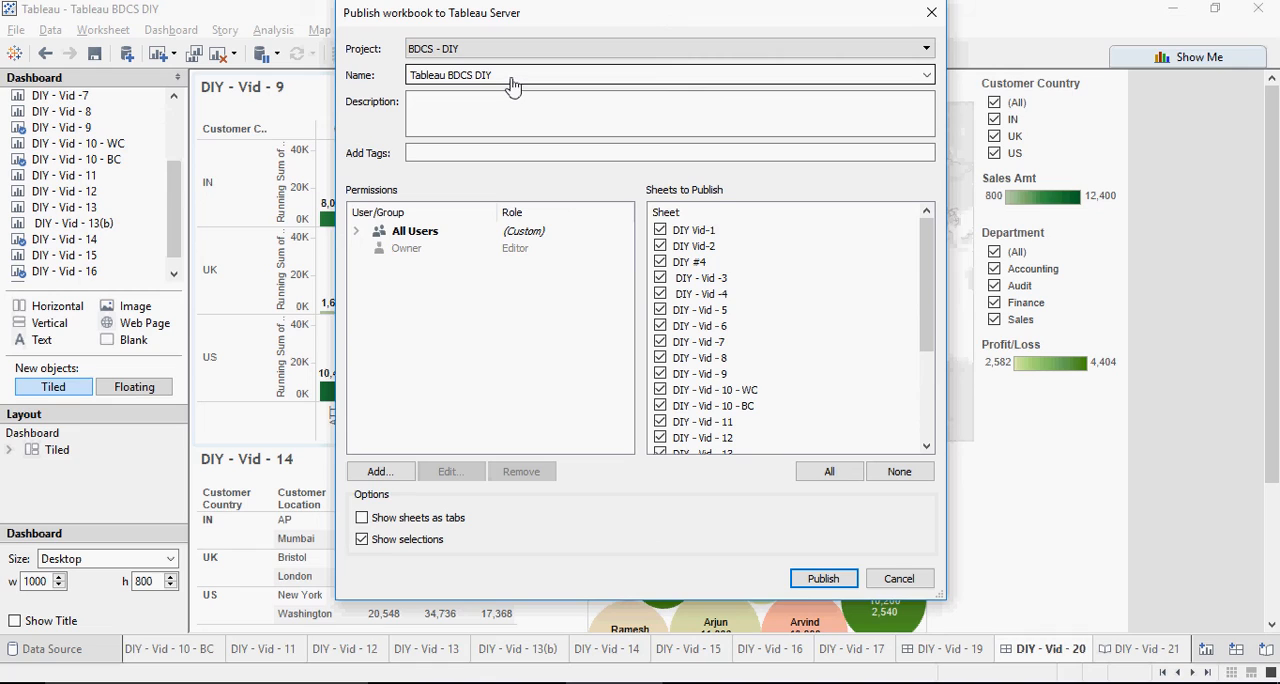
mouse_move(540, 152)
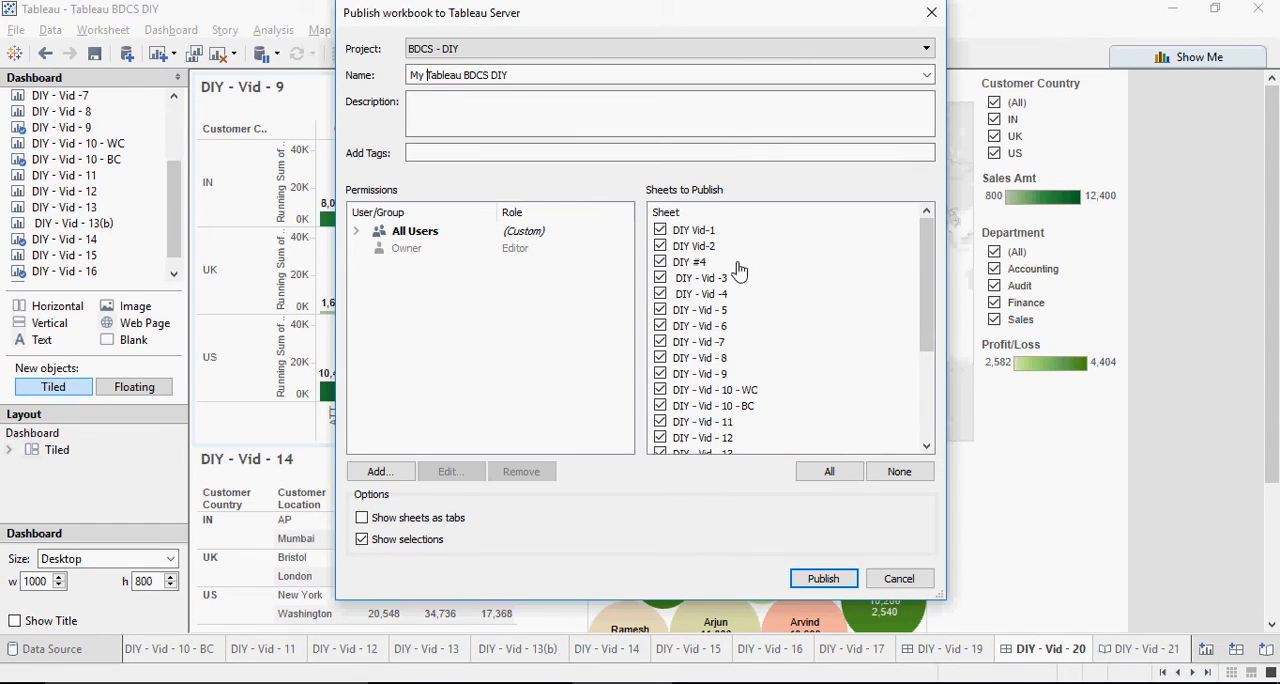
scroll(down, 3)
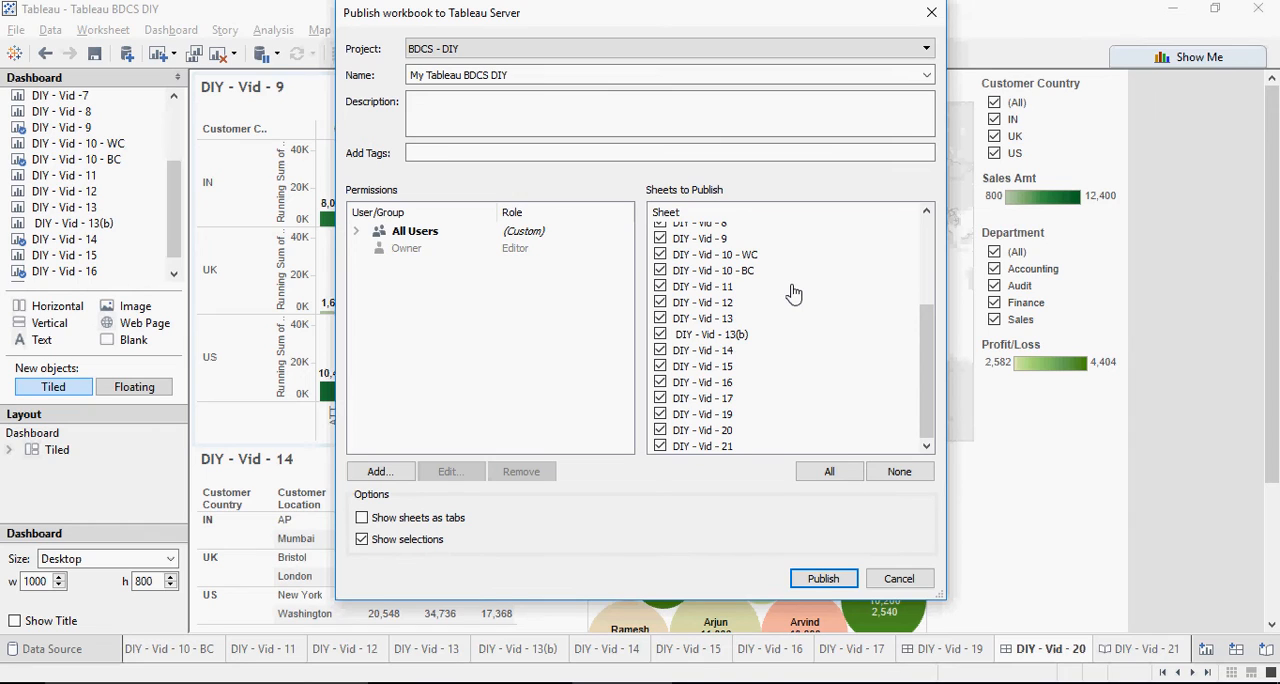
scroll(up, 3)
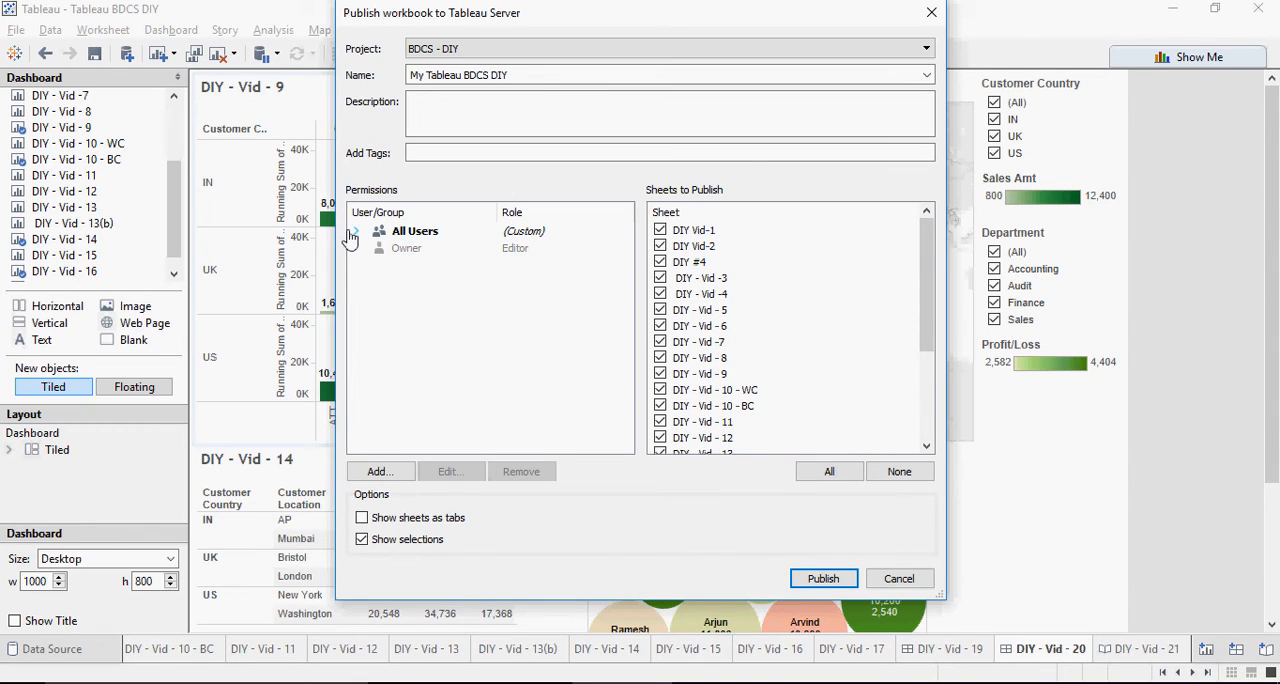
click(355, 231)
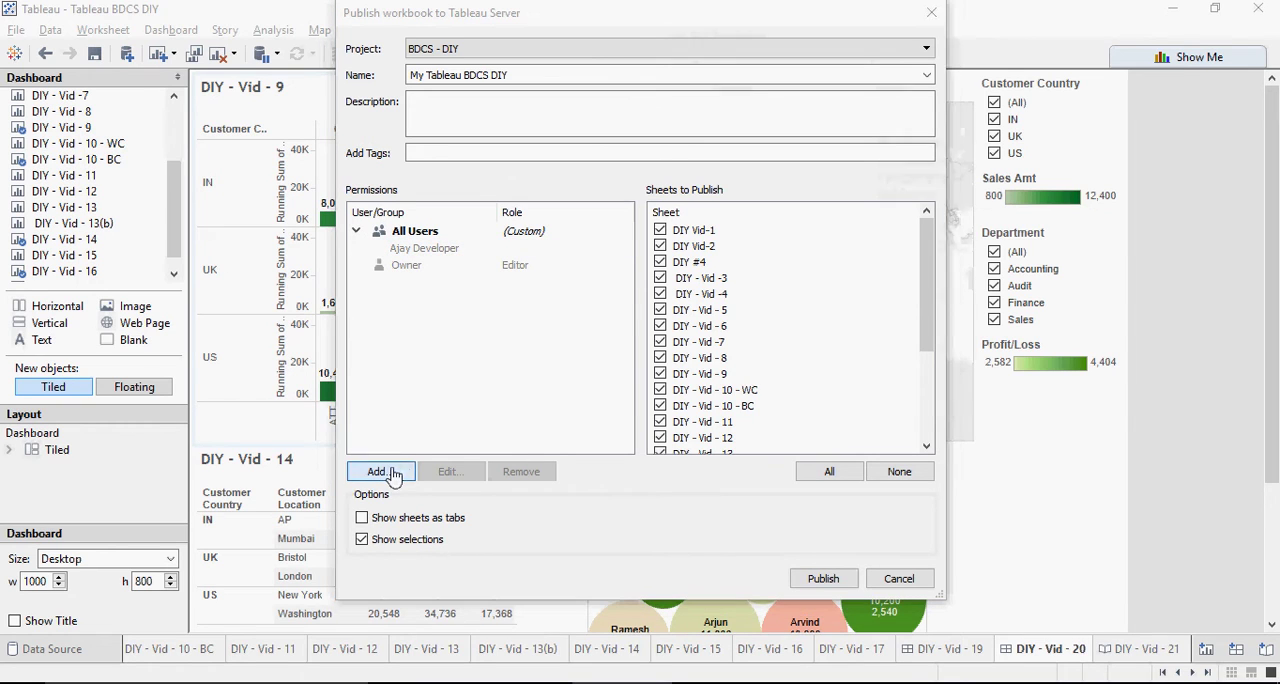
- Cancel the Add/Edit Permissions editor unchanged, then publish all sheets to Tableau Online
click(379, 471)
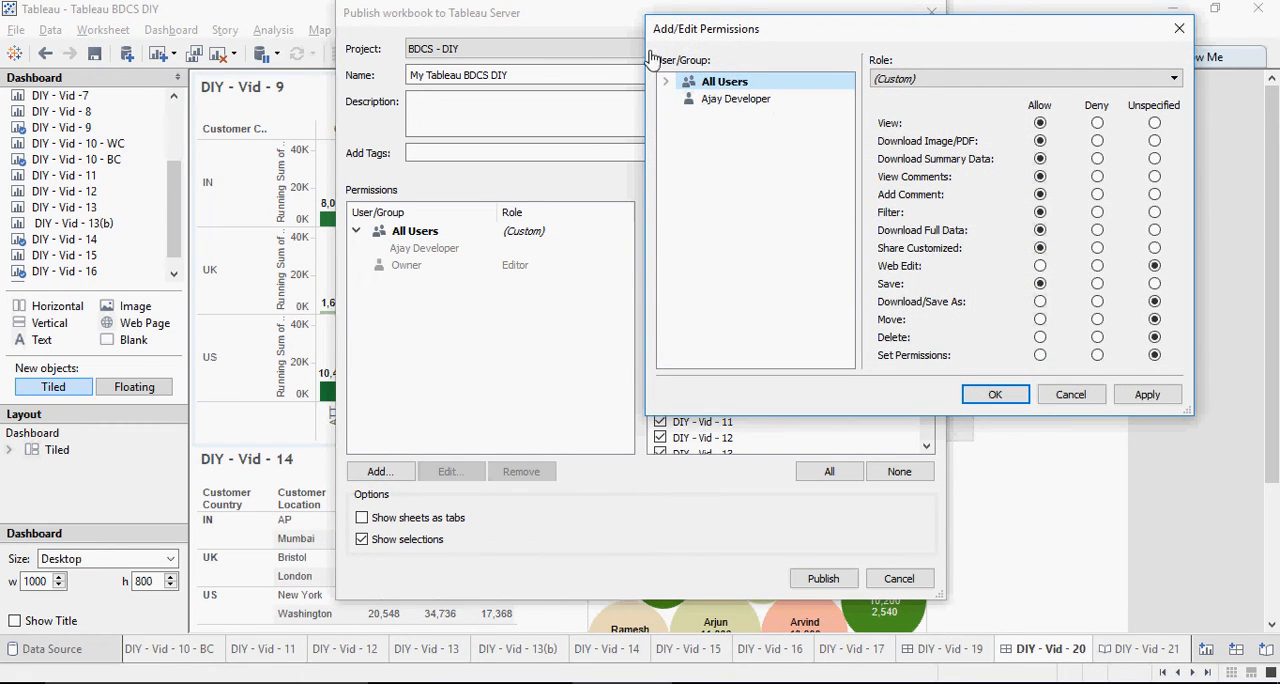
click(665, 81)
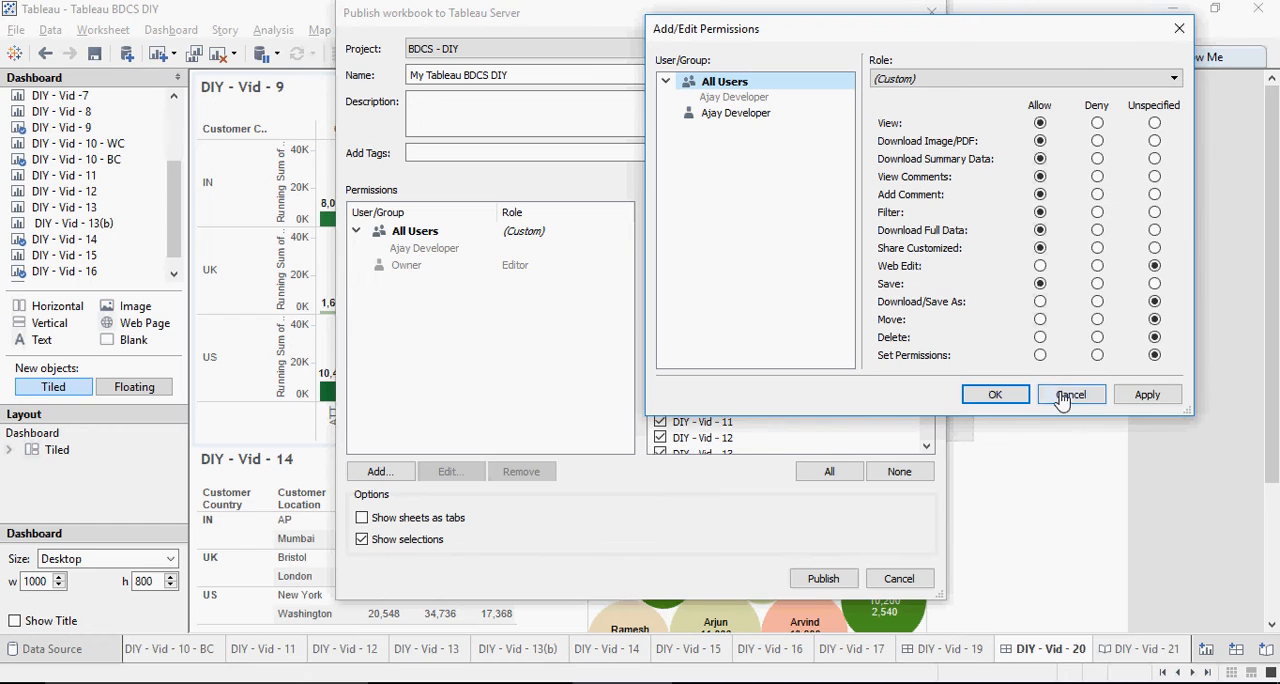
click(1071, 394)
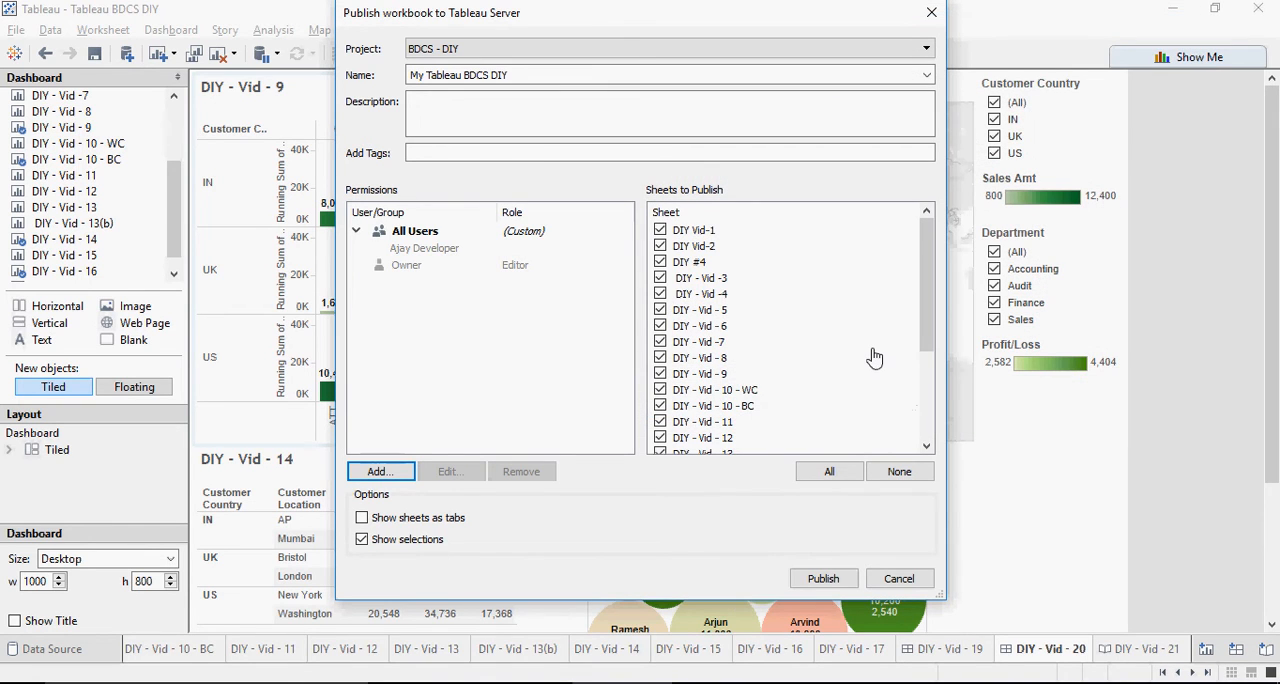
scroll(down, 3)
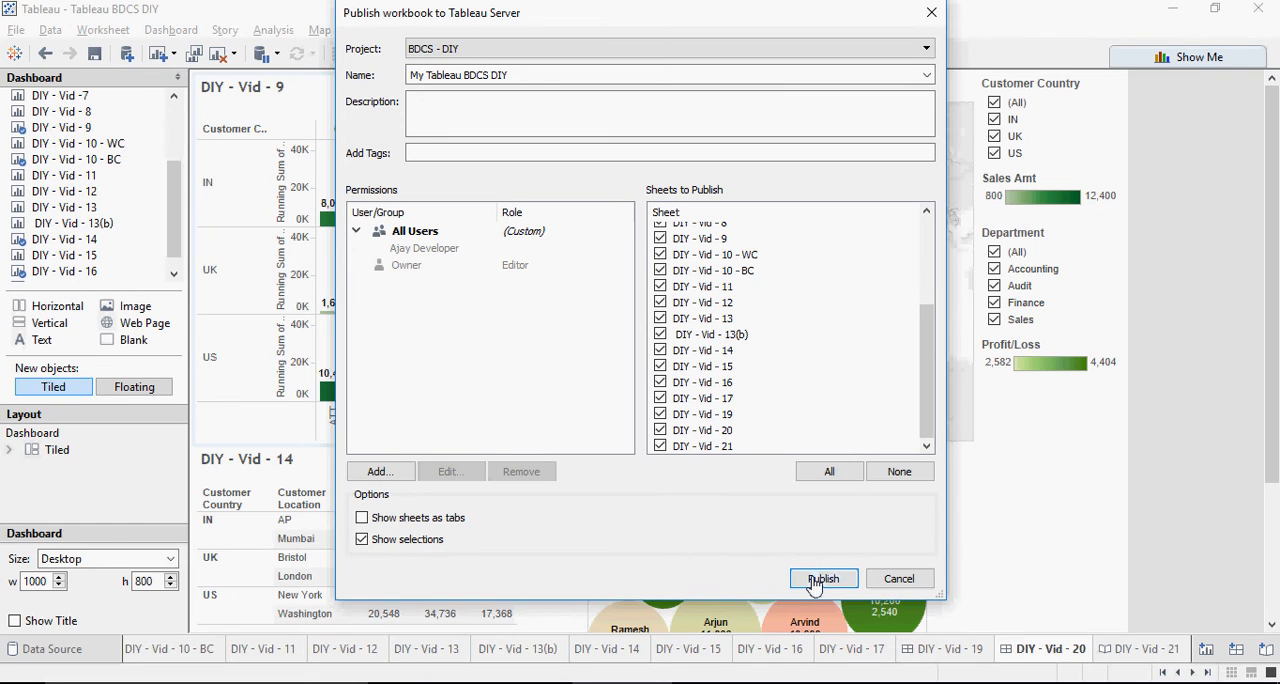
click(823, 578)
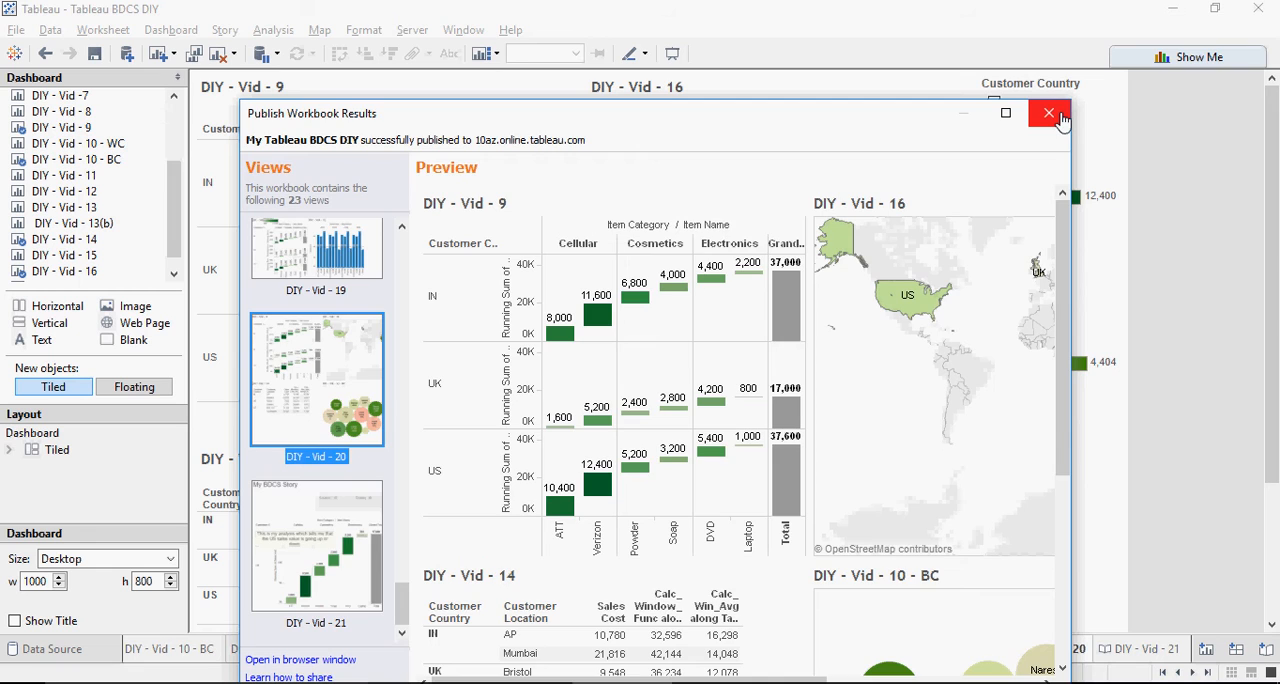
- Close the publish results and open the My Tableau BDCS DIY workbook in BDCS - DIY
click(1049, 113)
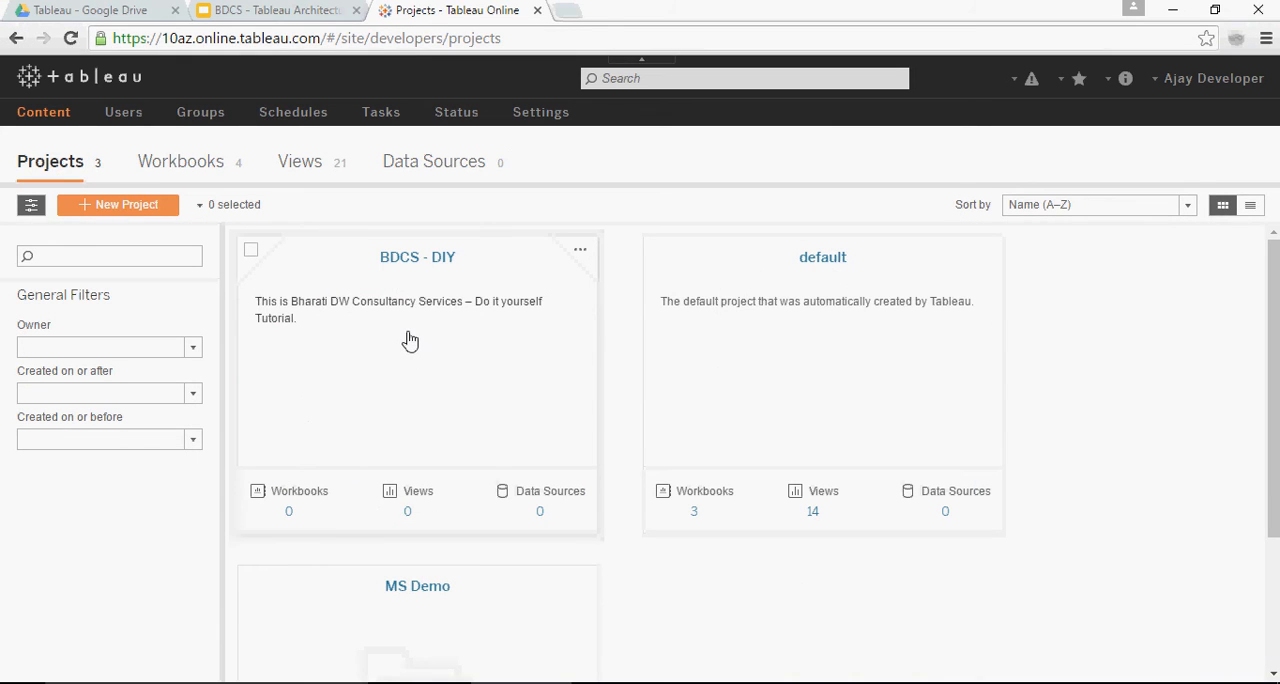
click(417, 257)
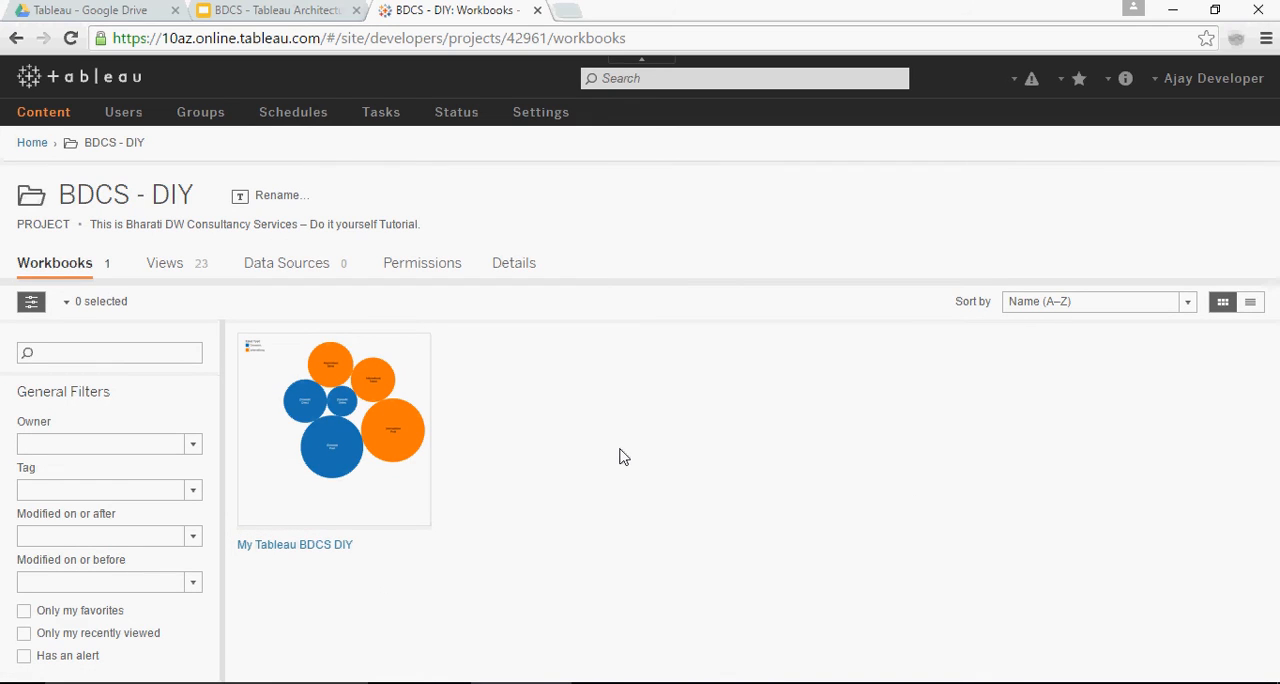
mouse_move(350, 492)
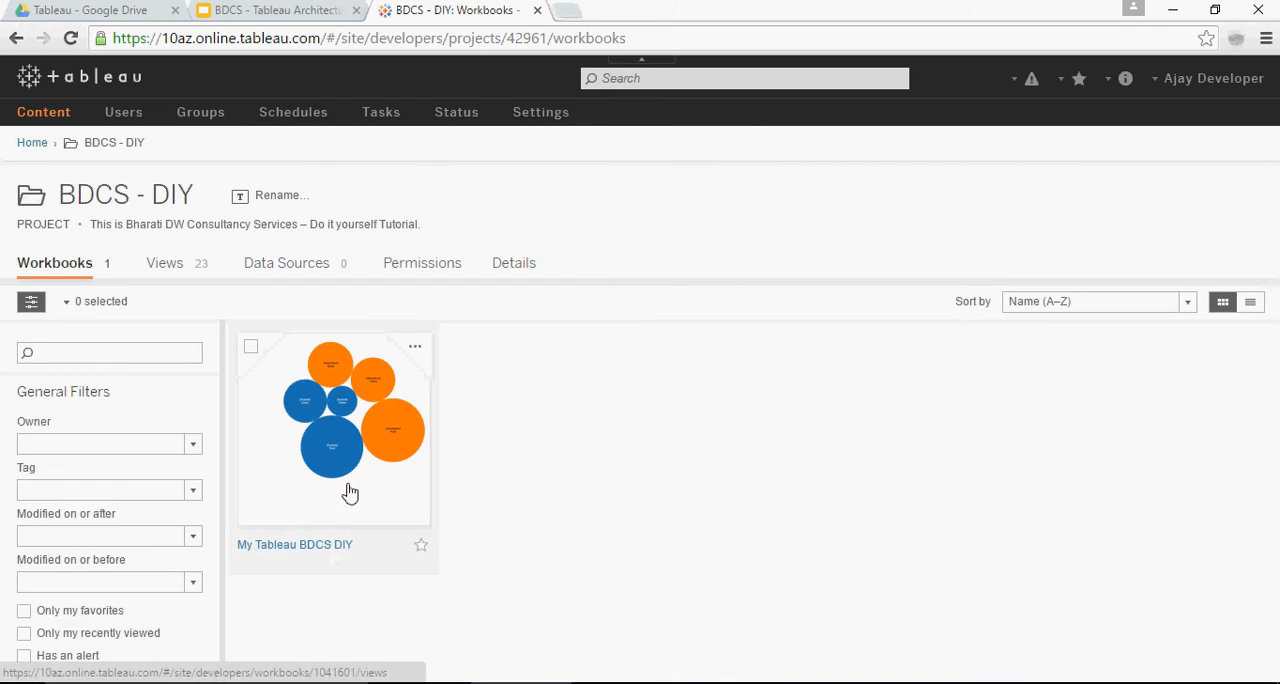
mouse_move(192, 272)
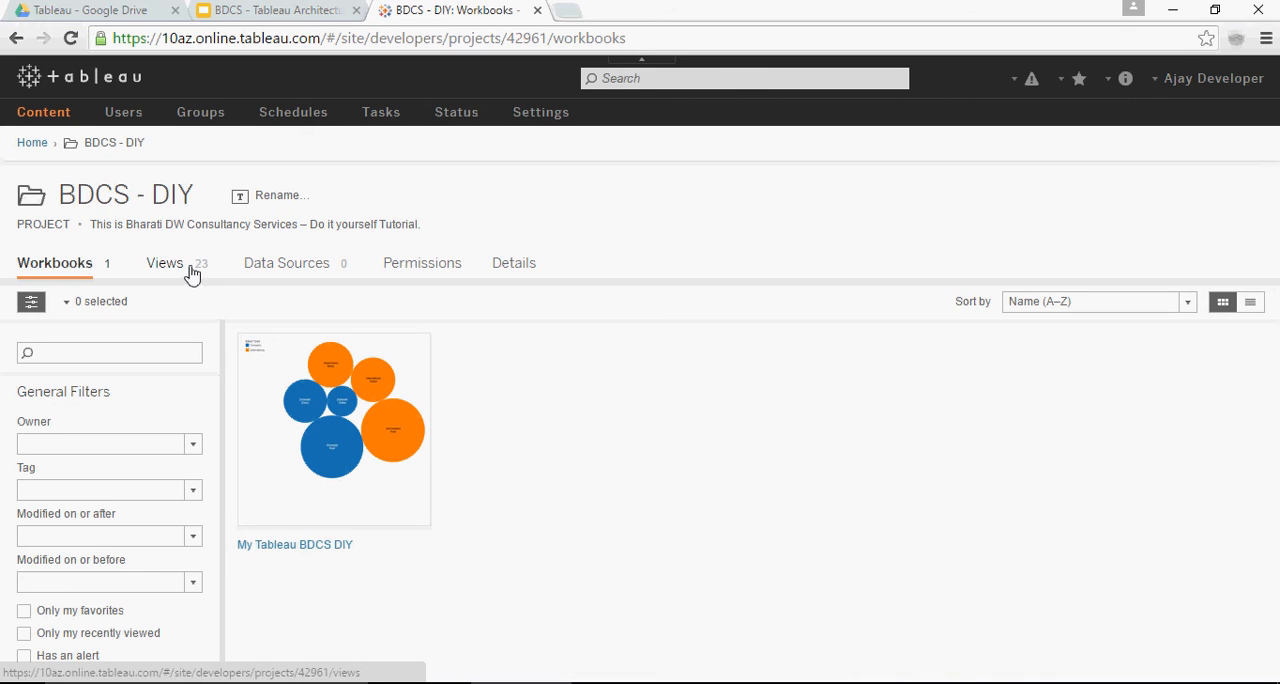
mouse_move(88, 268)
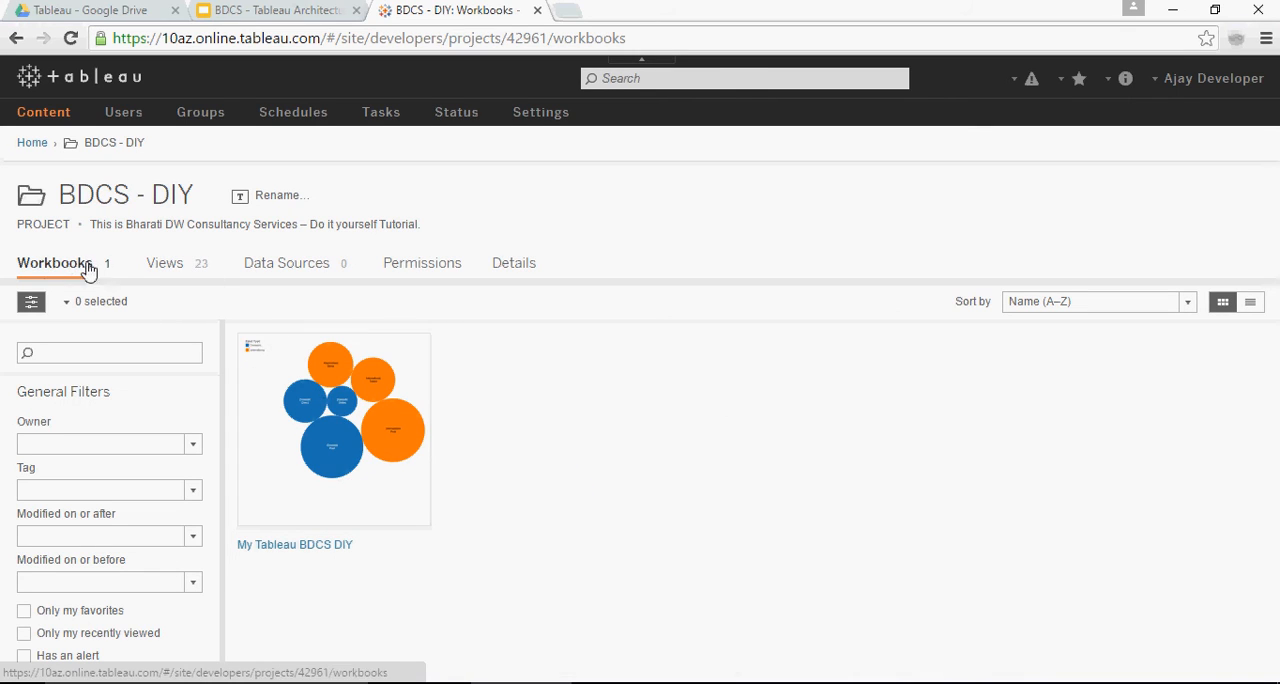
click(294, 544)
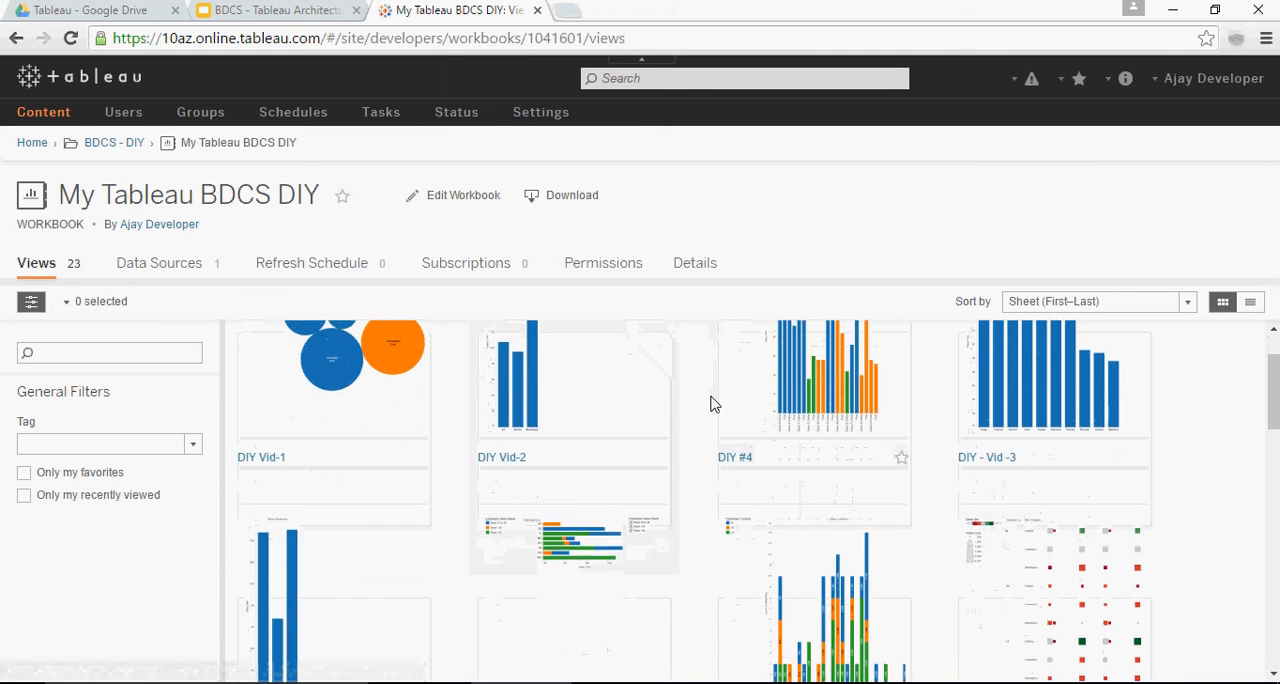
scroll(up, 3)
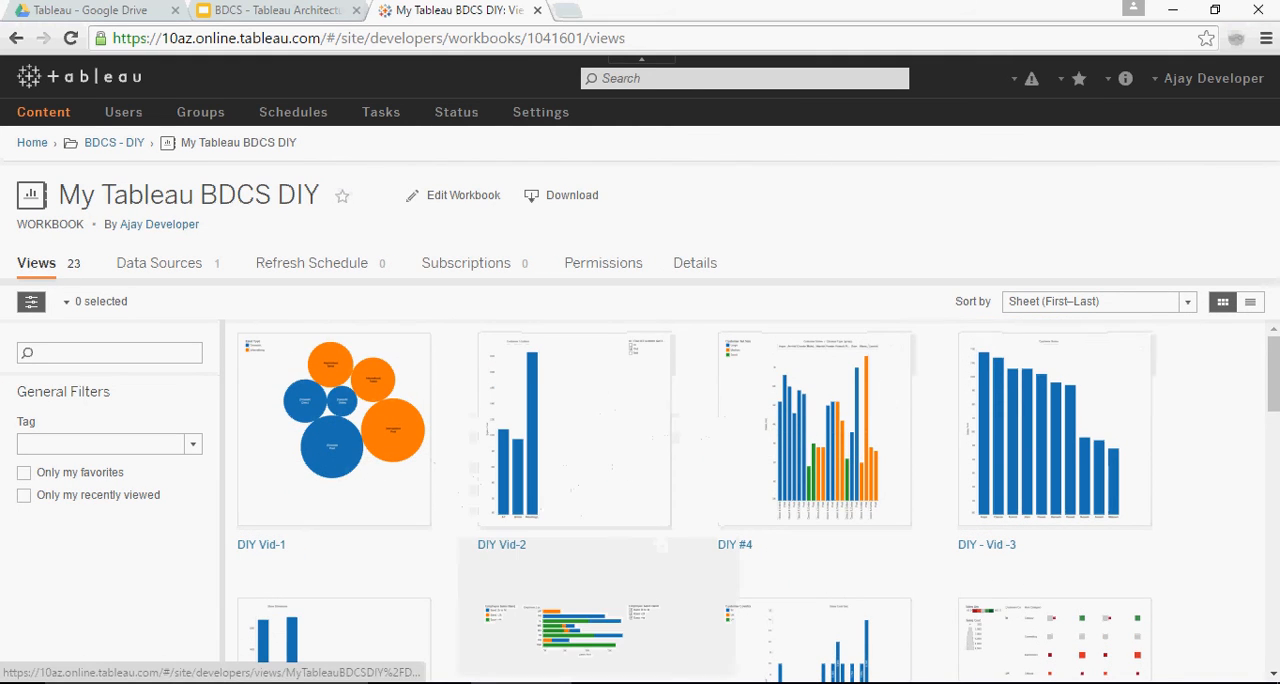
scroll(down, 3)
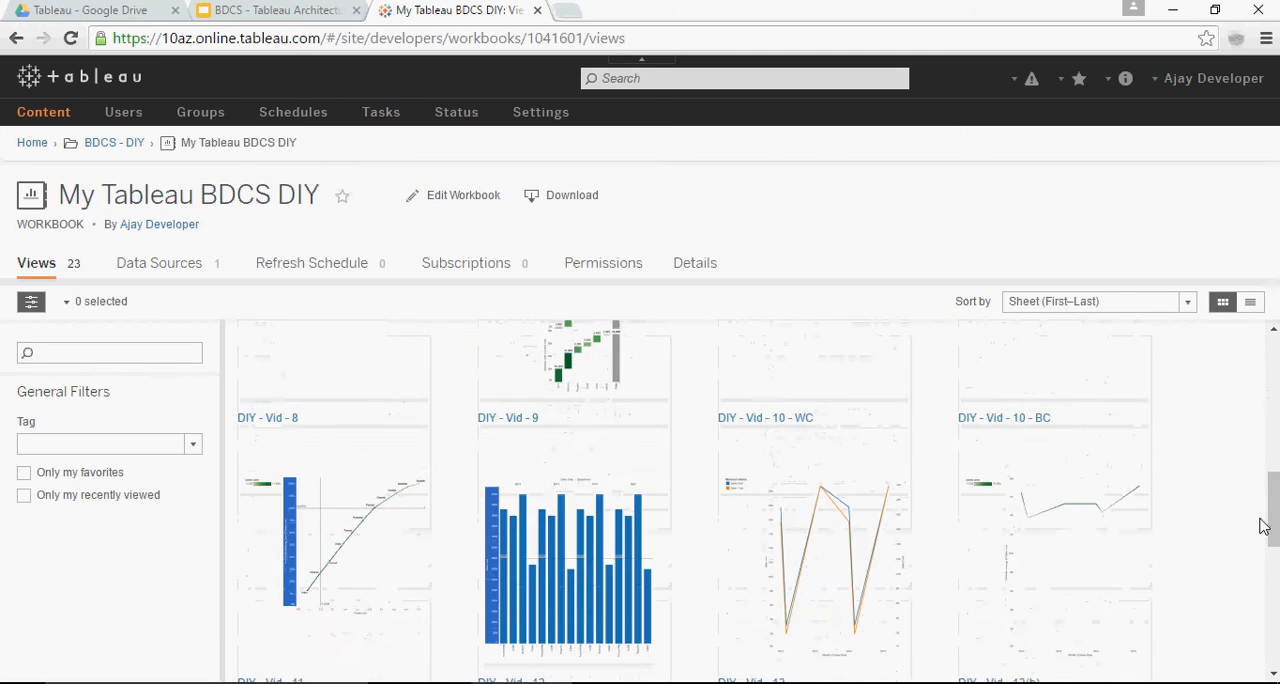
scroll(down, 3)
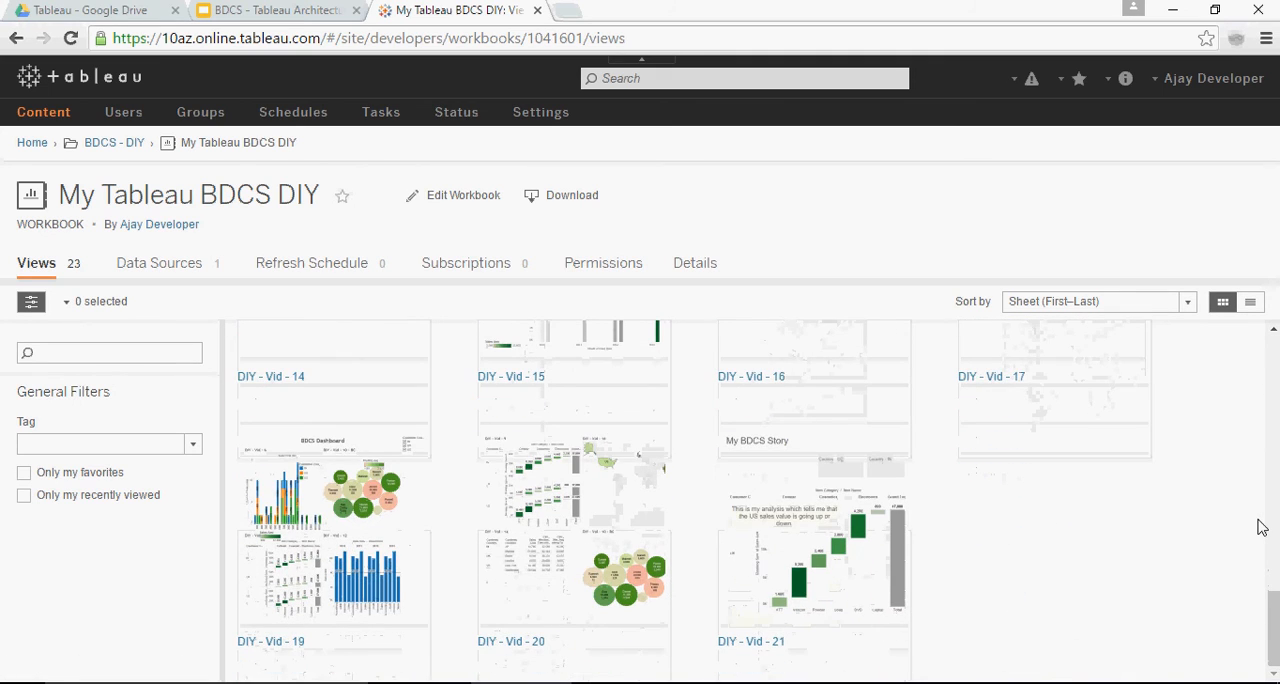
mouse_move(730, 478)
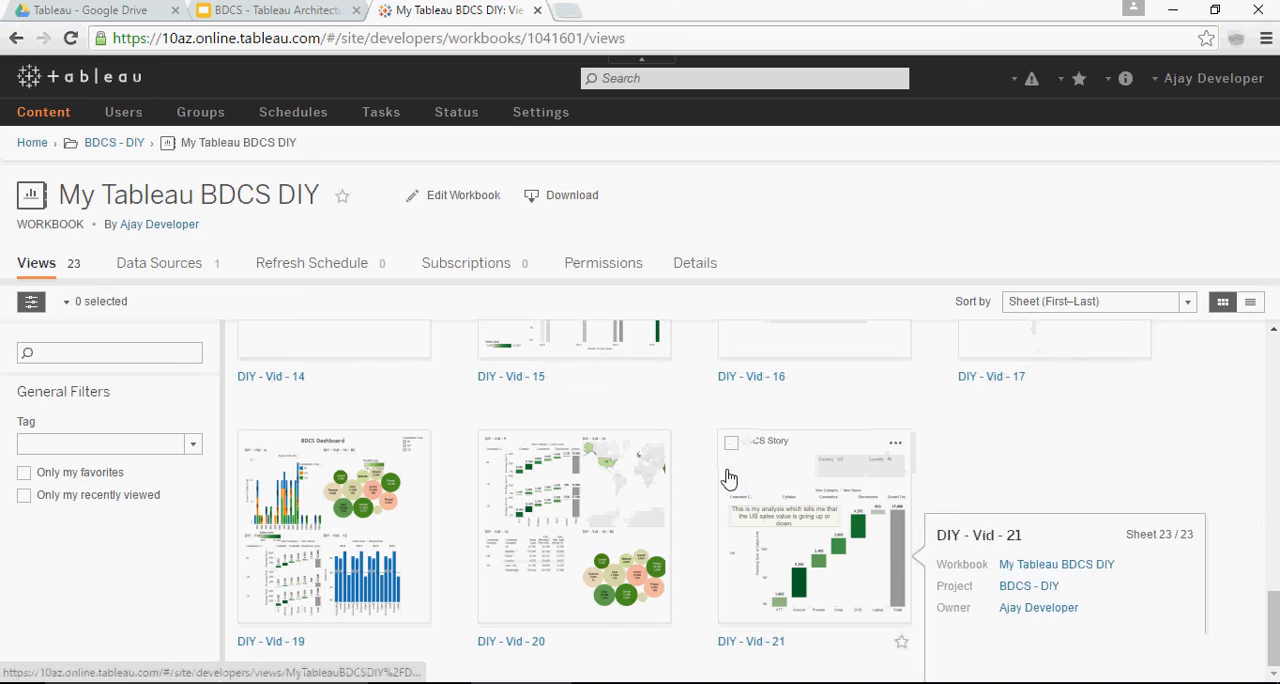
mouse_move(410, 528)
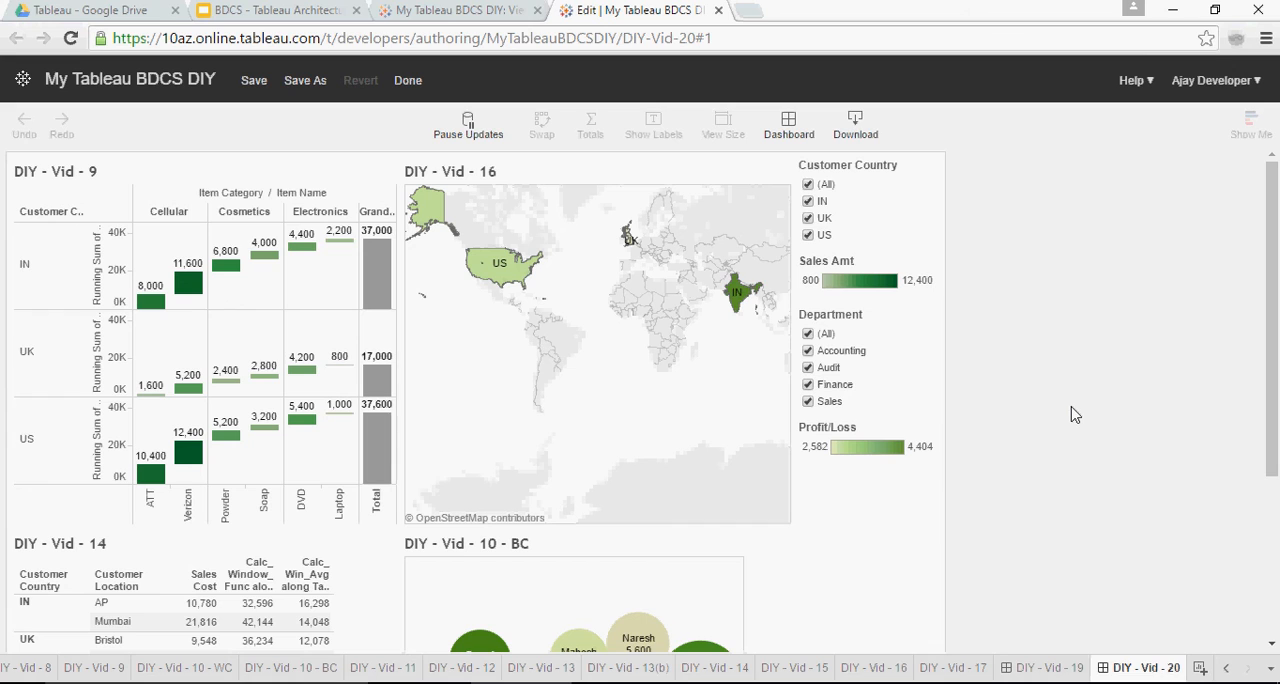
mouse_move(1098, 284)
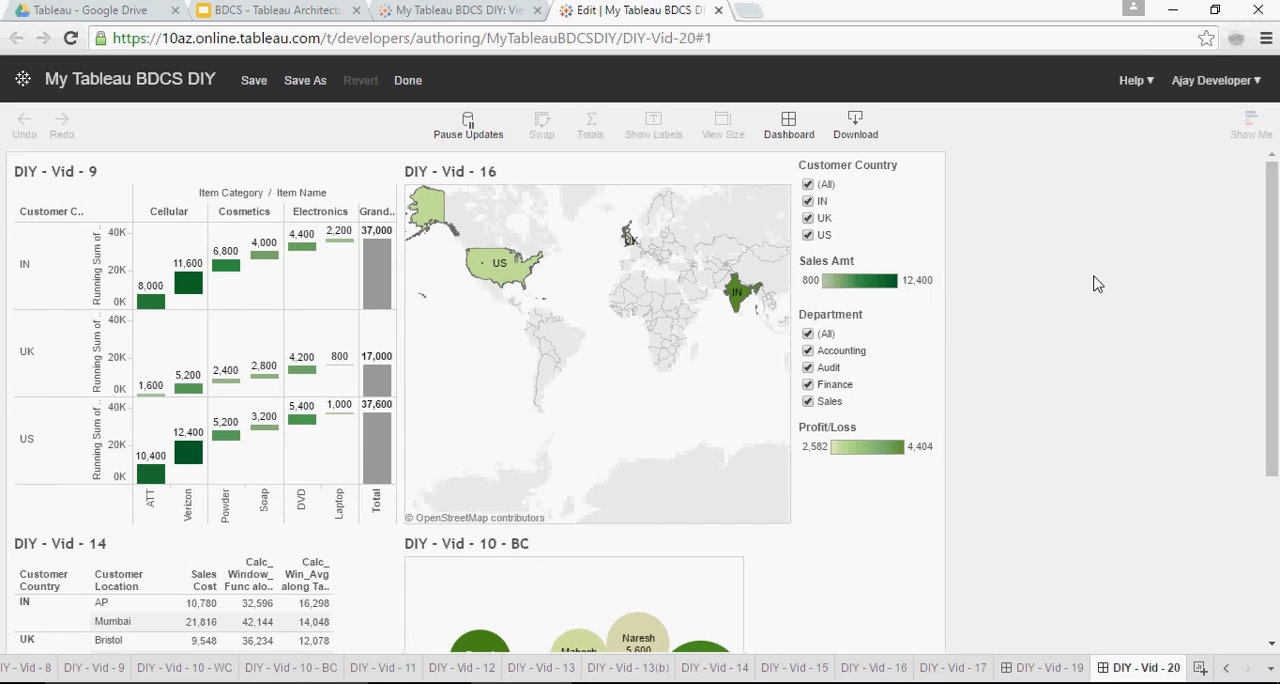
mouse_move(719, 11)
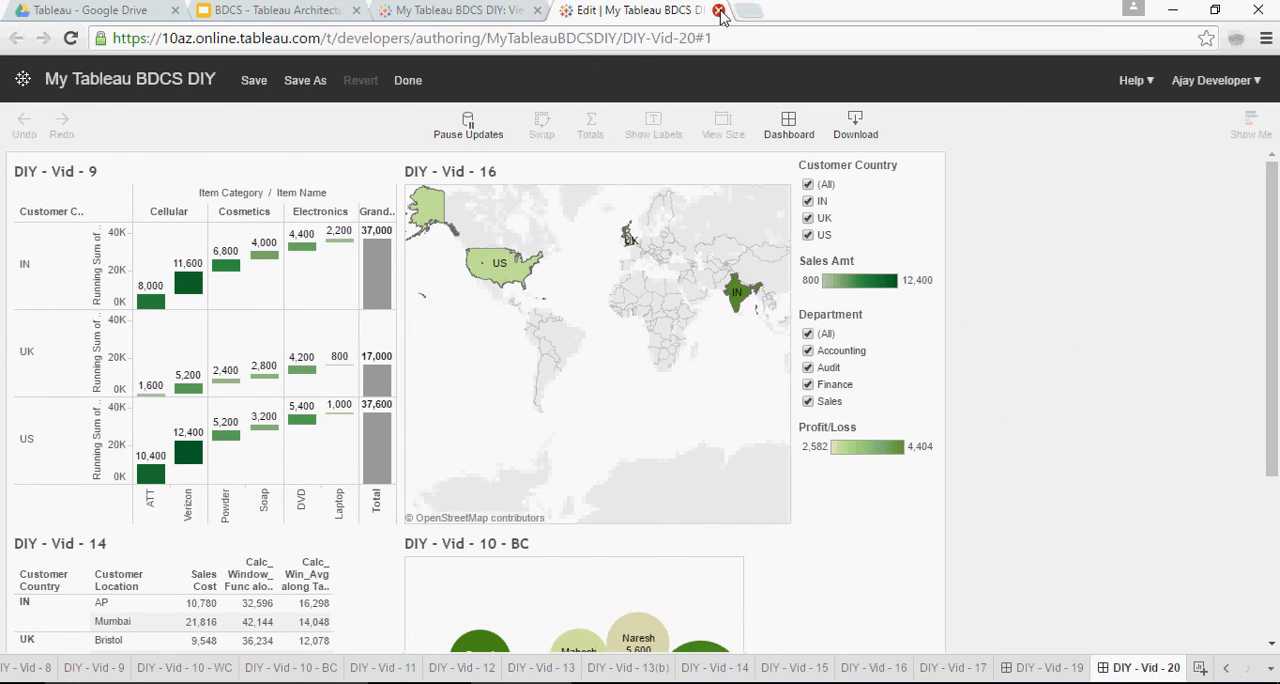
- Close the DIY - Vid - 20 editing tab and open the DIY #4 view from the Views list
click(718, 11)
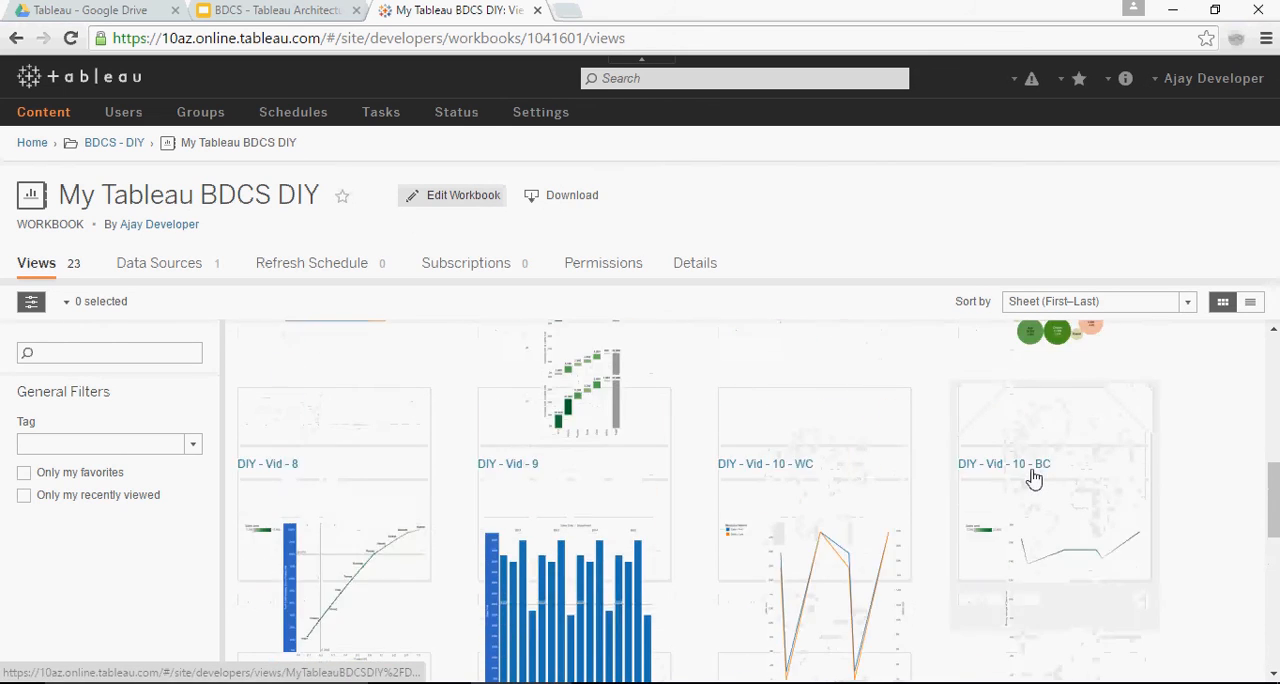
scroll(up, 3)
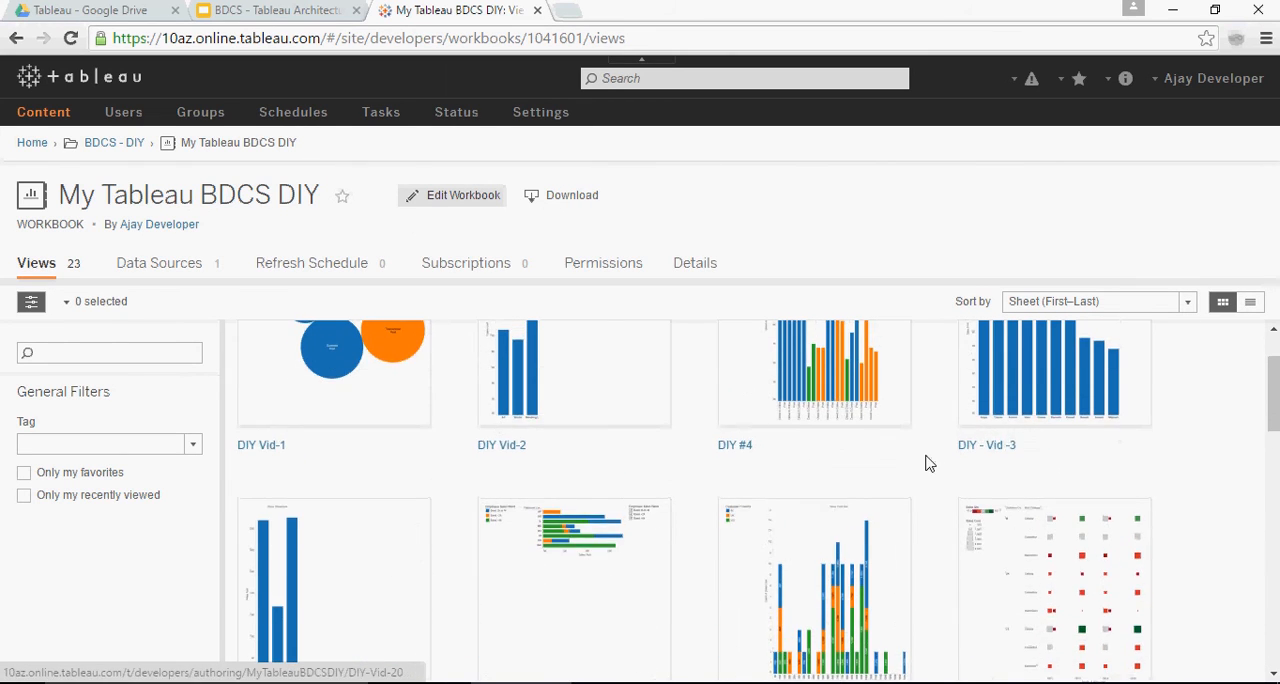
click(813, 371)
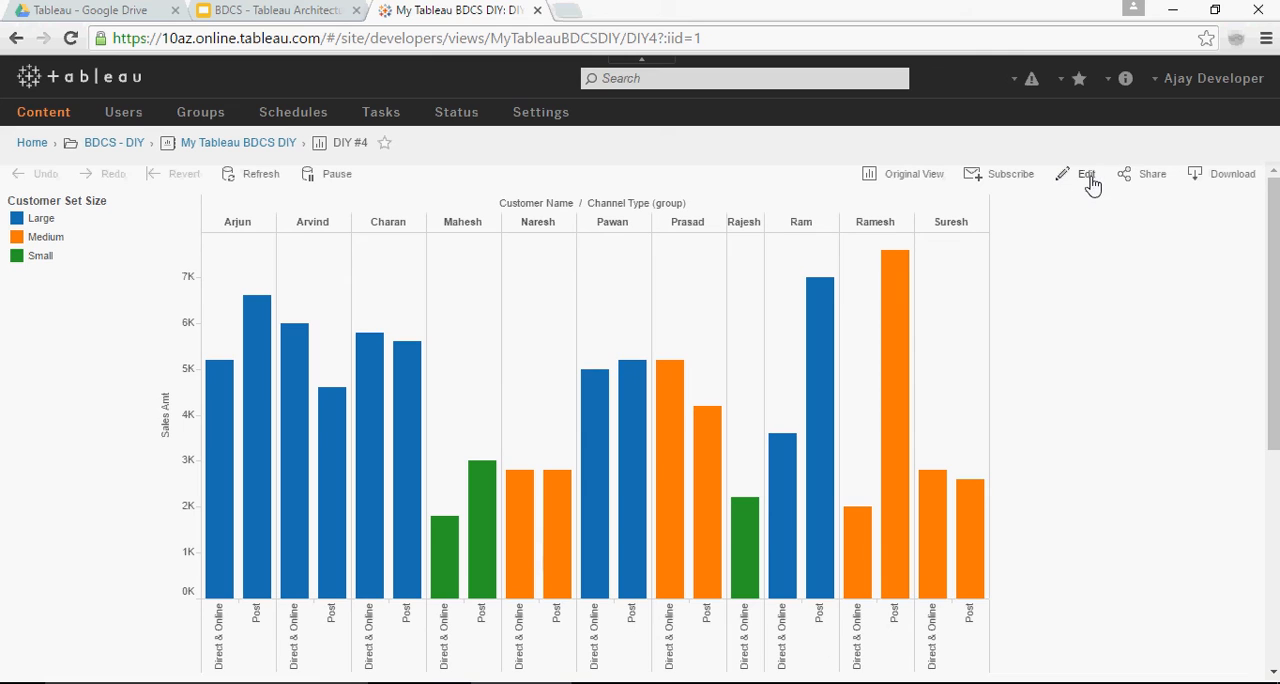
- Open the DIY #4 sales-by-customer bar chart in web authoring
click(1086, 173)
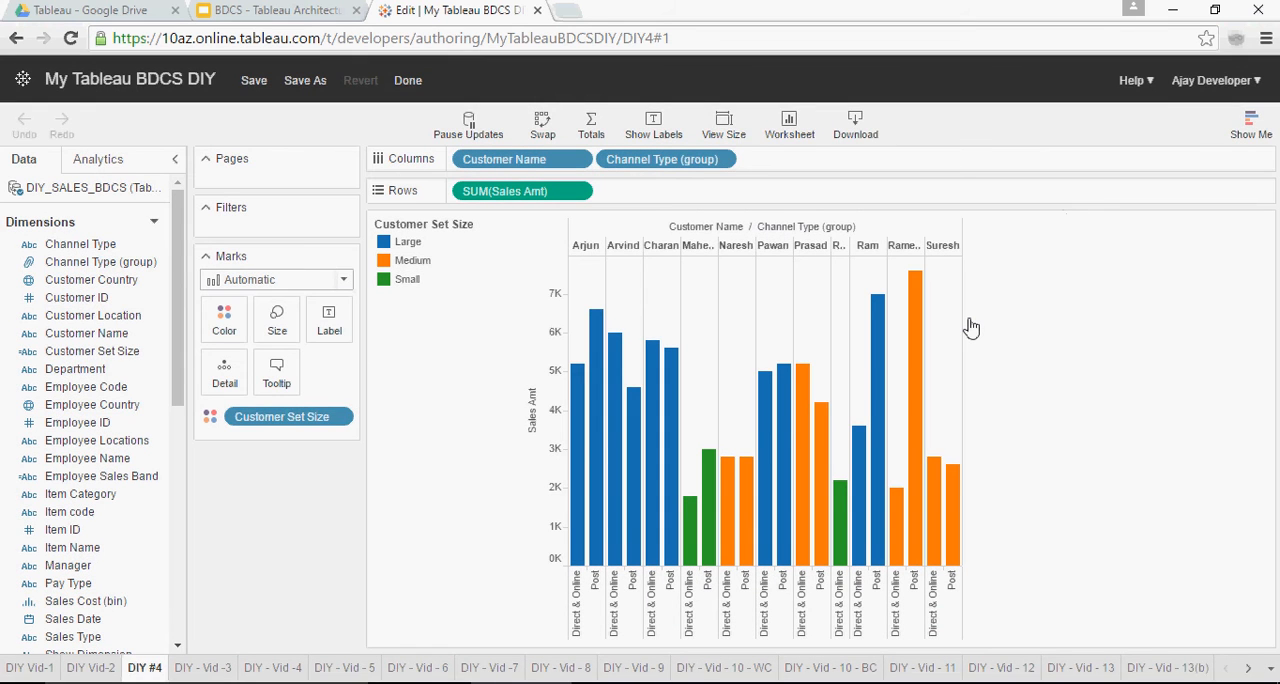
mouse_move(265, 475)
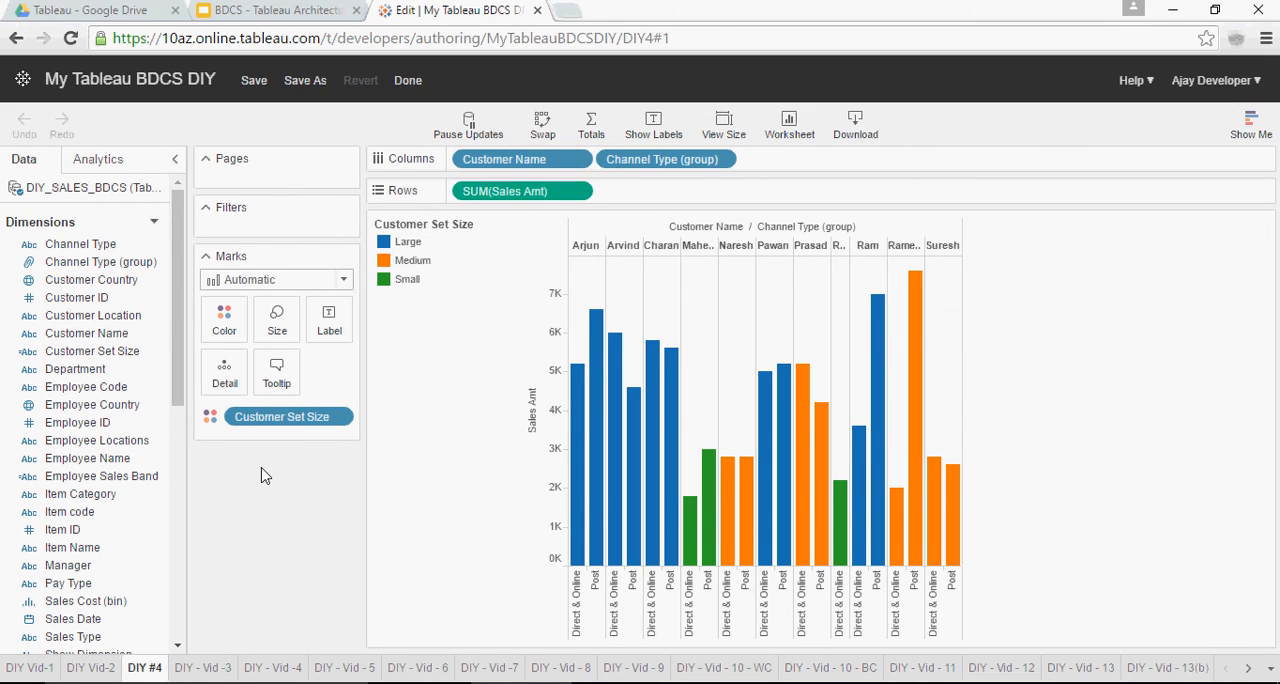
mouse_move(170, 635)
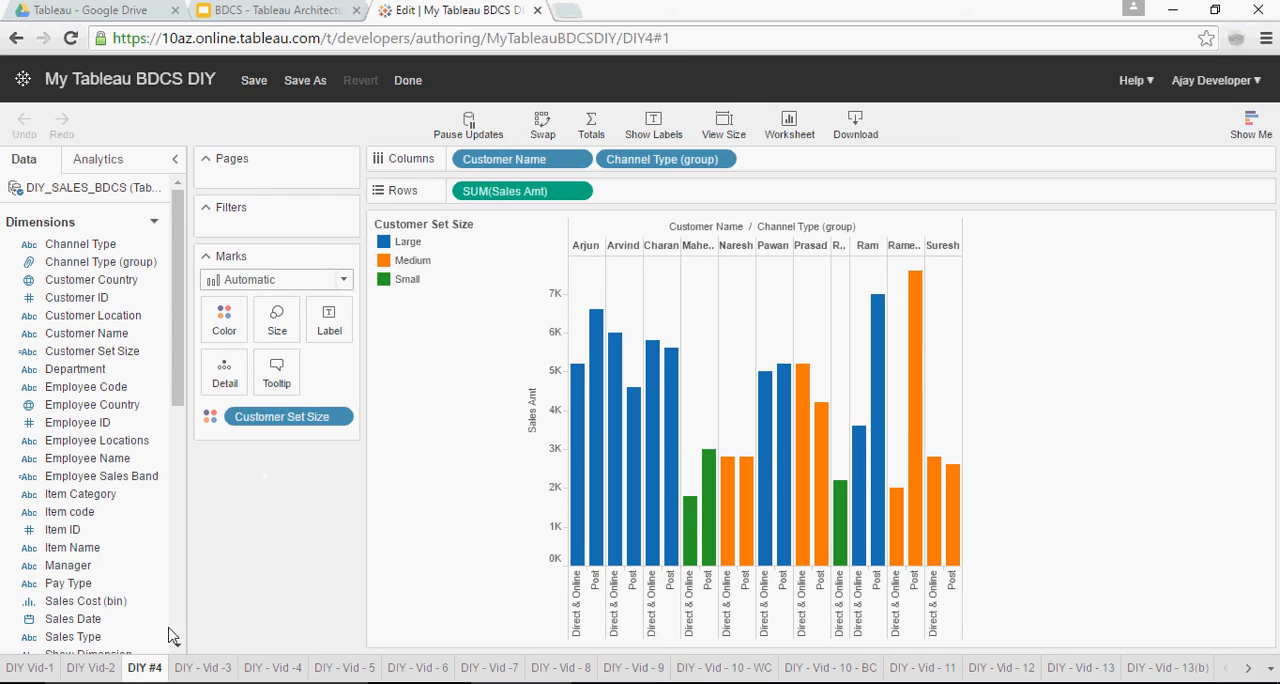
click(28, 667)
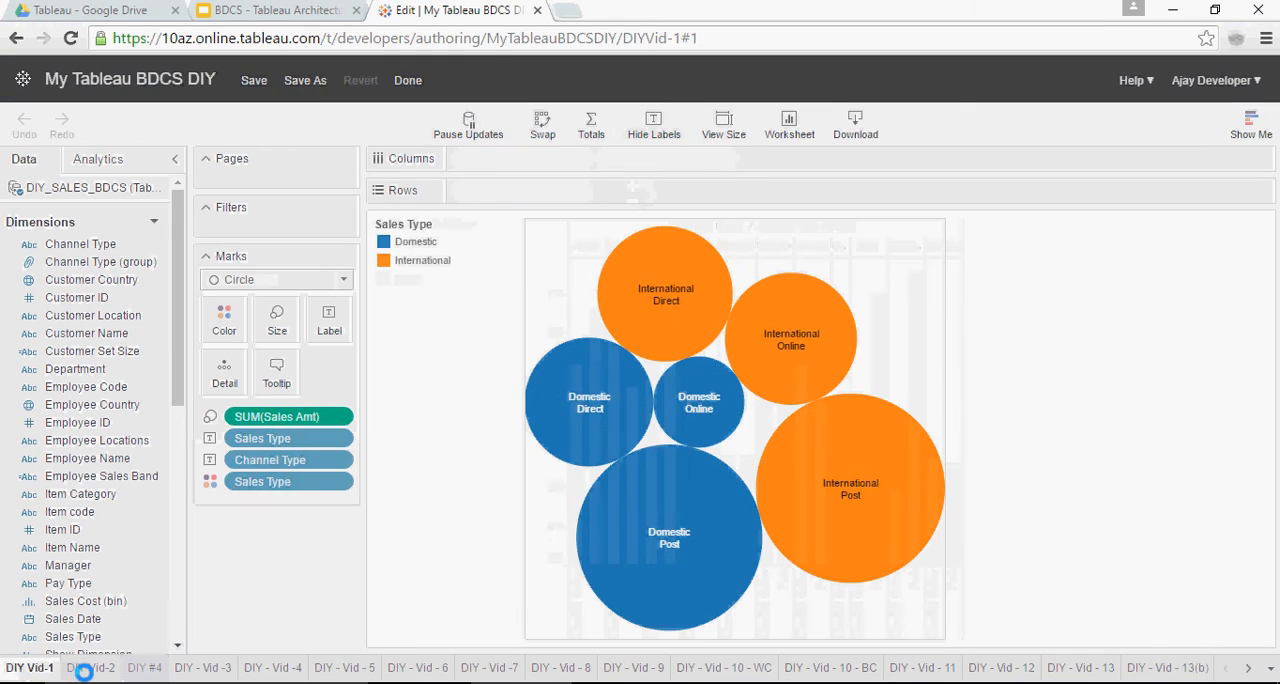
click(90, 667)
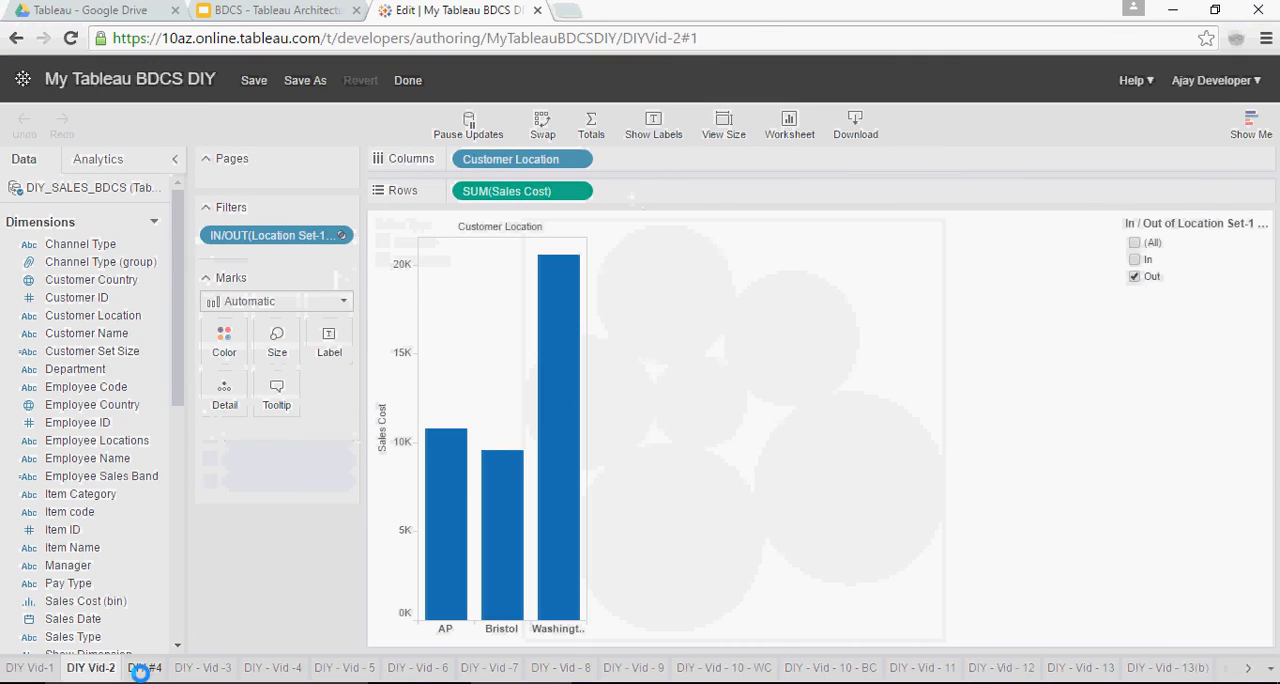
click(144, 667)
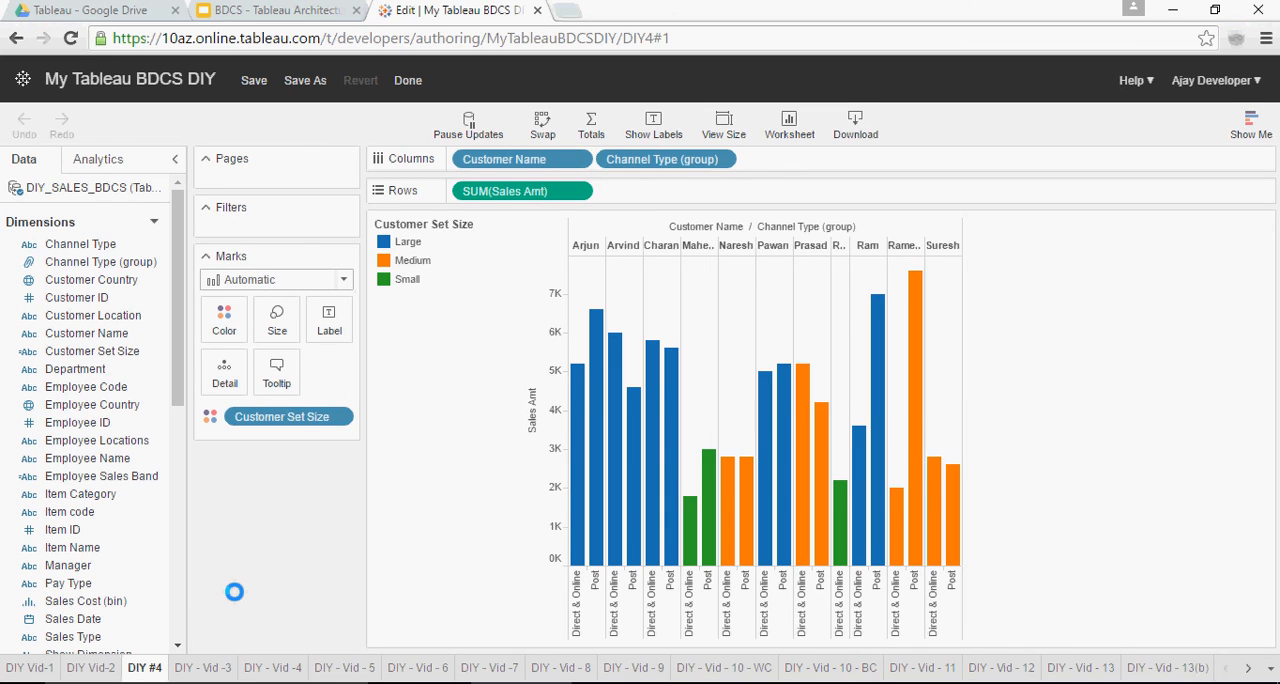
click(1250, 124)
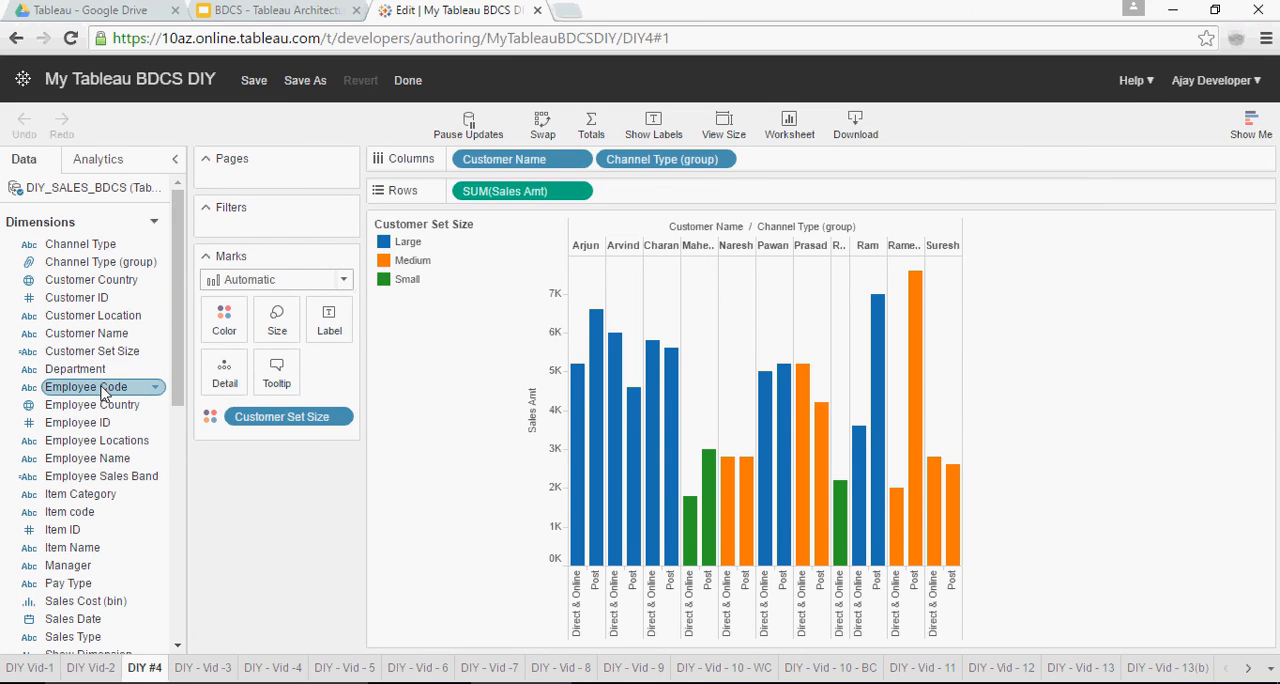
mouse_move(90, 458)
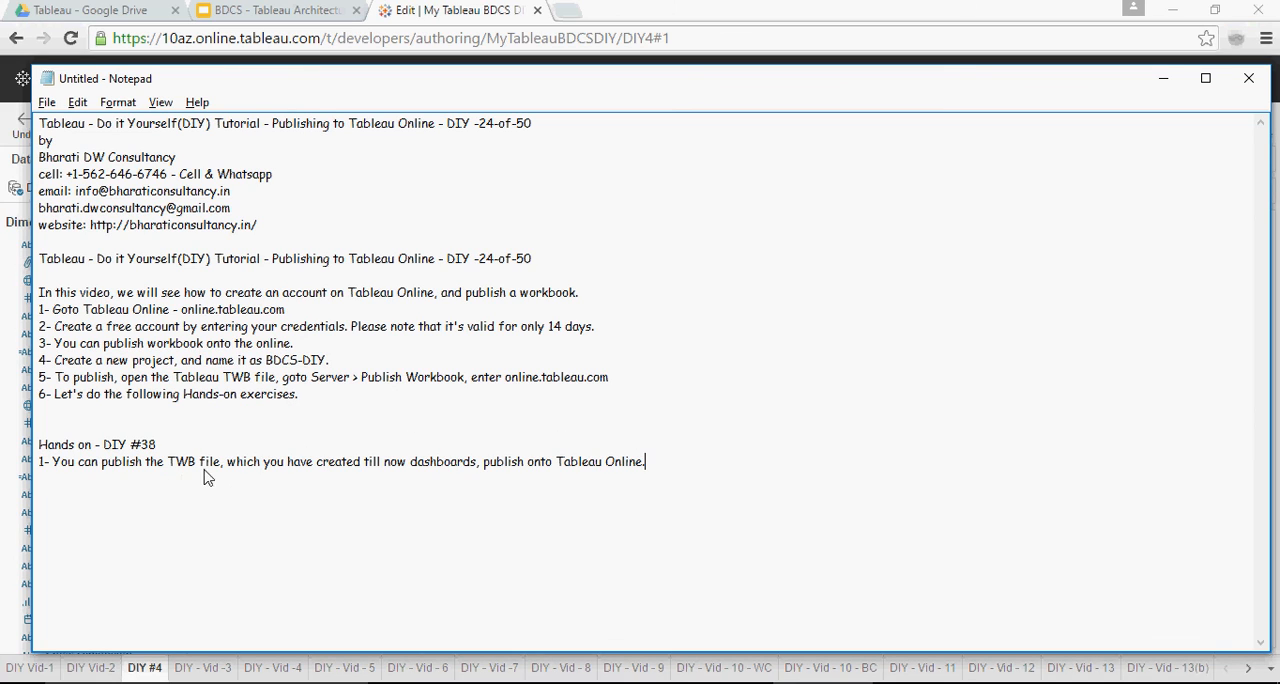
mouse_move(405, 473)
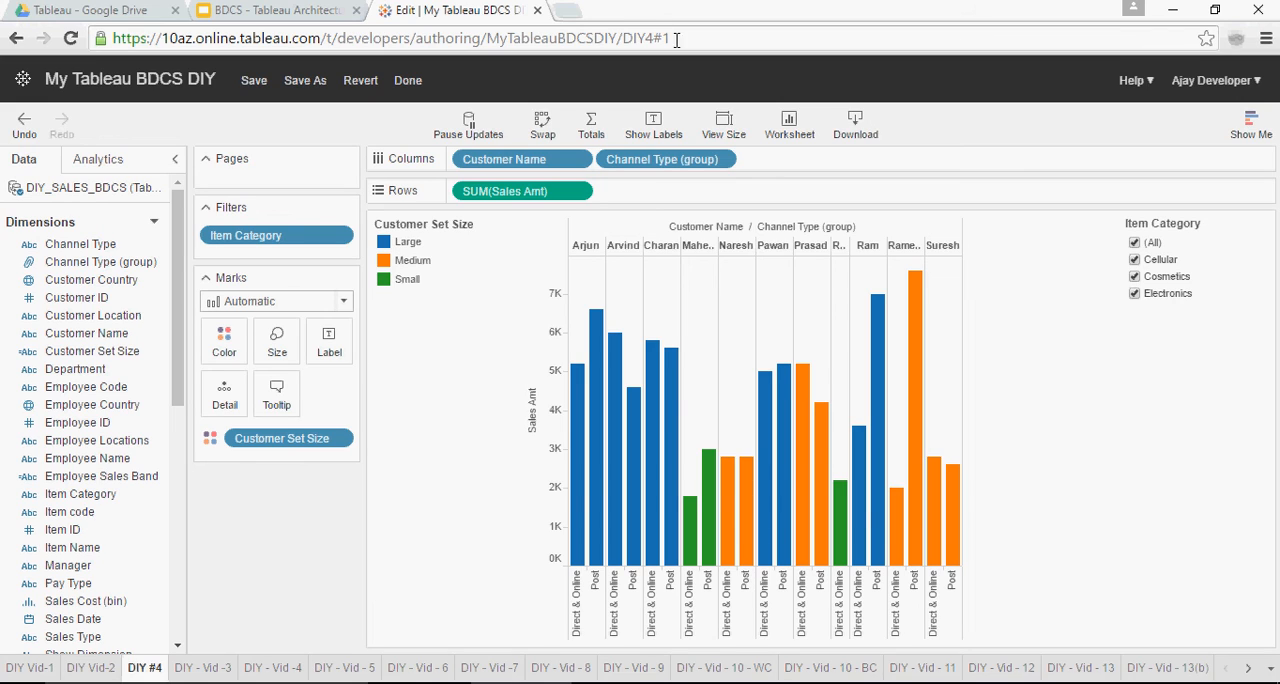
mouse_move(873, 29)
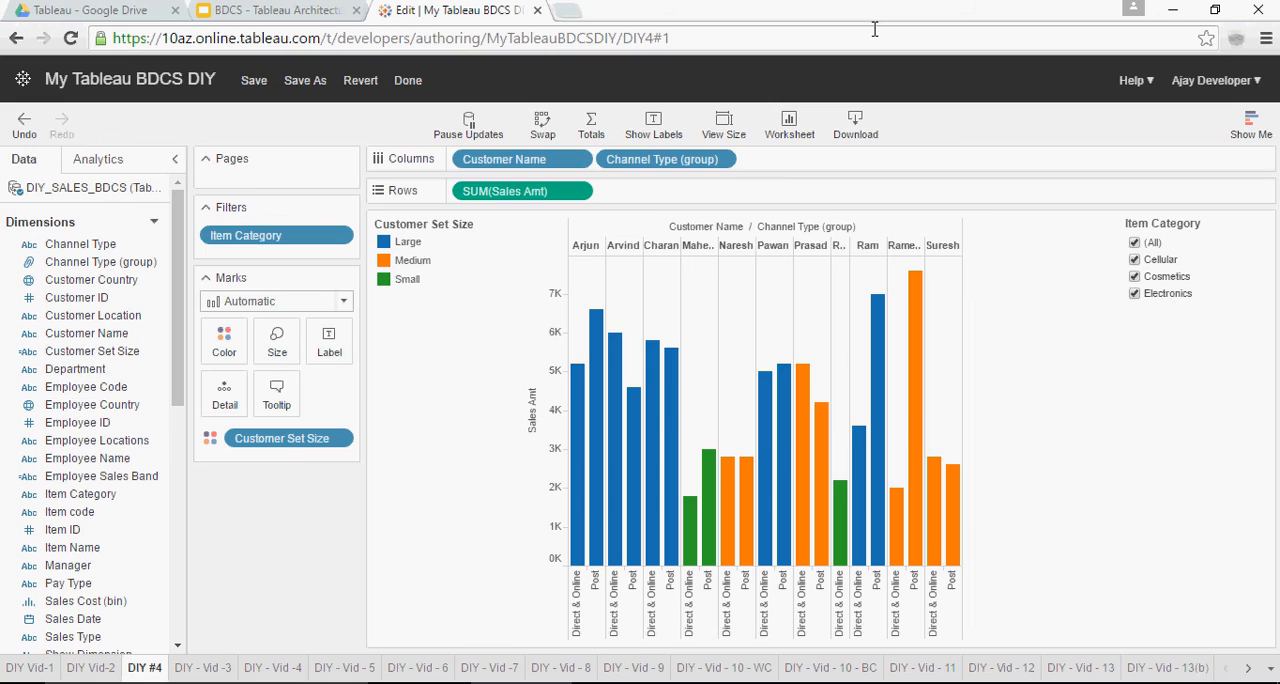